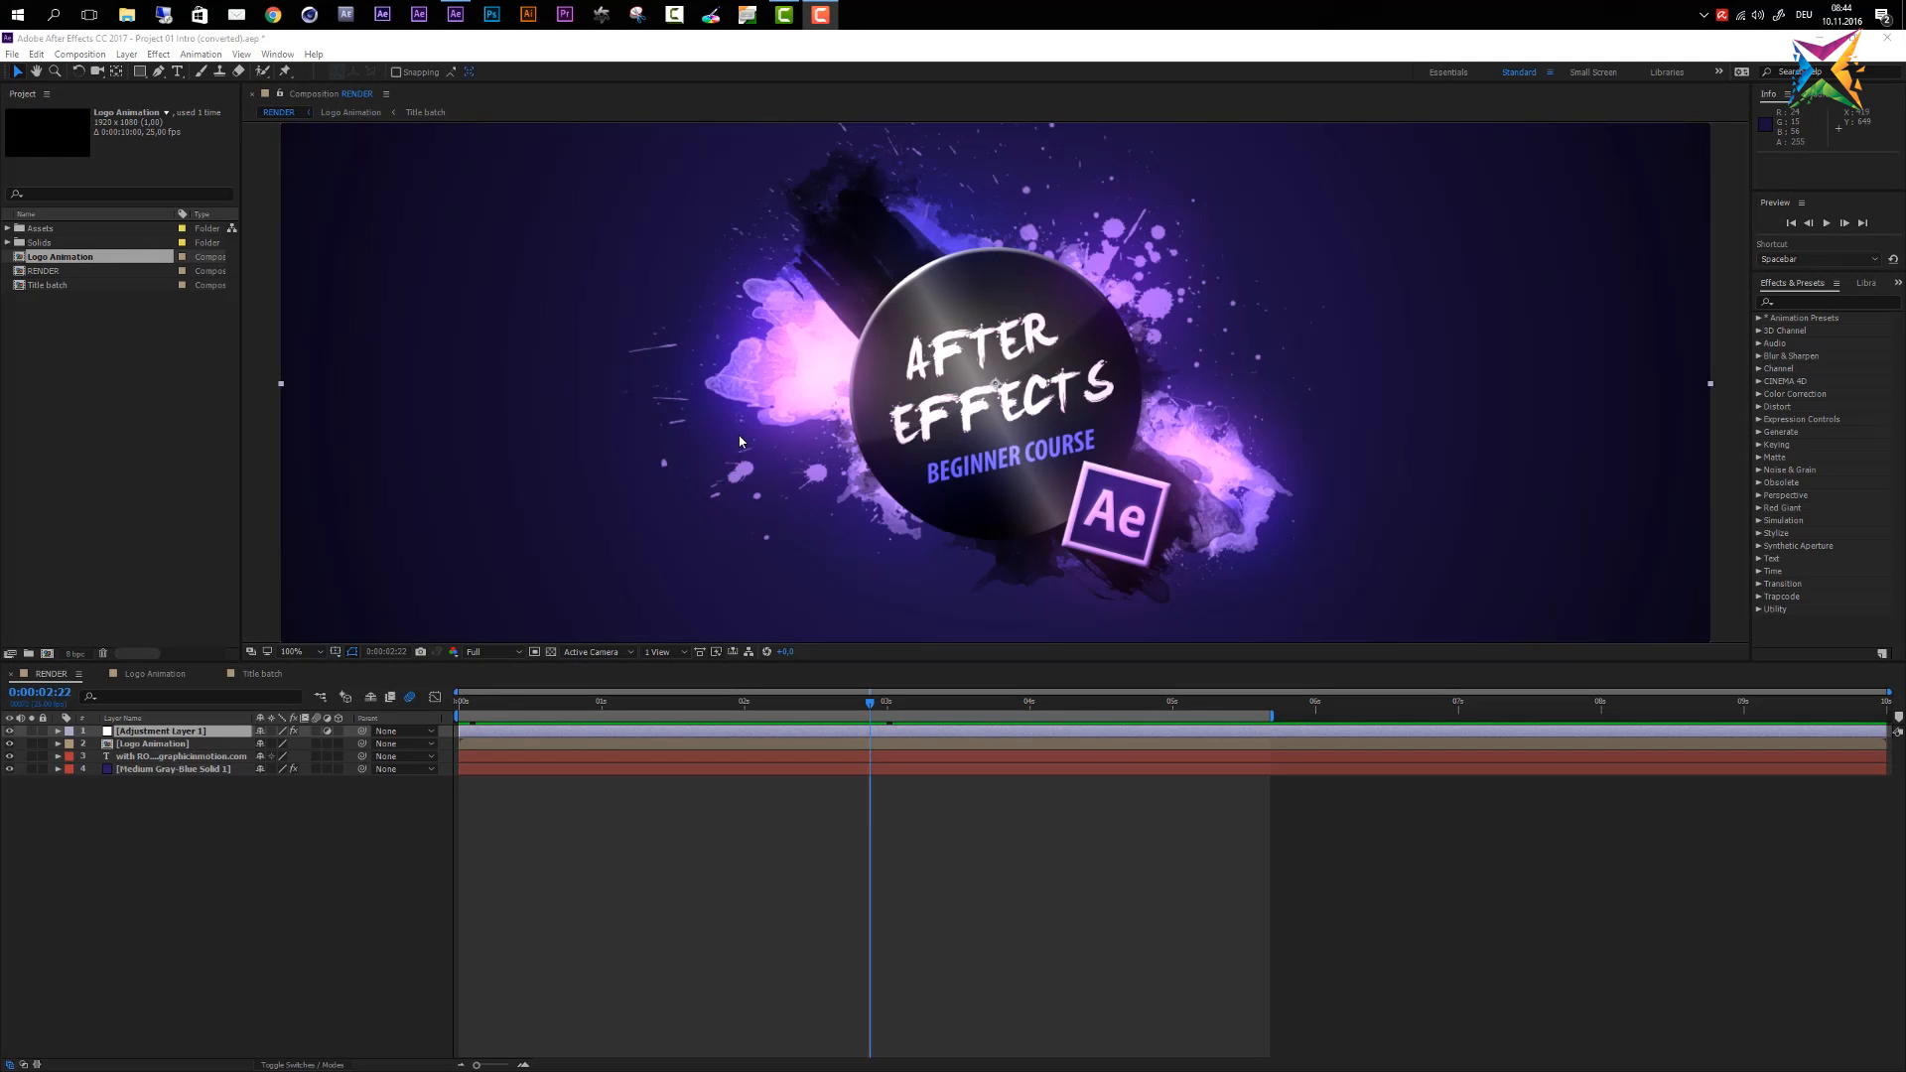
pyautogui.moveTo(864, 277)
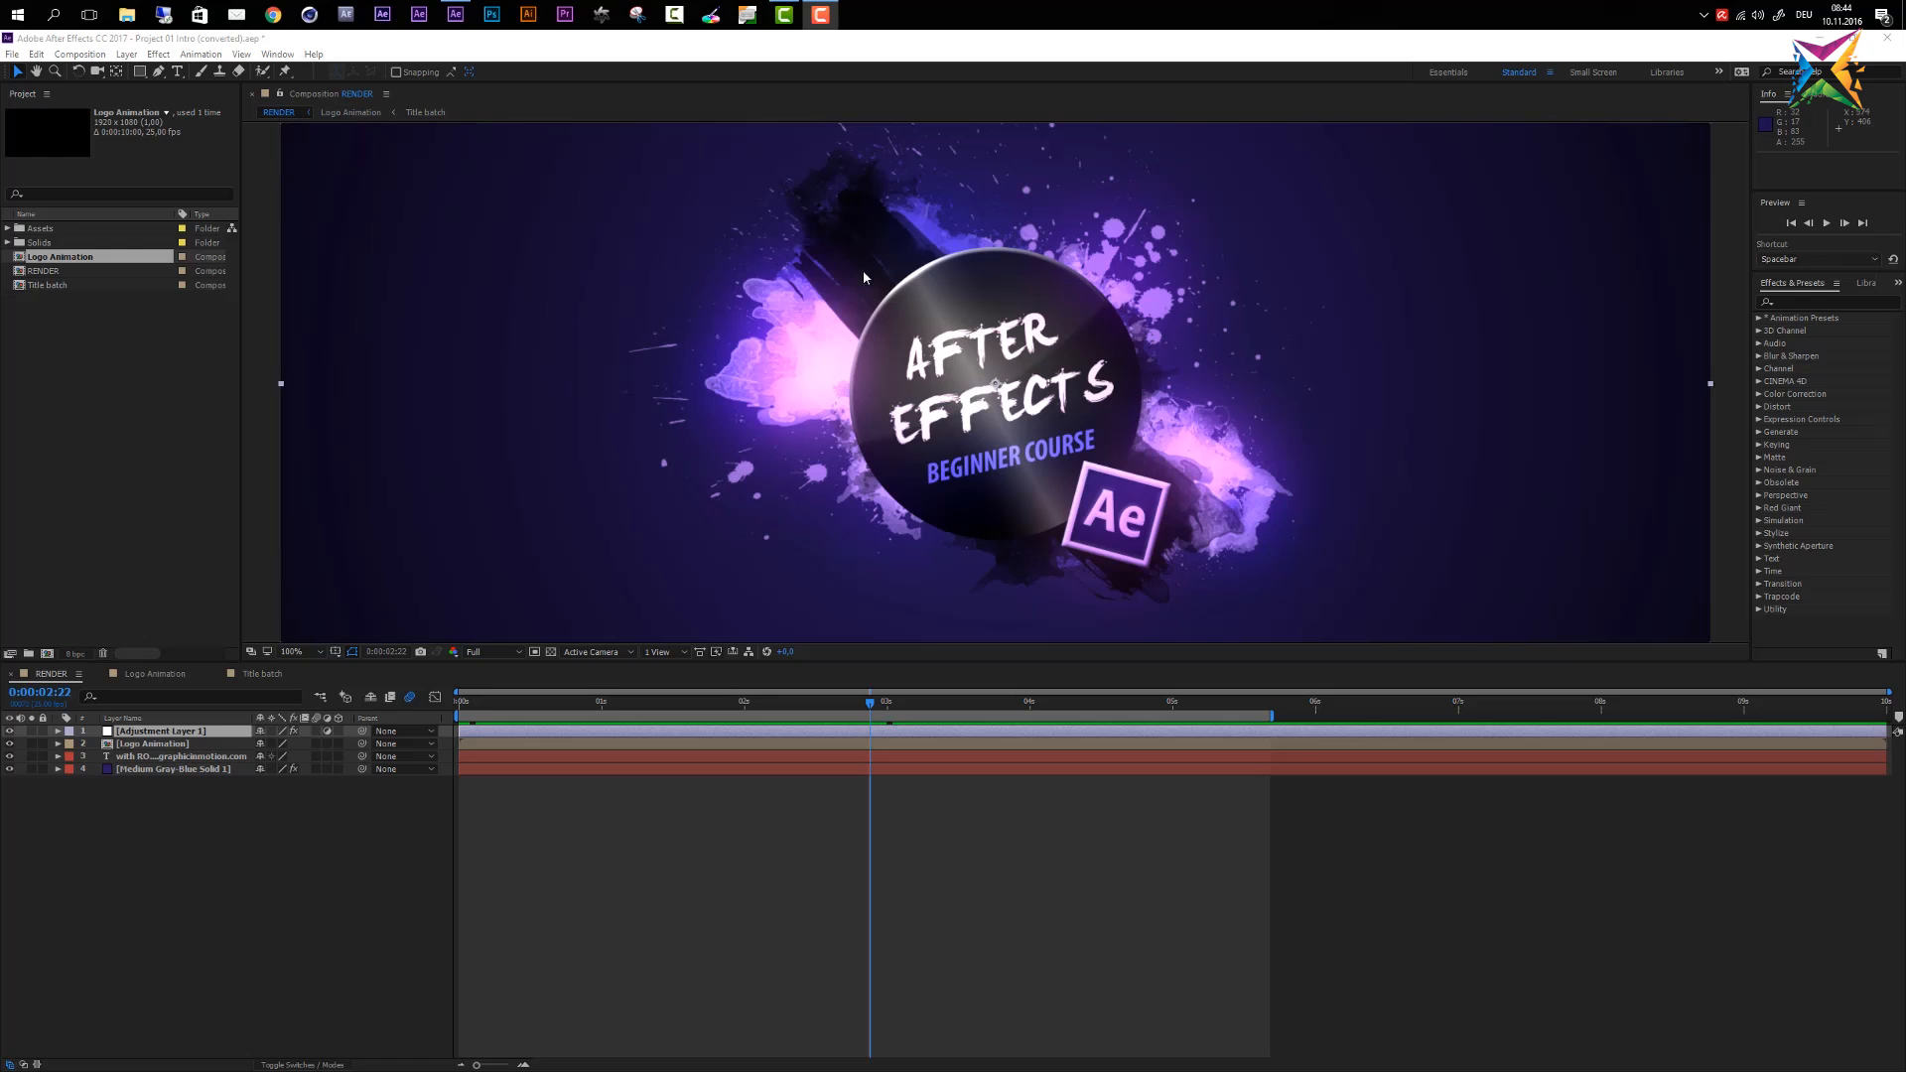
pyautogui.moveTo(1145, 392)
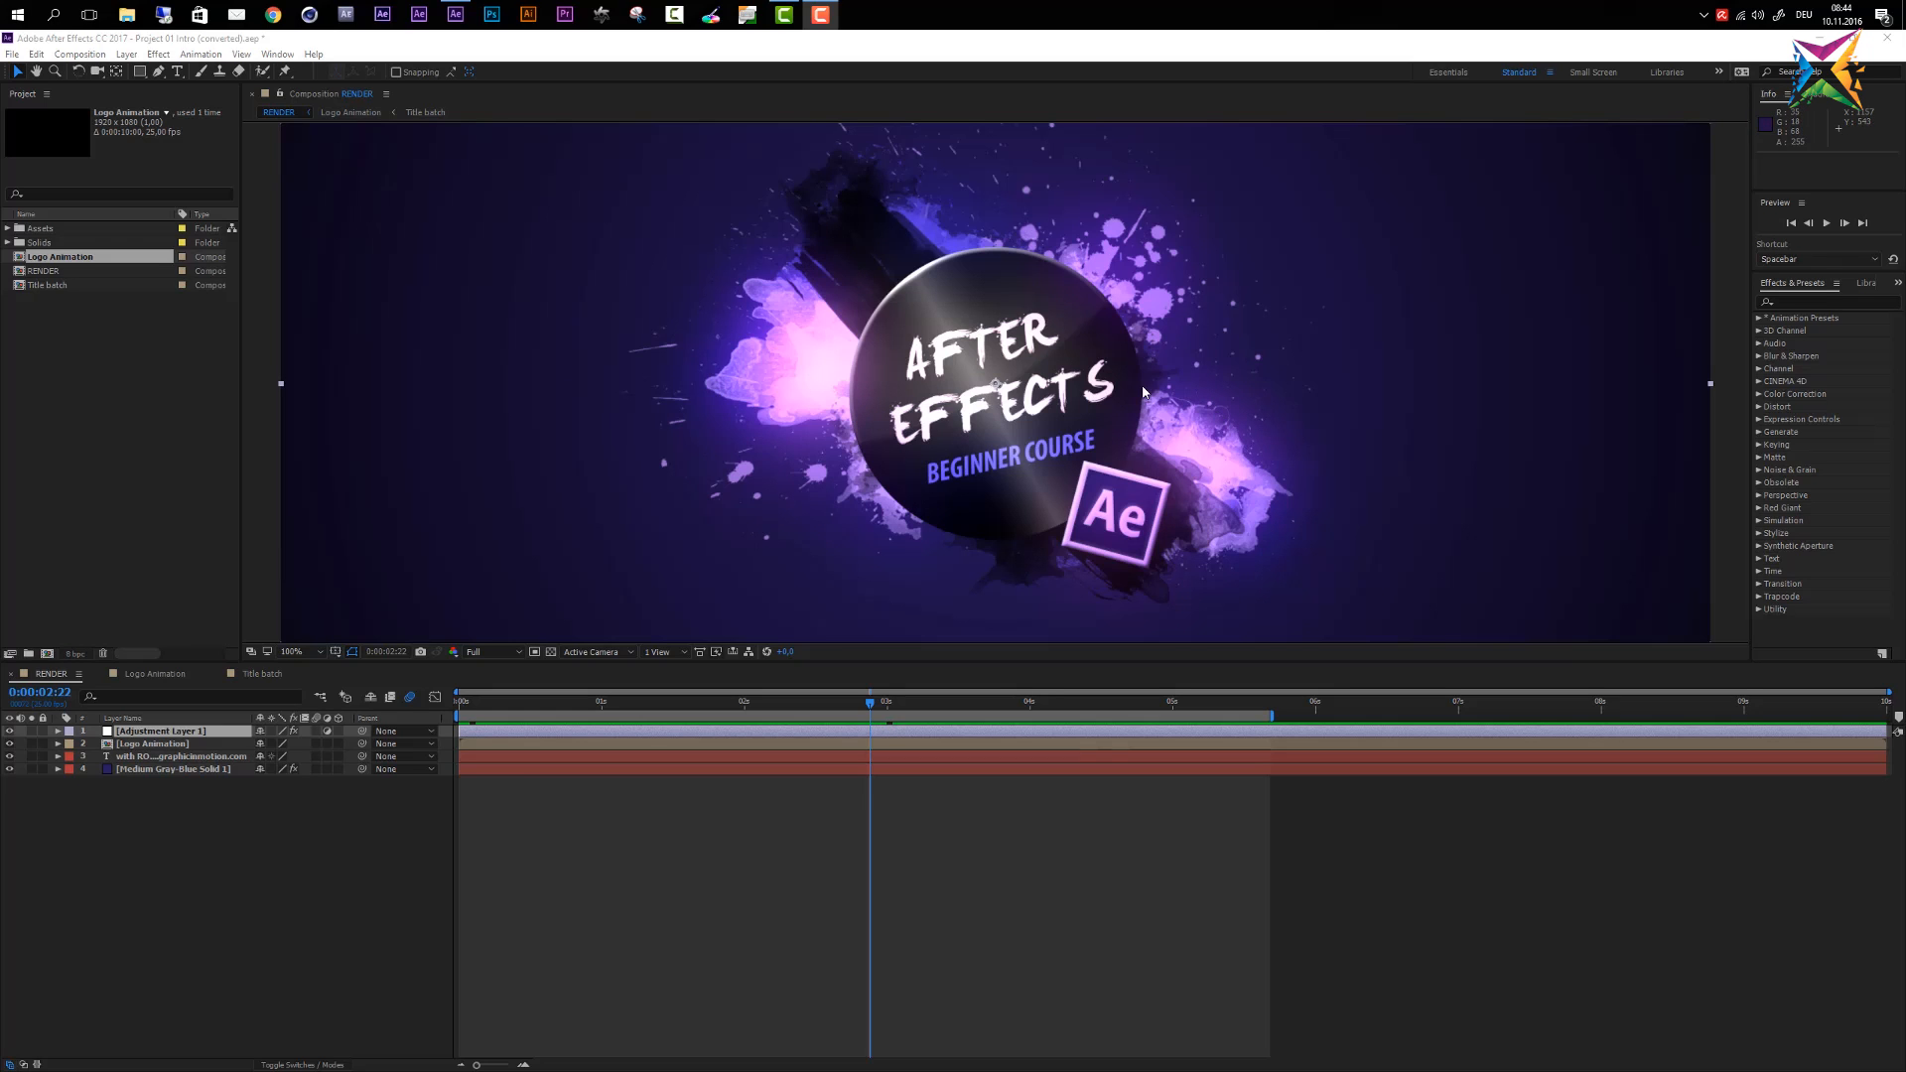
pyautogui.moveTo(1291, 383)
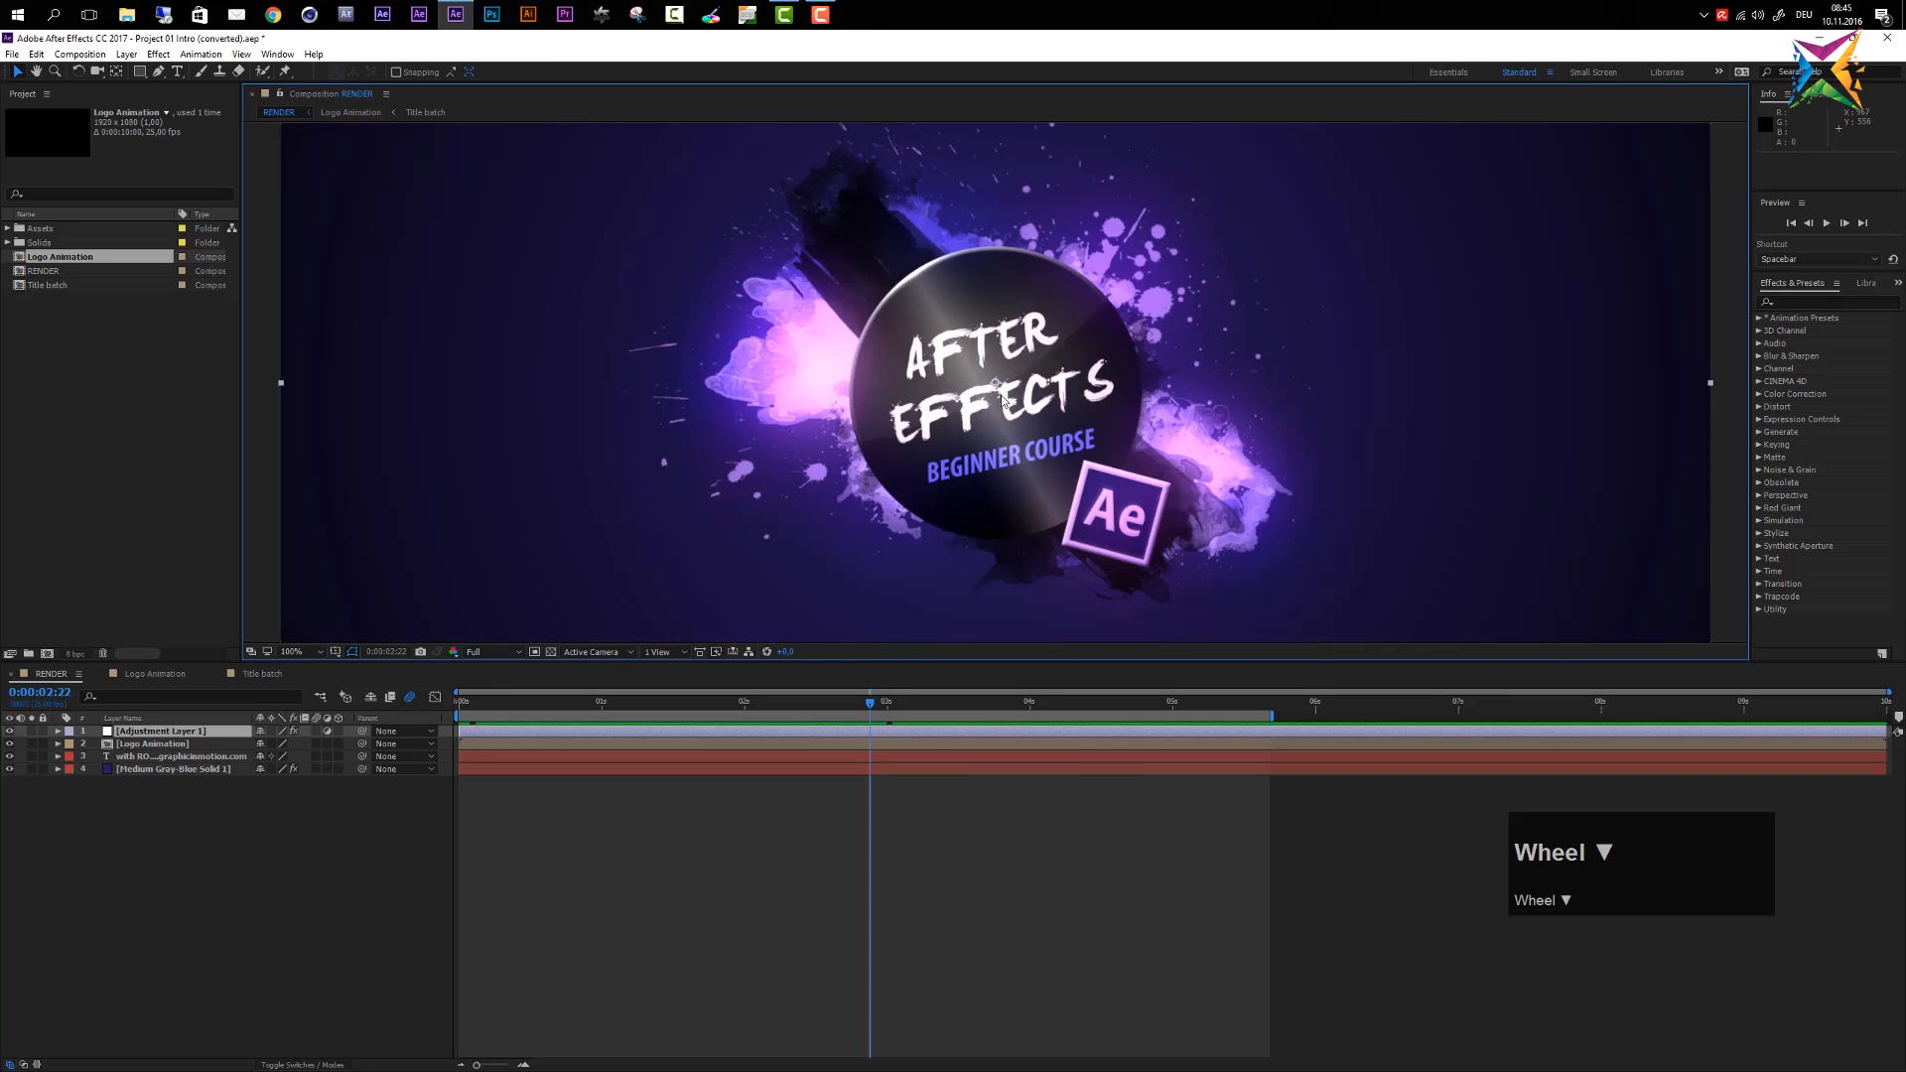
# Change the Composition preview magnification to 1.5%, then to 33.3%
pyautogui.click(289, 652)
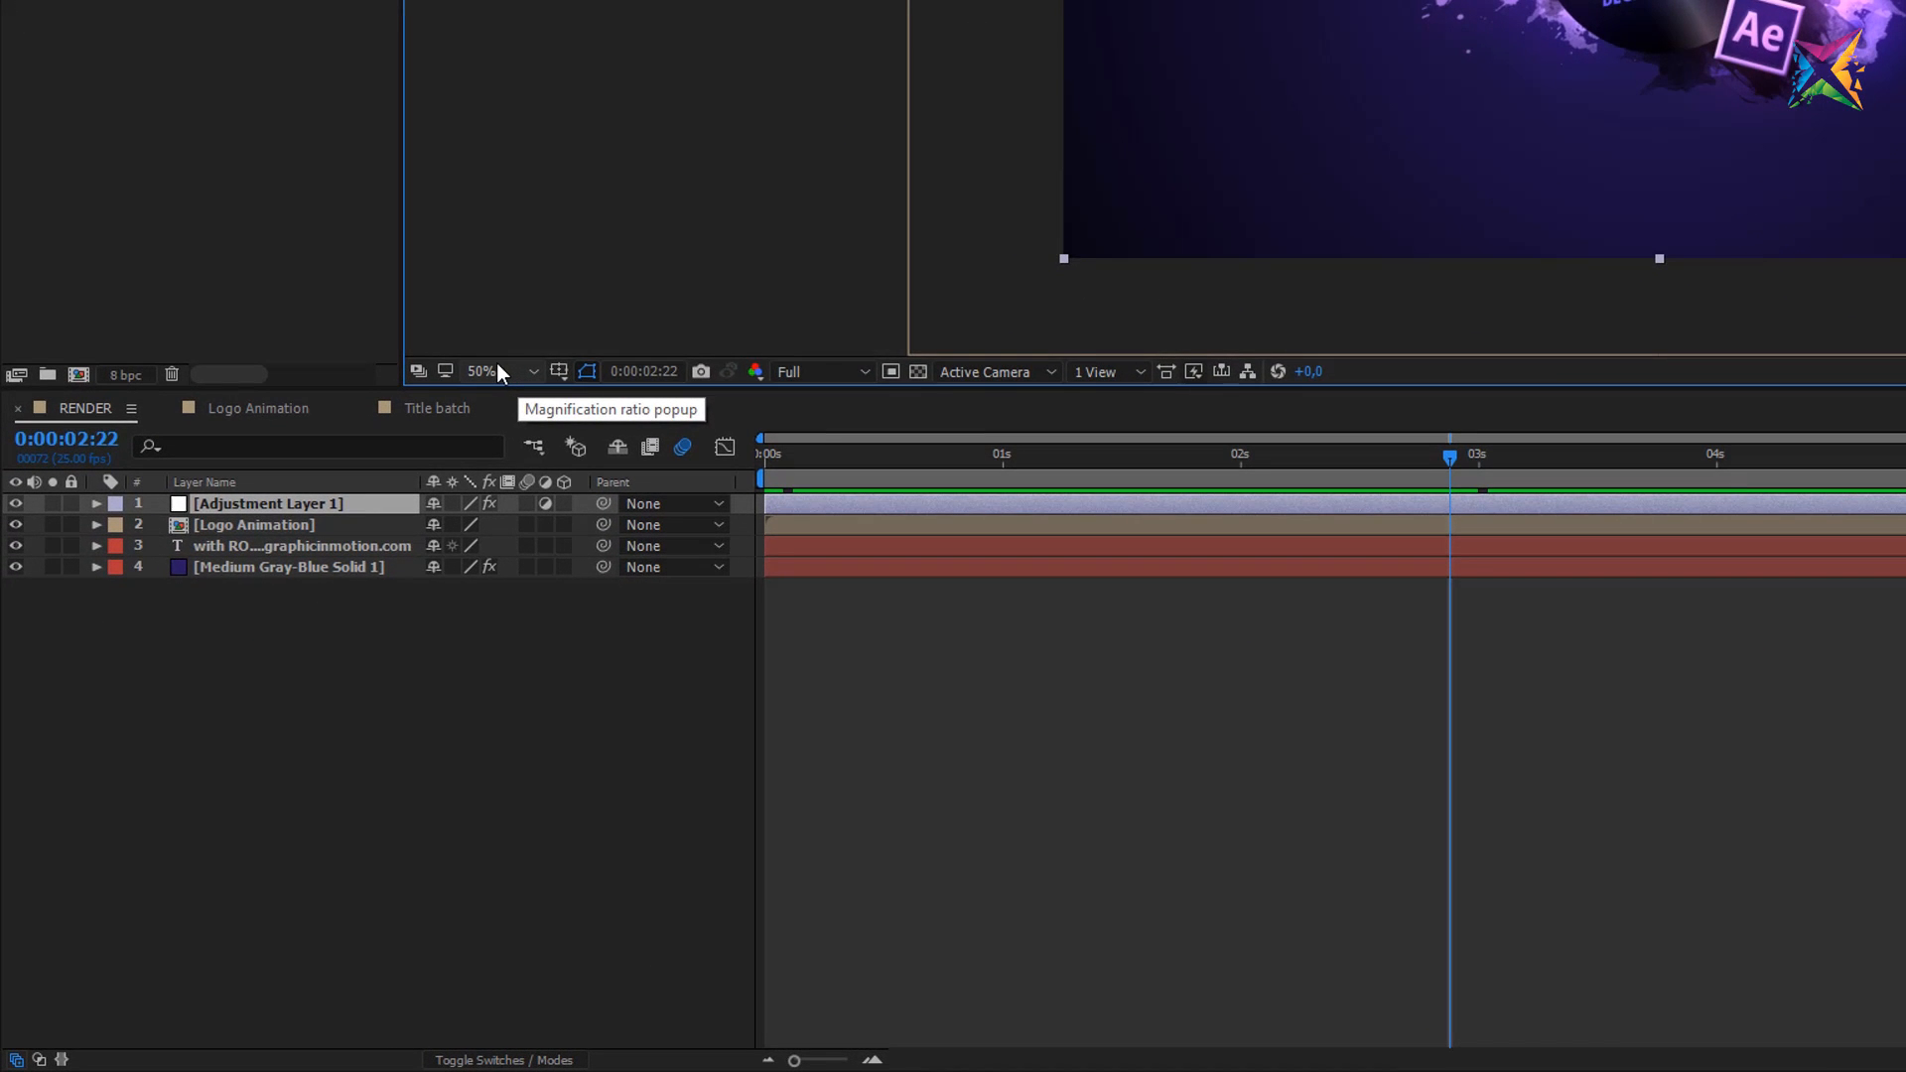
pyautogui.click(532, 372)
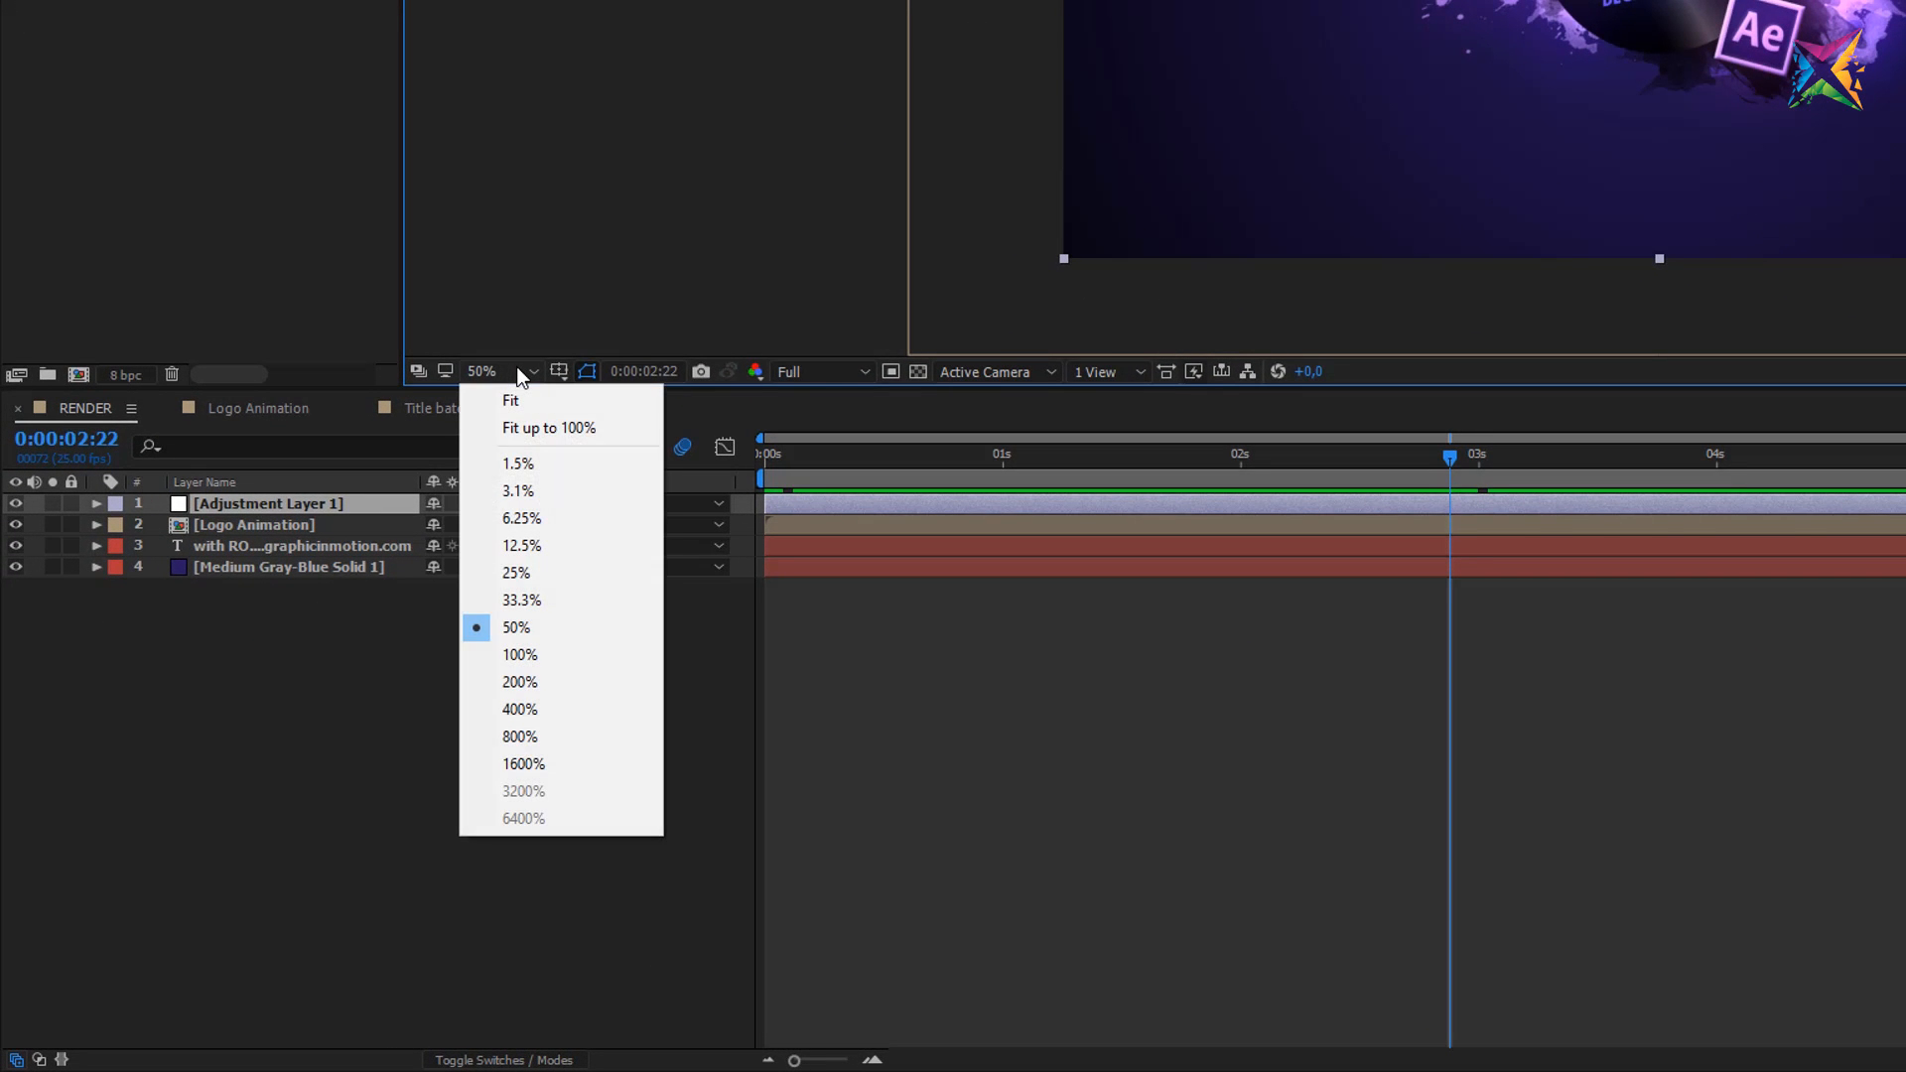
pyautogui.click(517, 463)
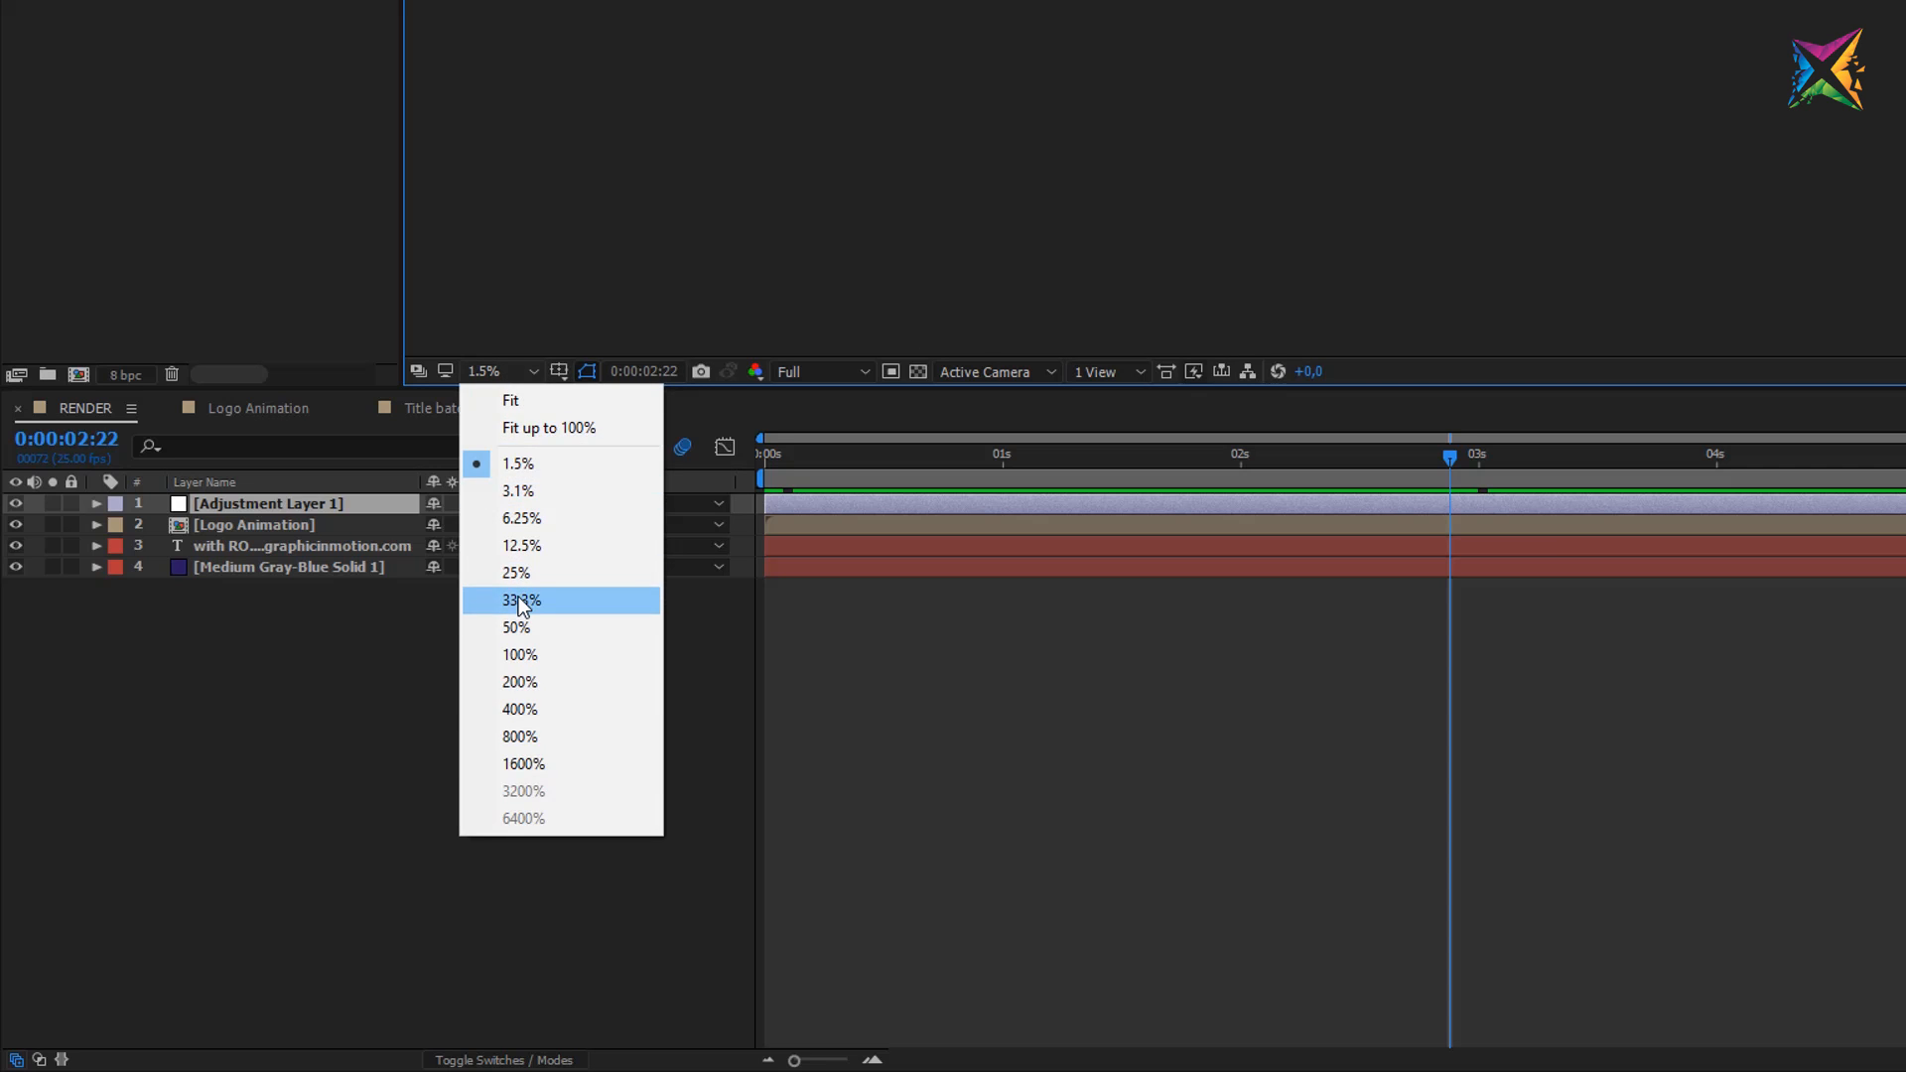
pyautogui.click(520, 600)
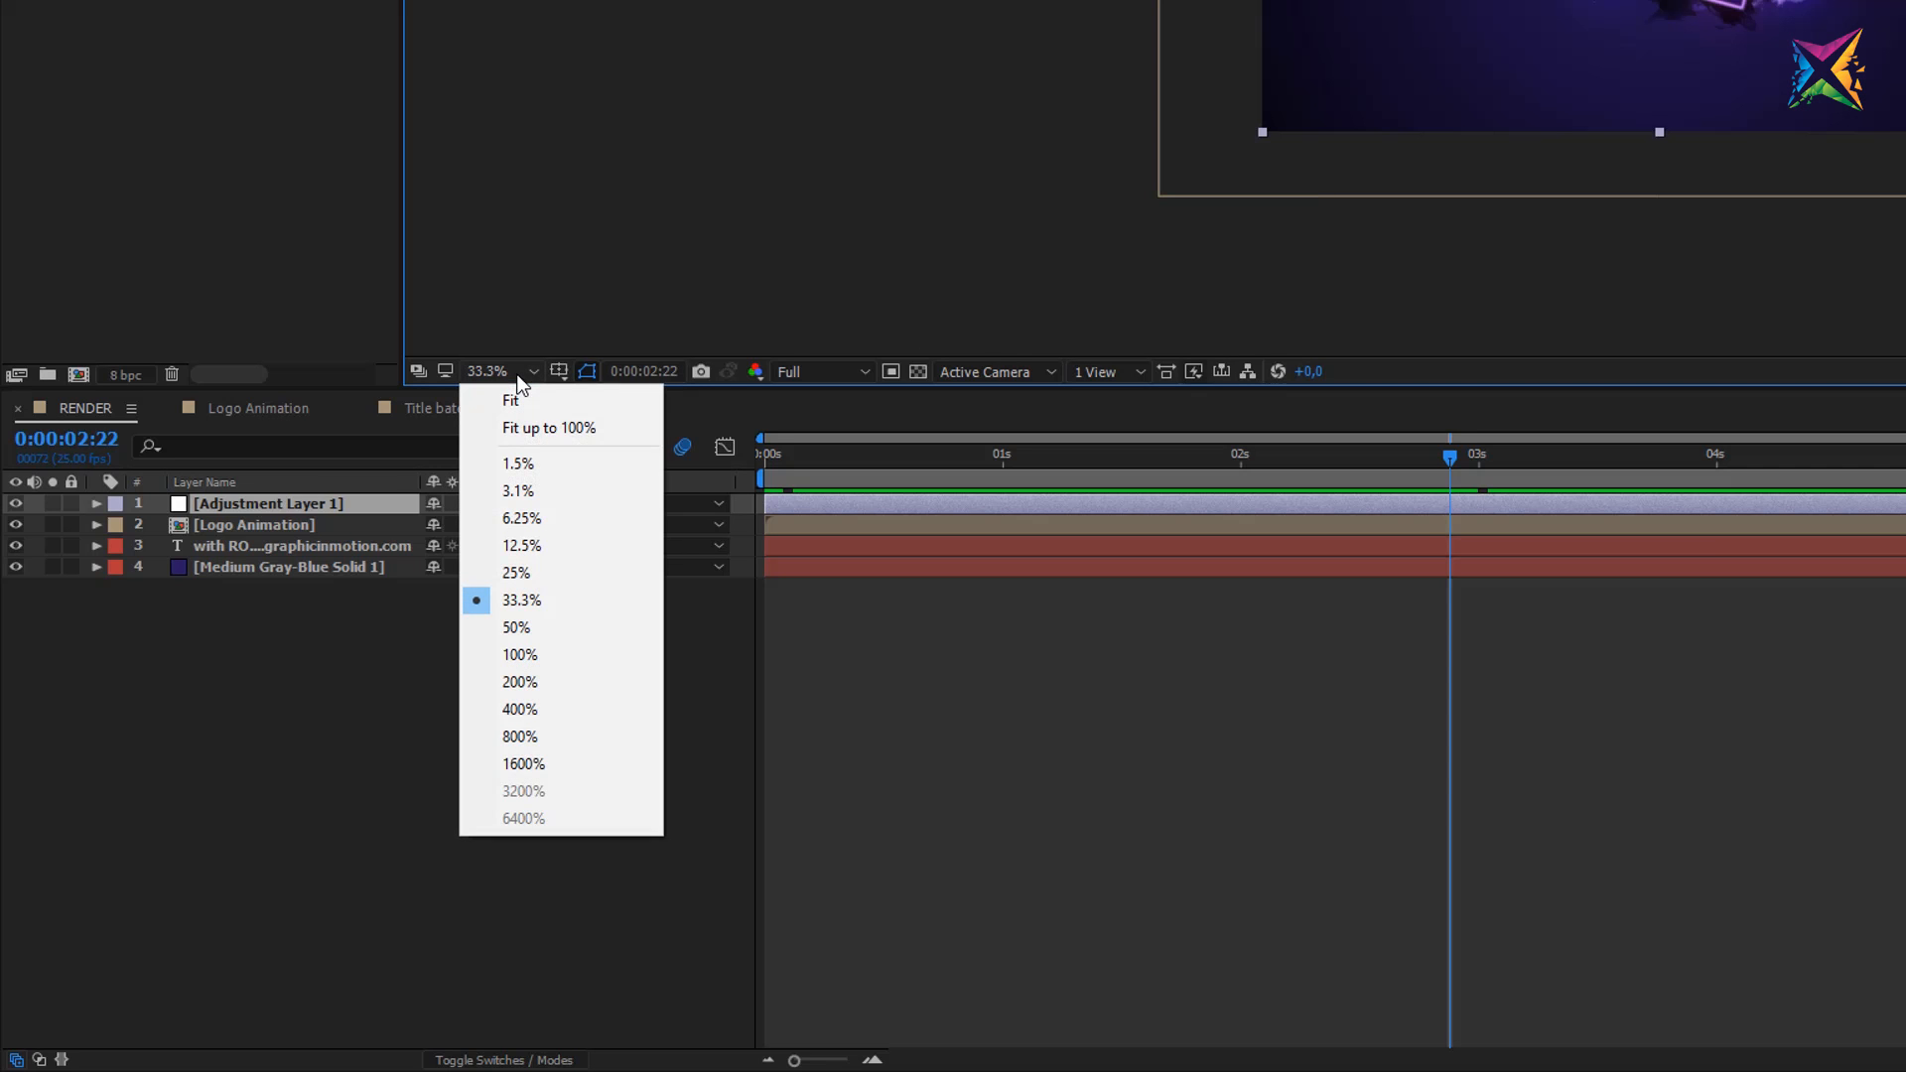
pyautogui.moveTo(533, 428)
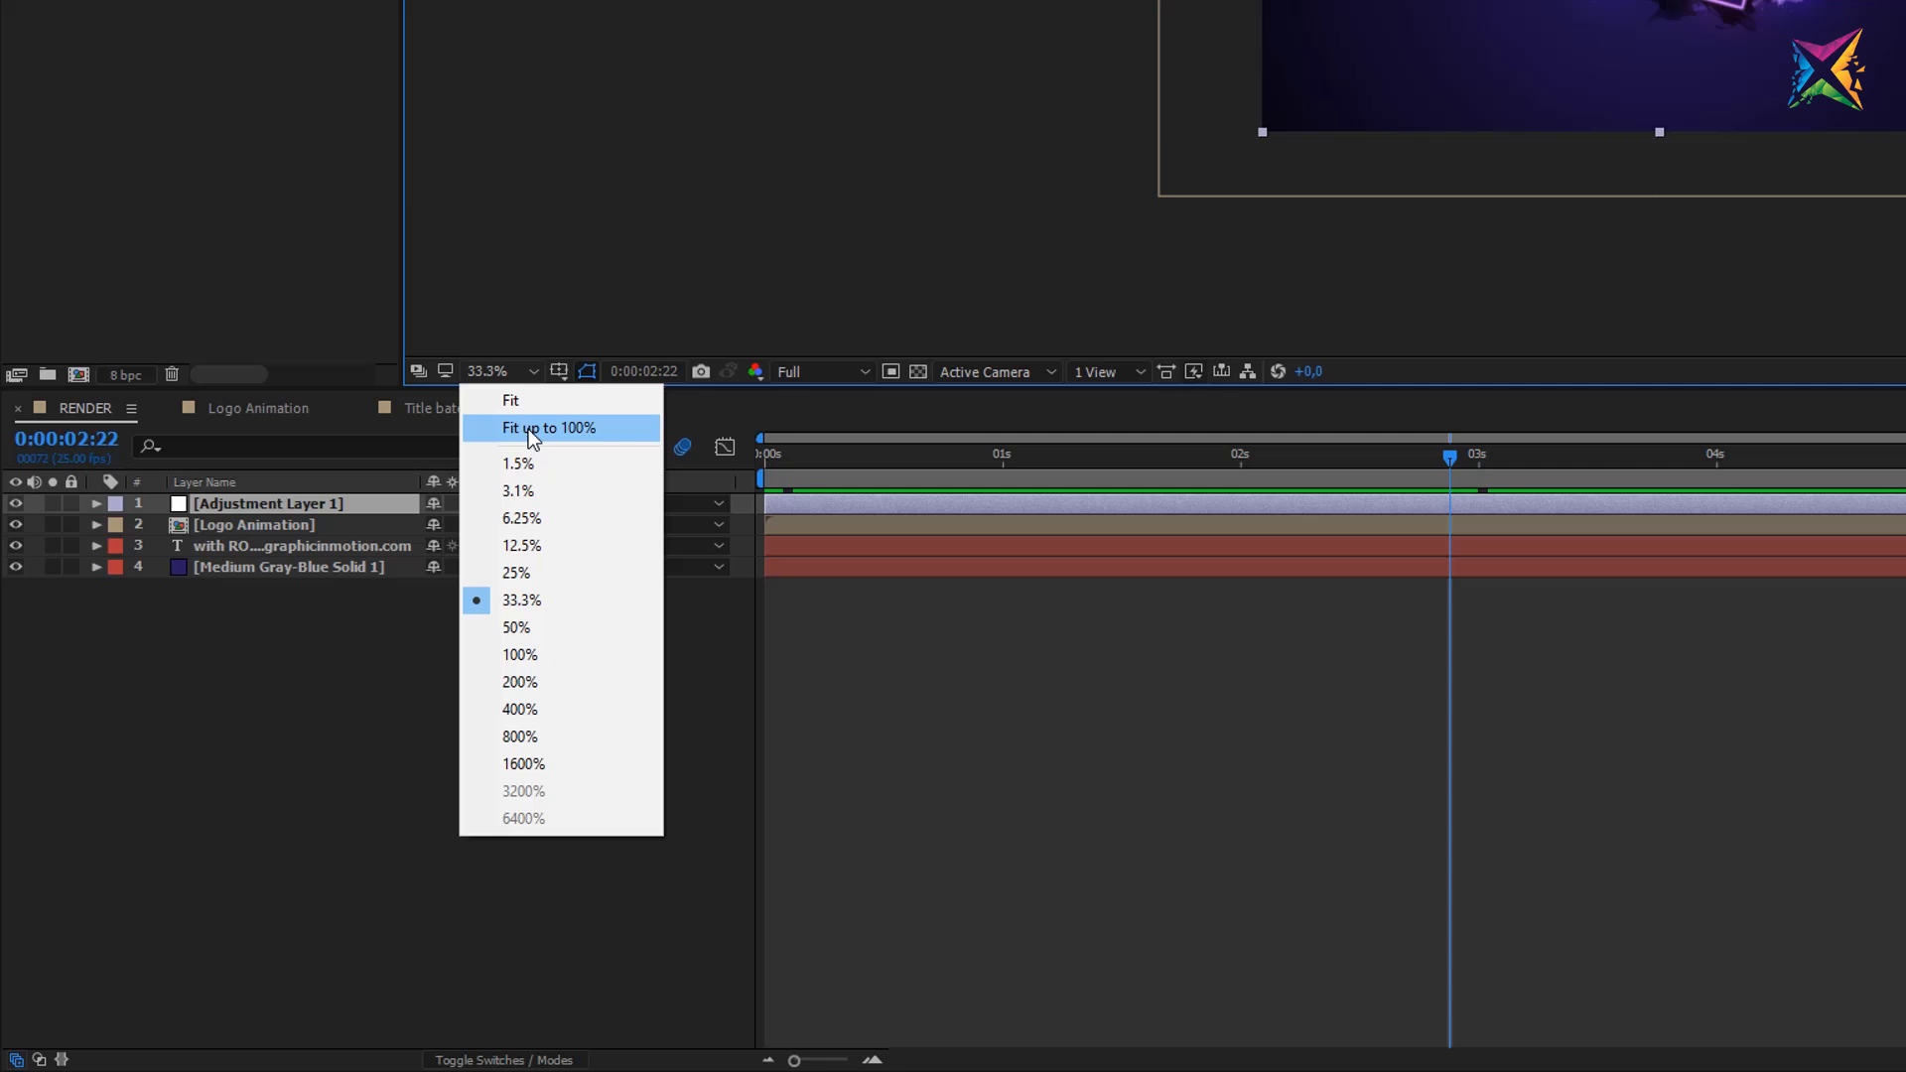
pyautogui.moveTo(528, 400)
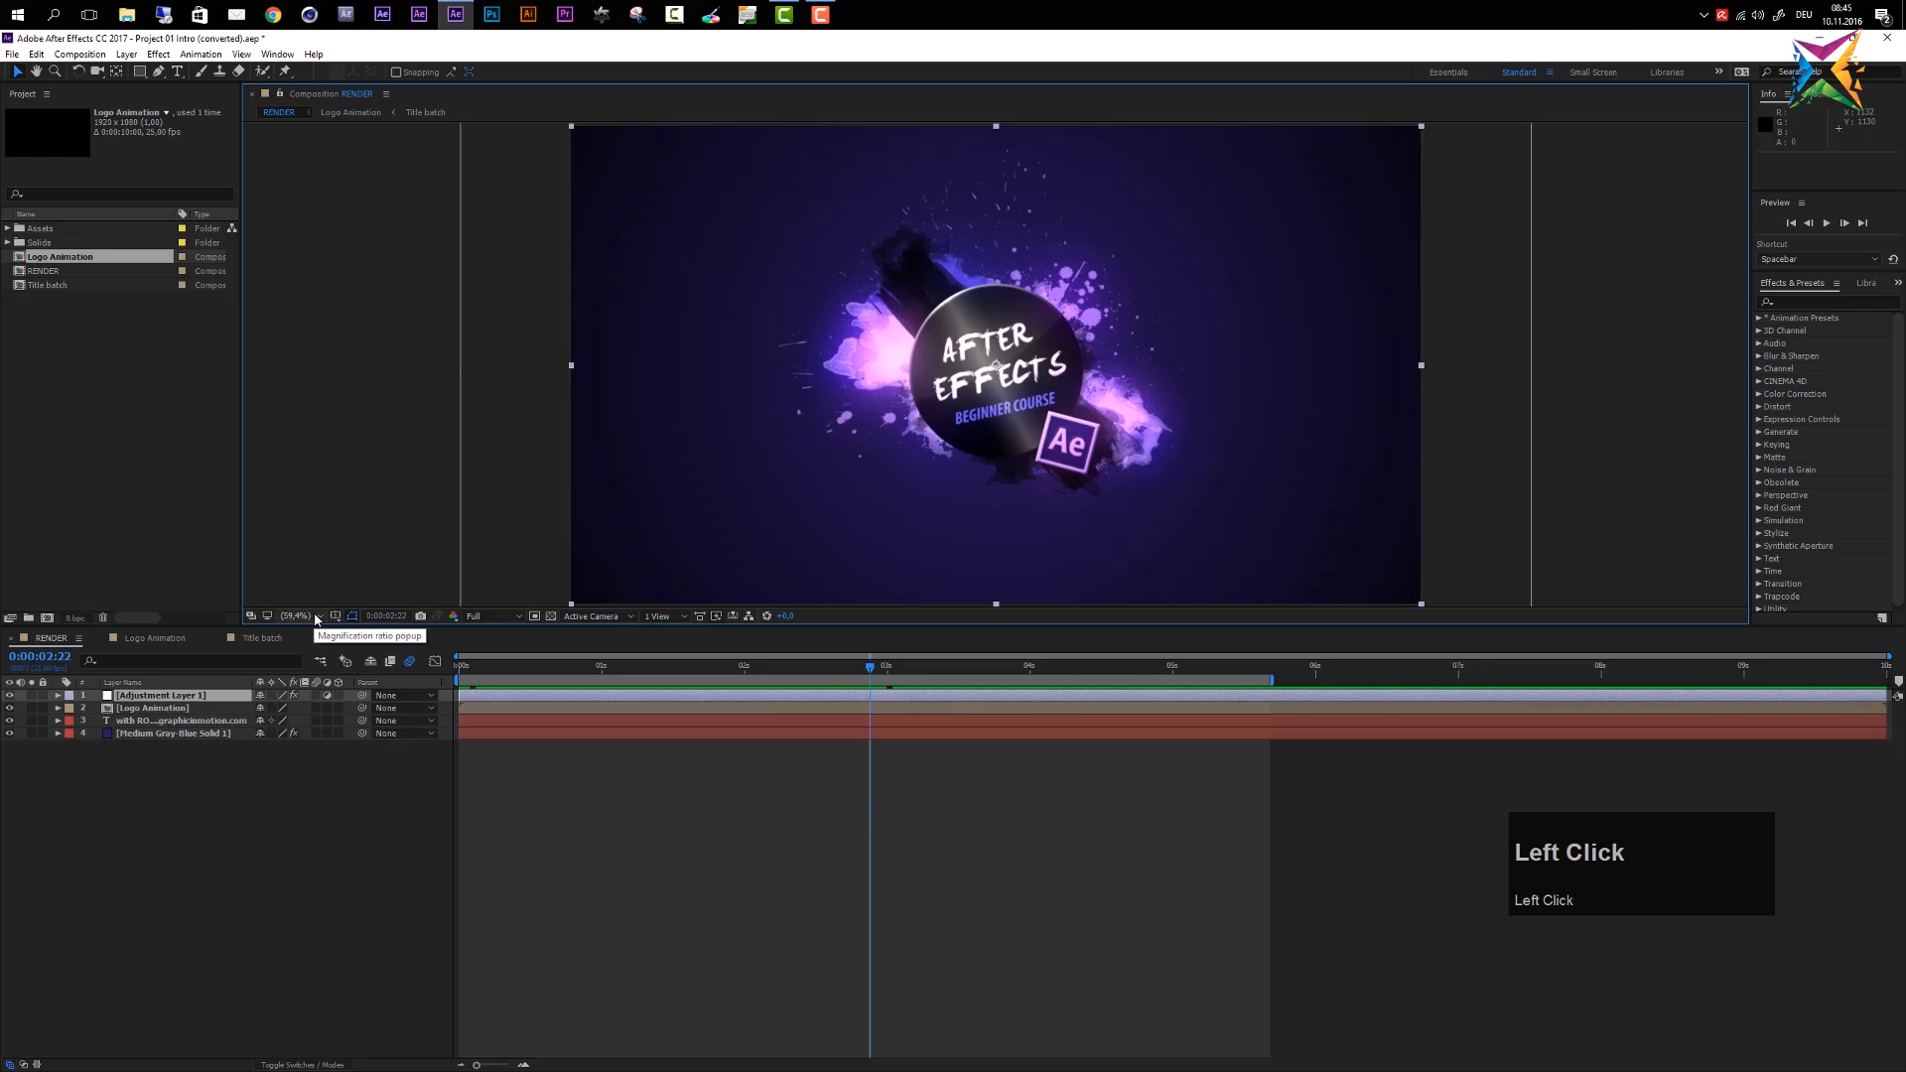
# Fit the preview up to 100%, then drop it to 33.3% magnification
pyautogui.click(295, 616)
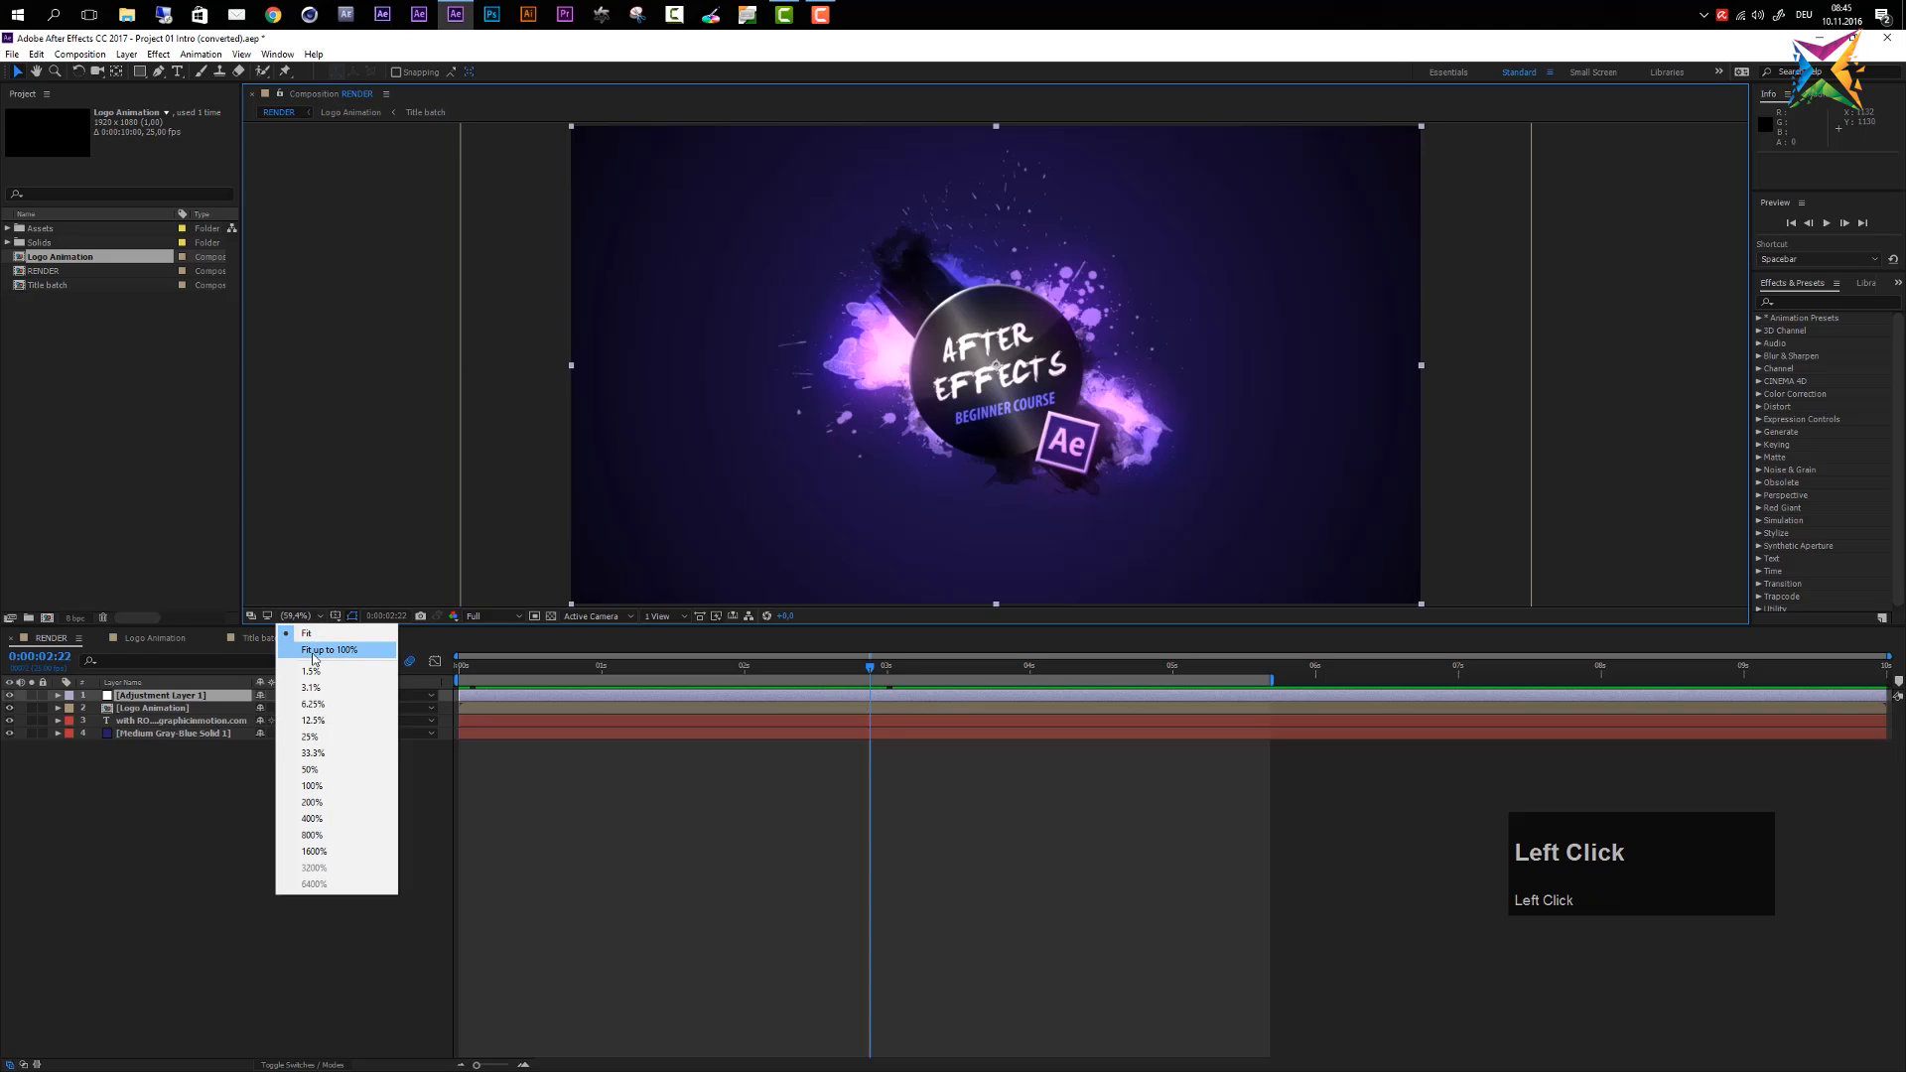
pyautogui.click(330, 649)
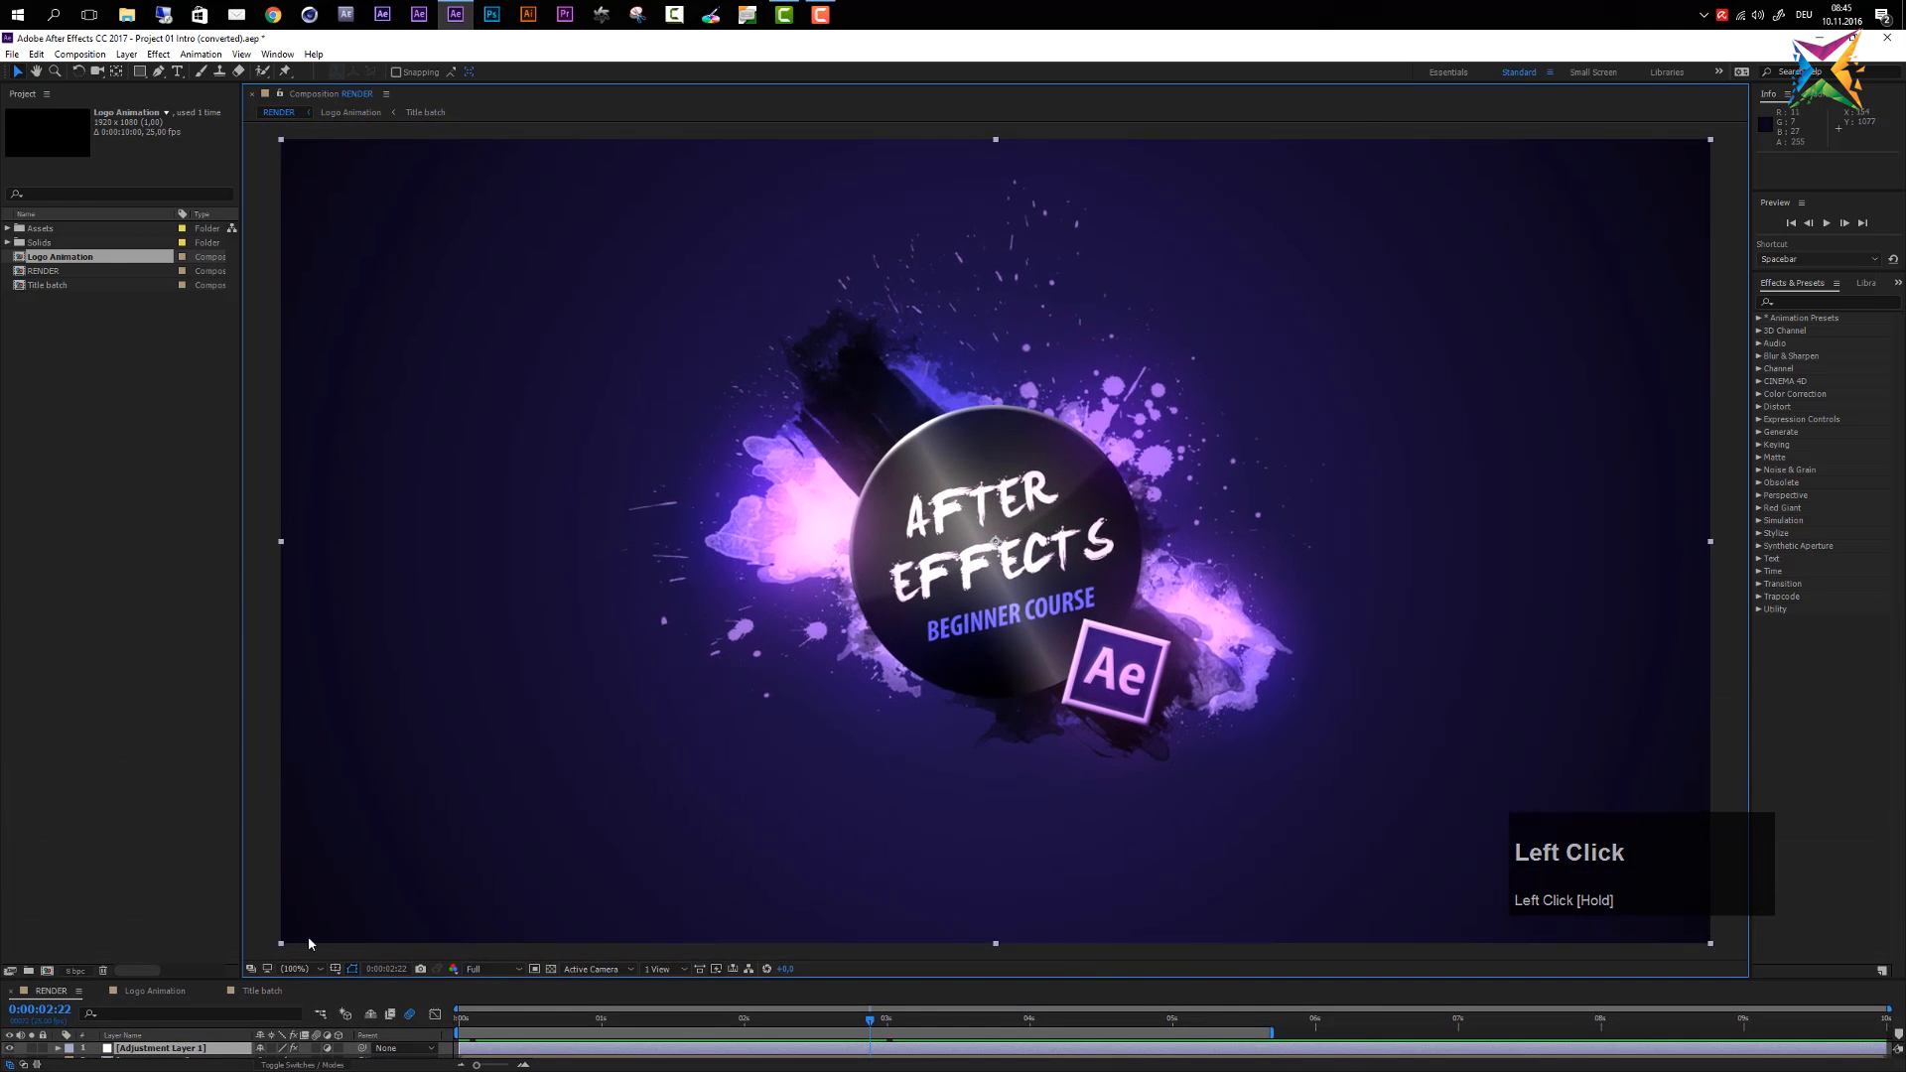
pyautogui.moveTo(1307, 986)
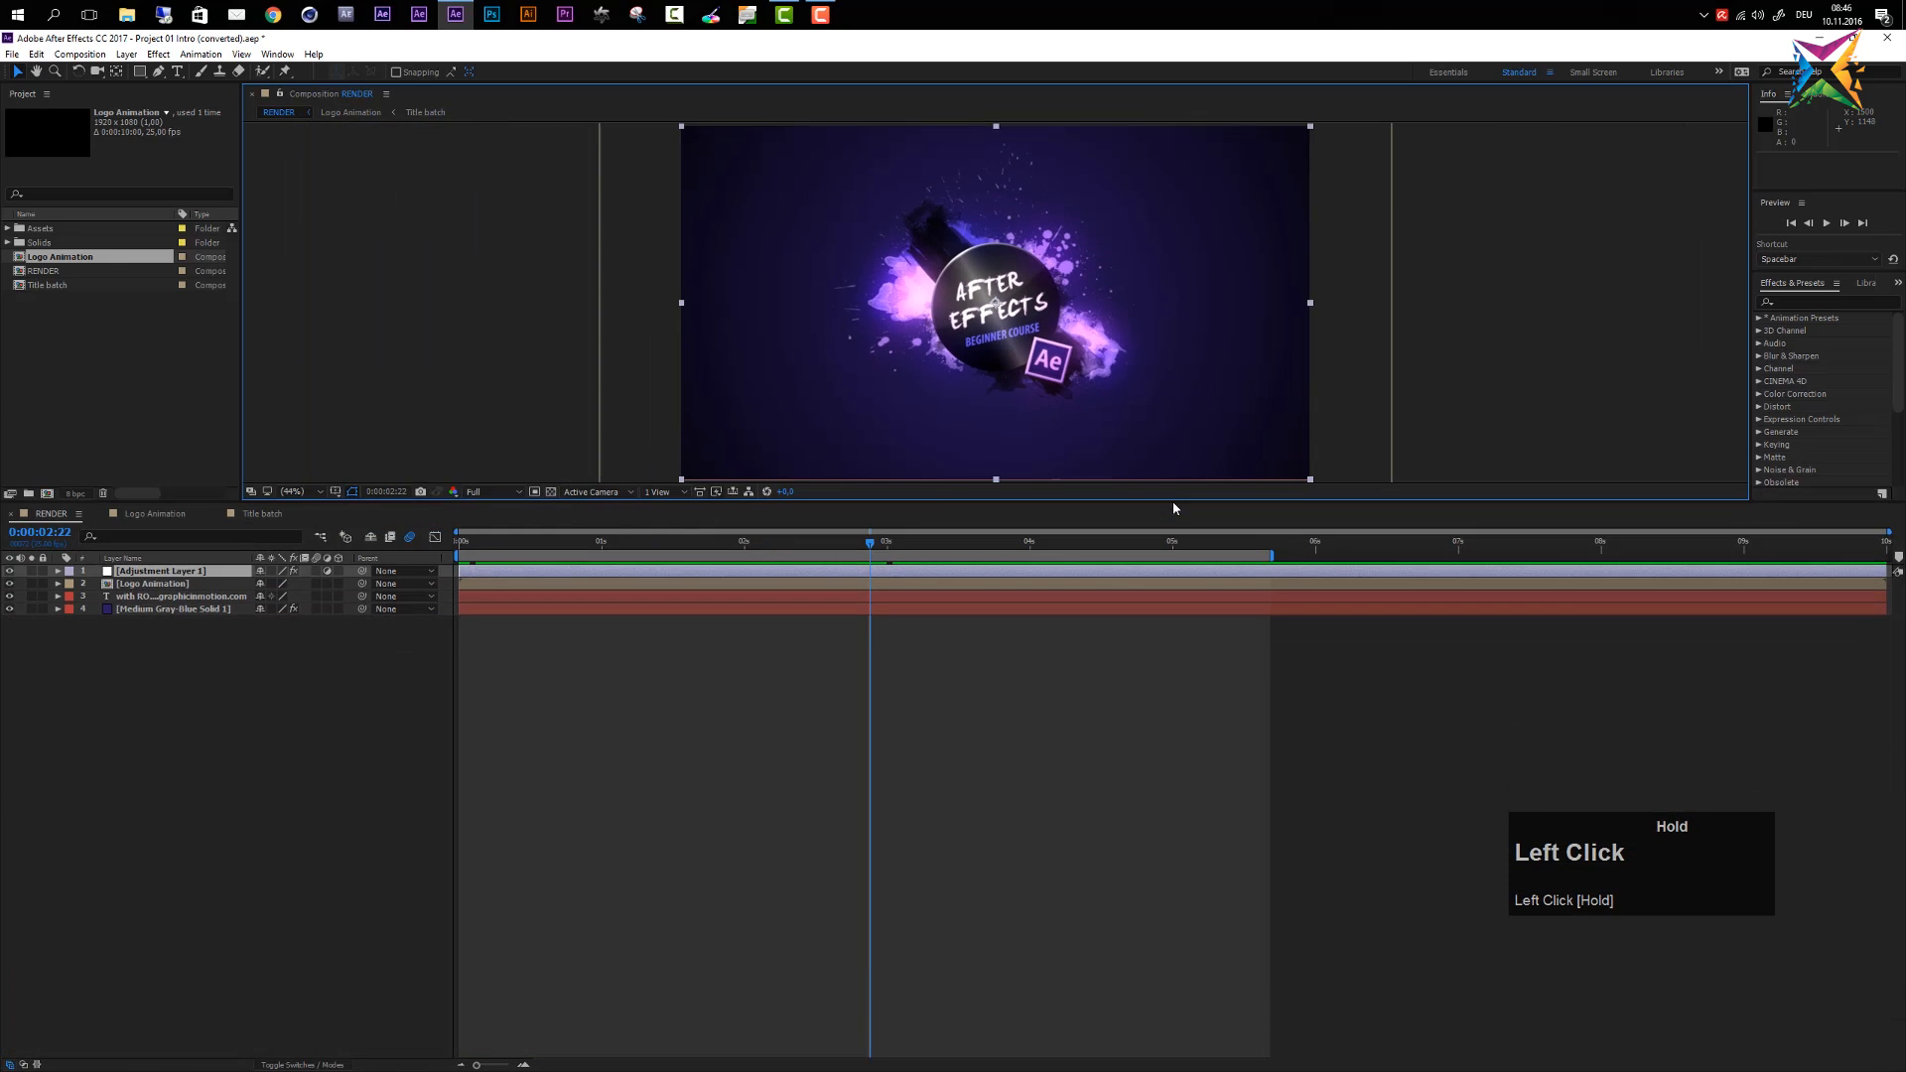
pyautogui.click(292, 492)
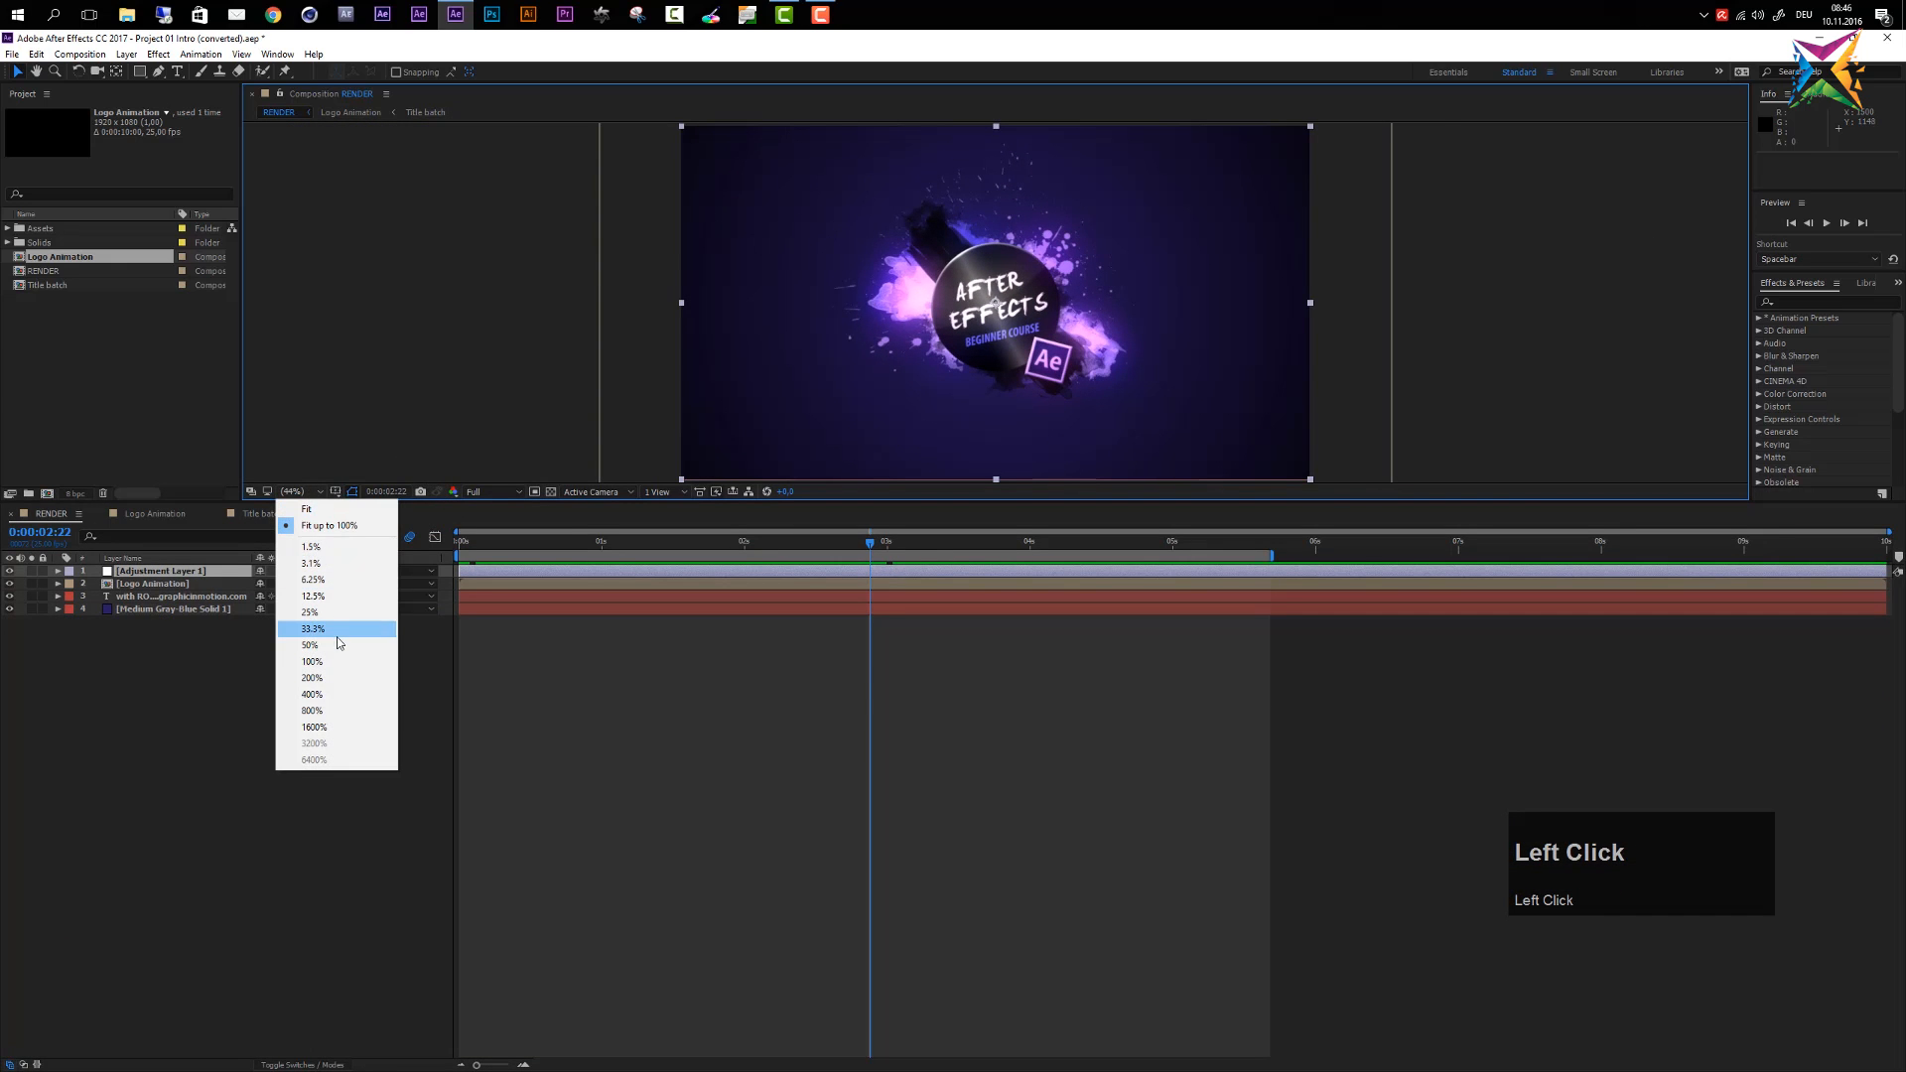
pyautogui.click(309, 645)
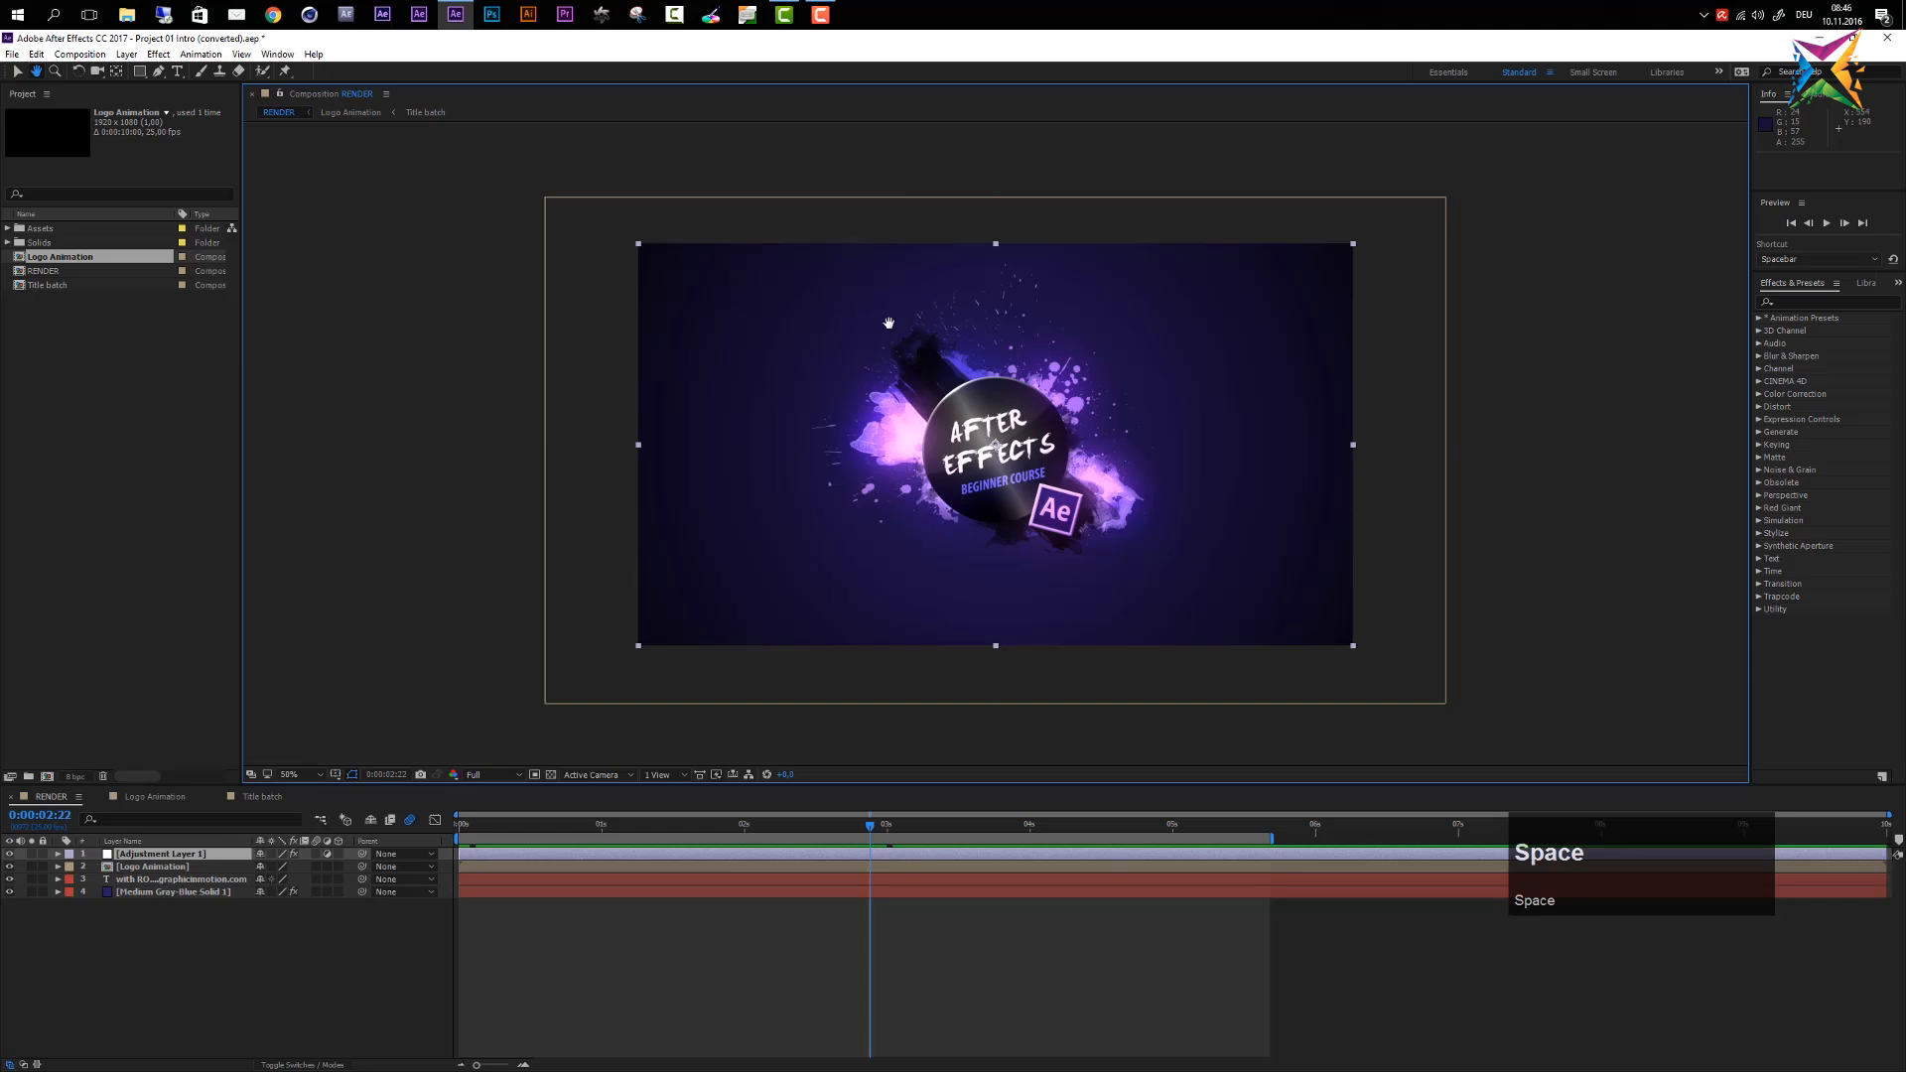
pyautogui.moveTo(968, 343)
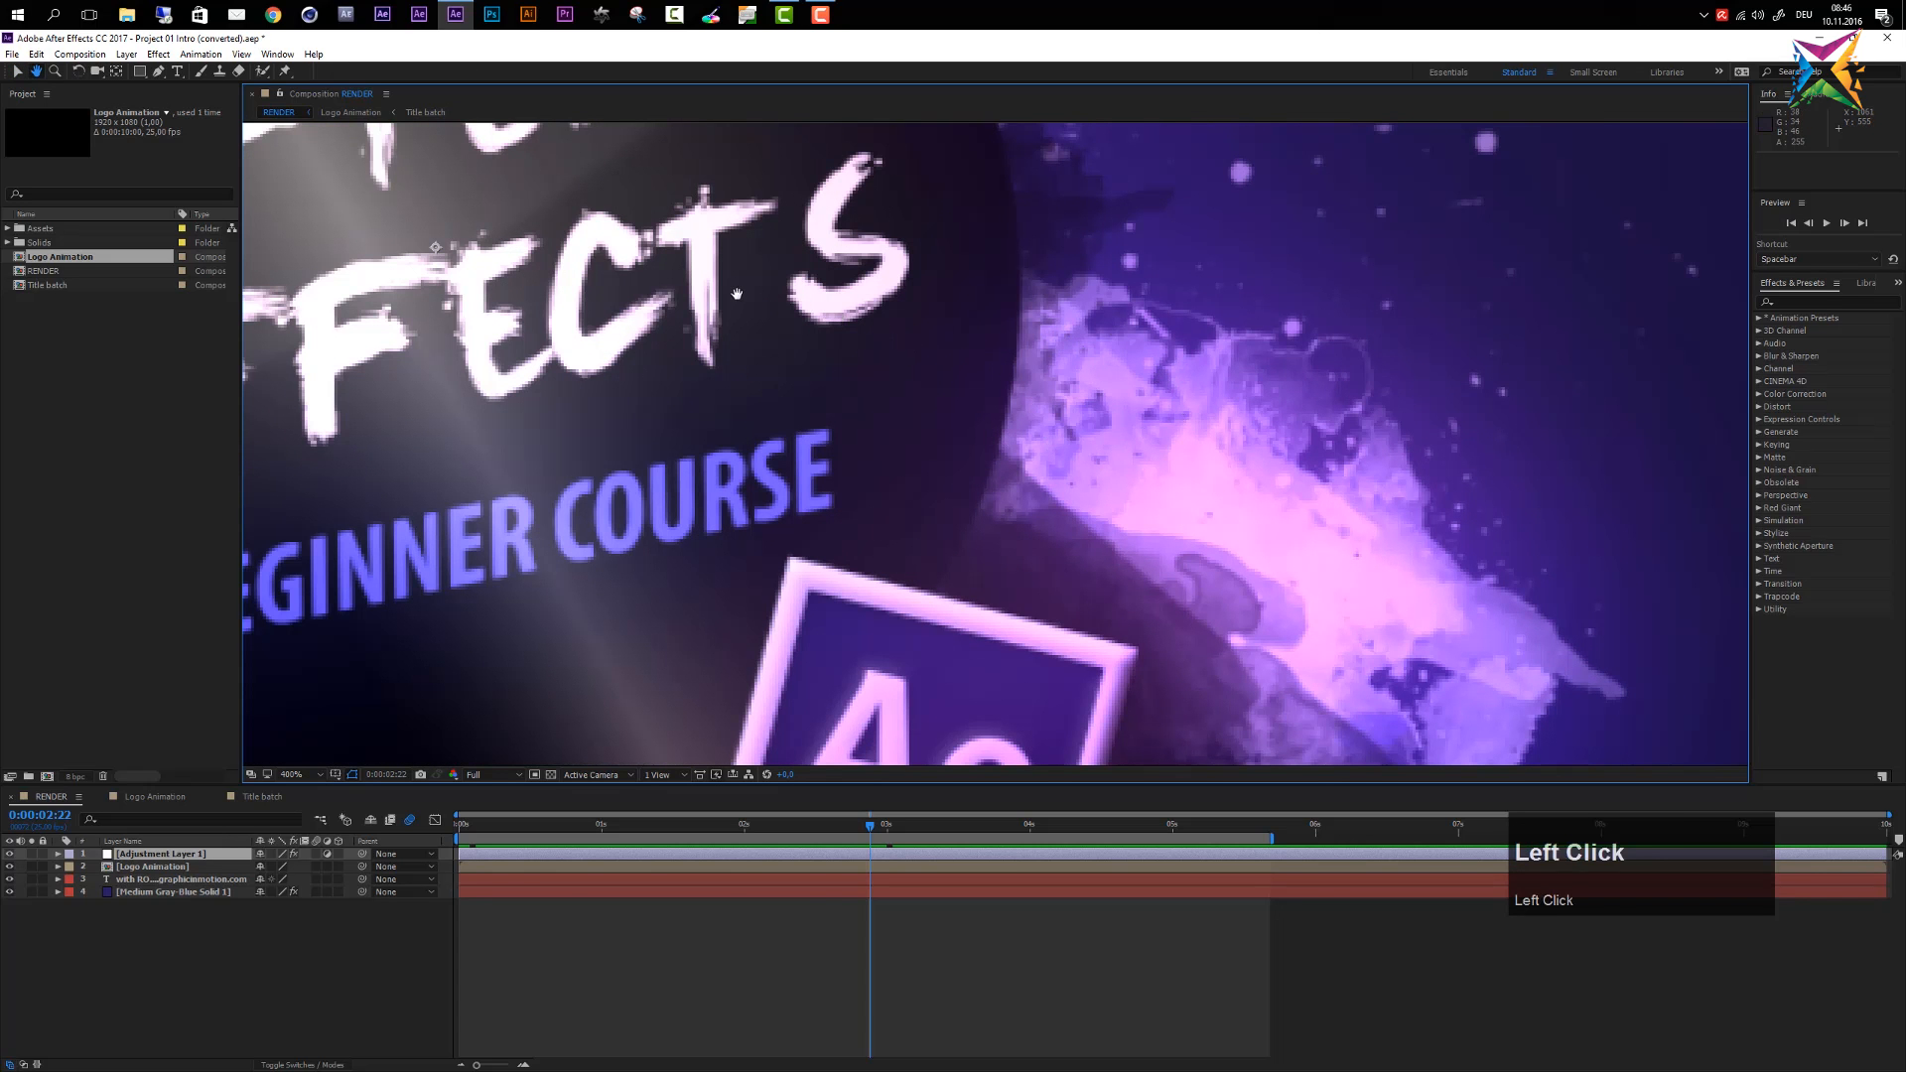
# Pan the 400% preview across the logo lettering, then return to 100%
pyautogui.press('space')
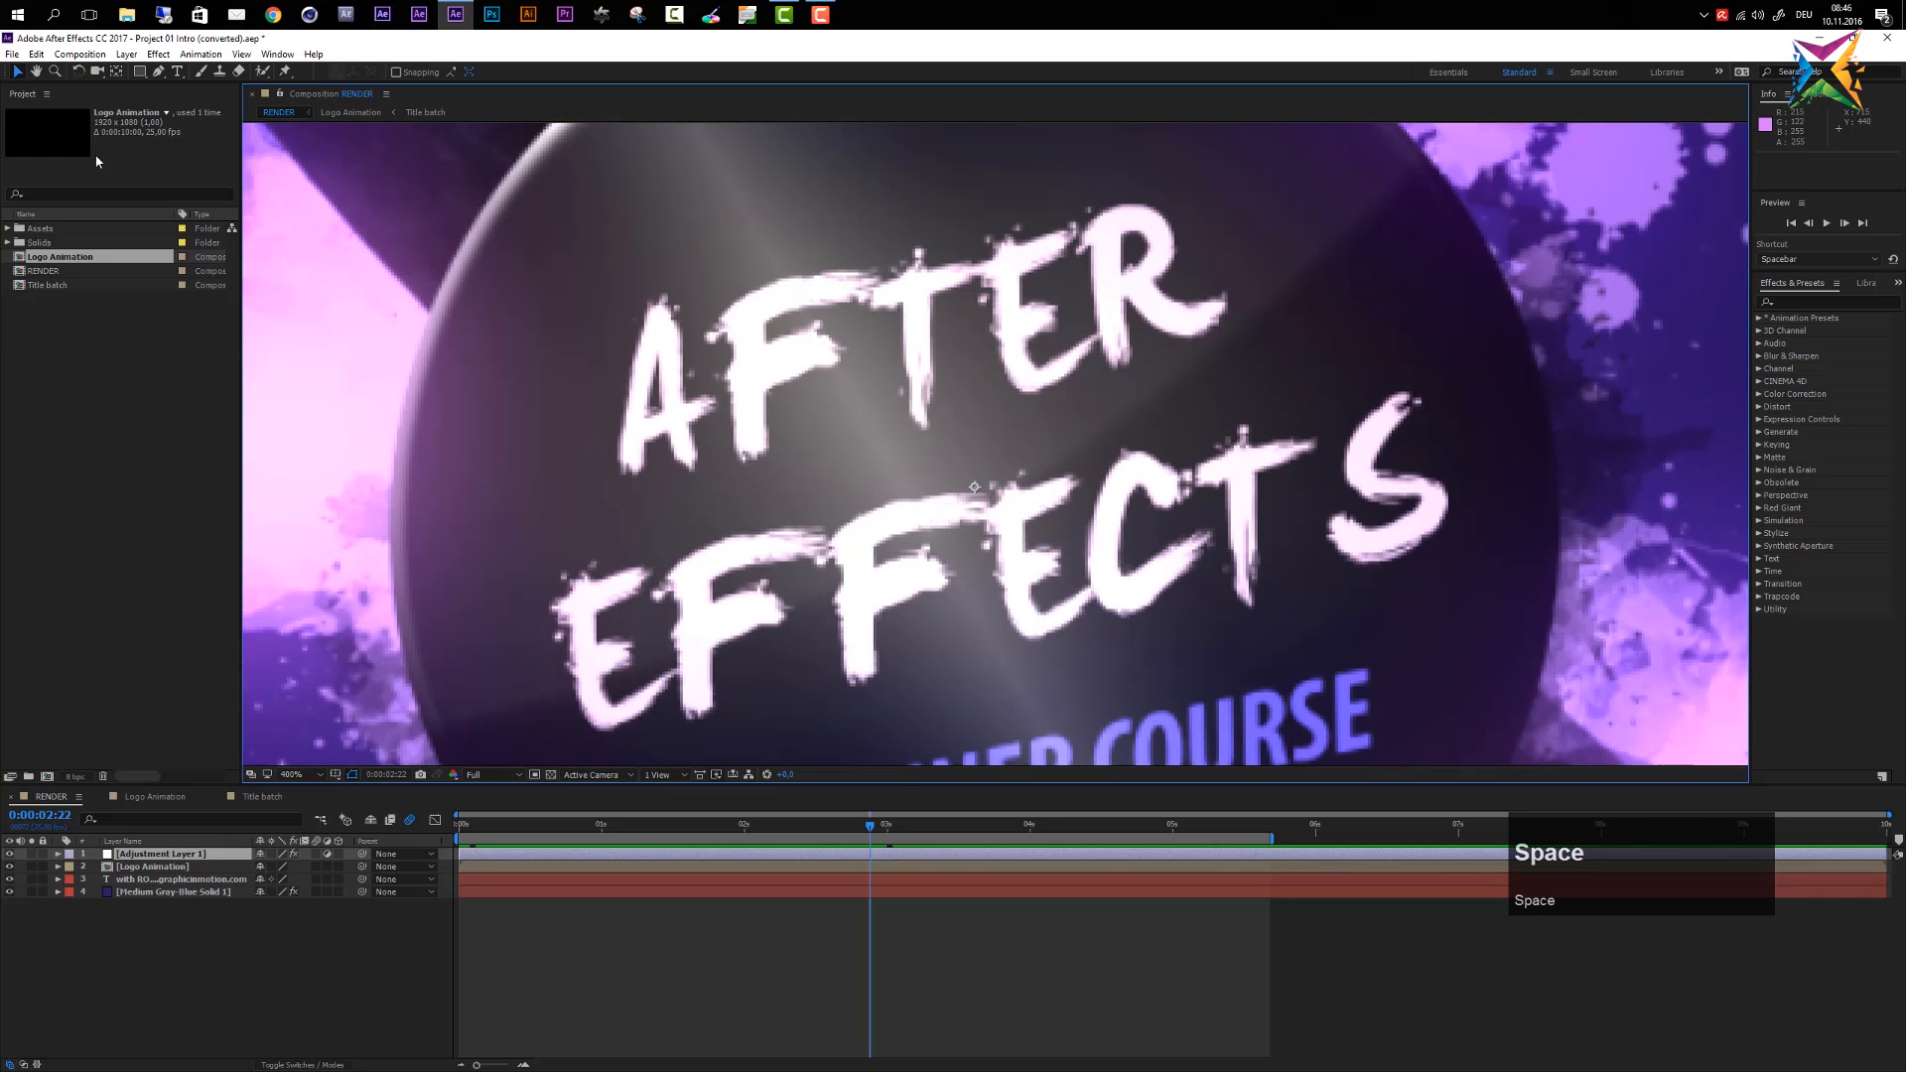
pyautogui.moveTo(37, 71)
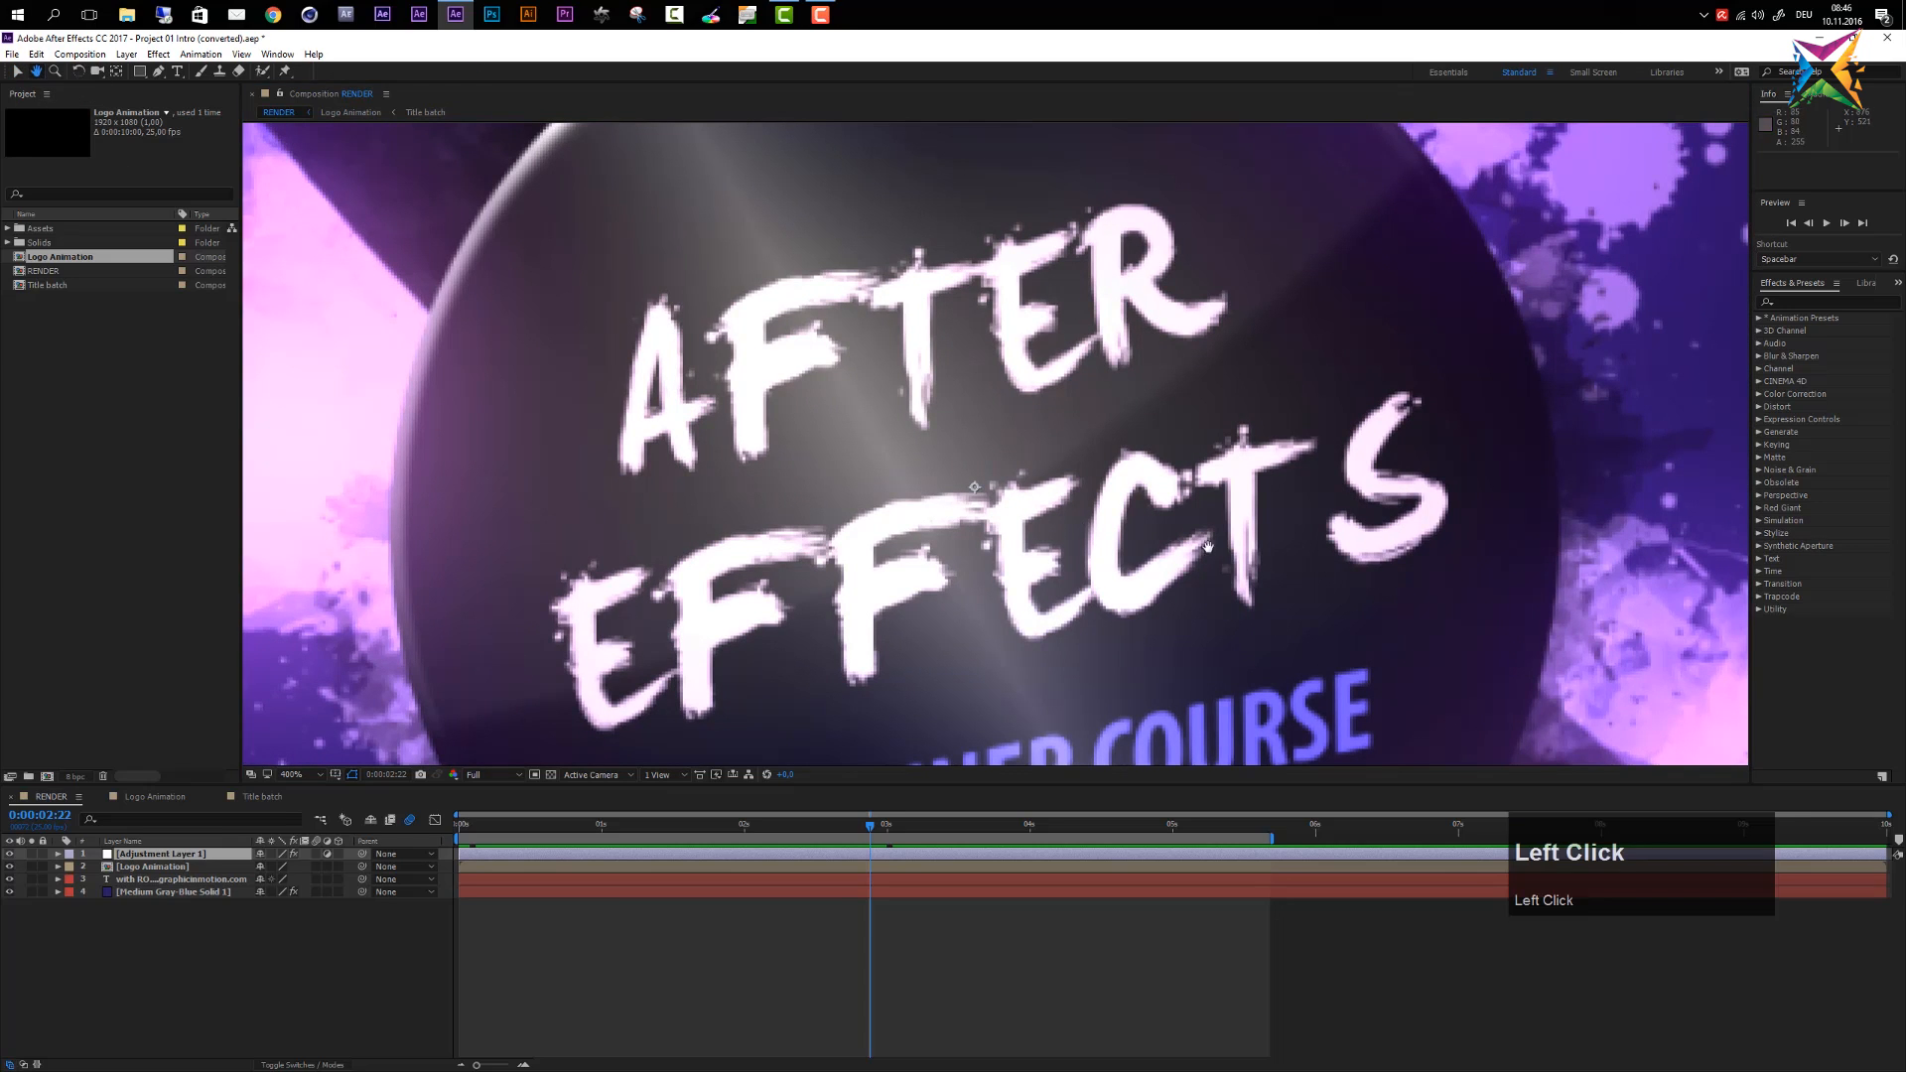
pyautogui.moveTo(1203, 547); pyautogui.dragTo(1046, 610)
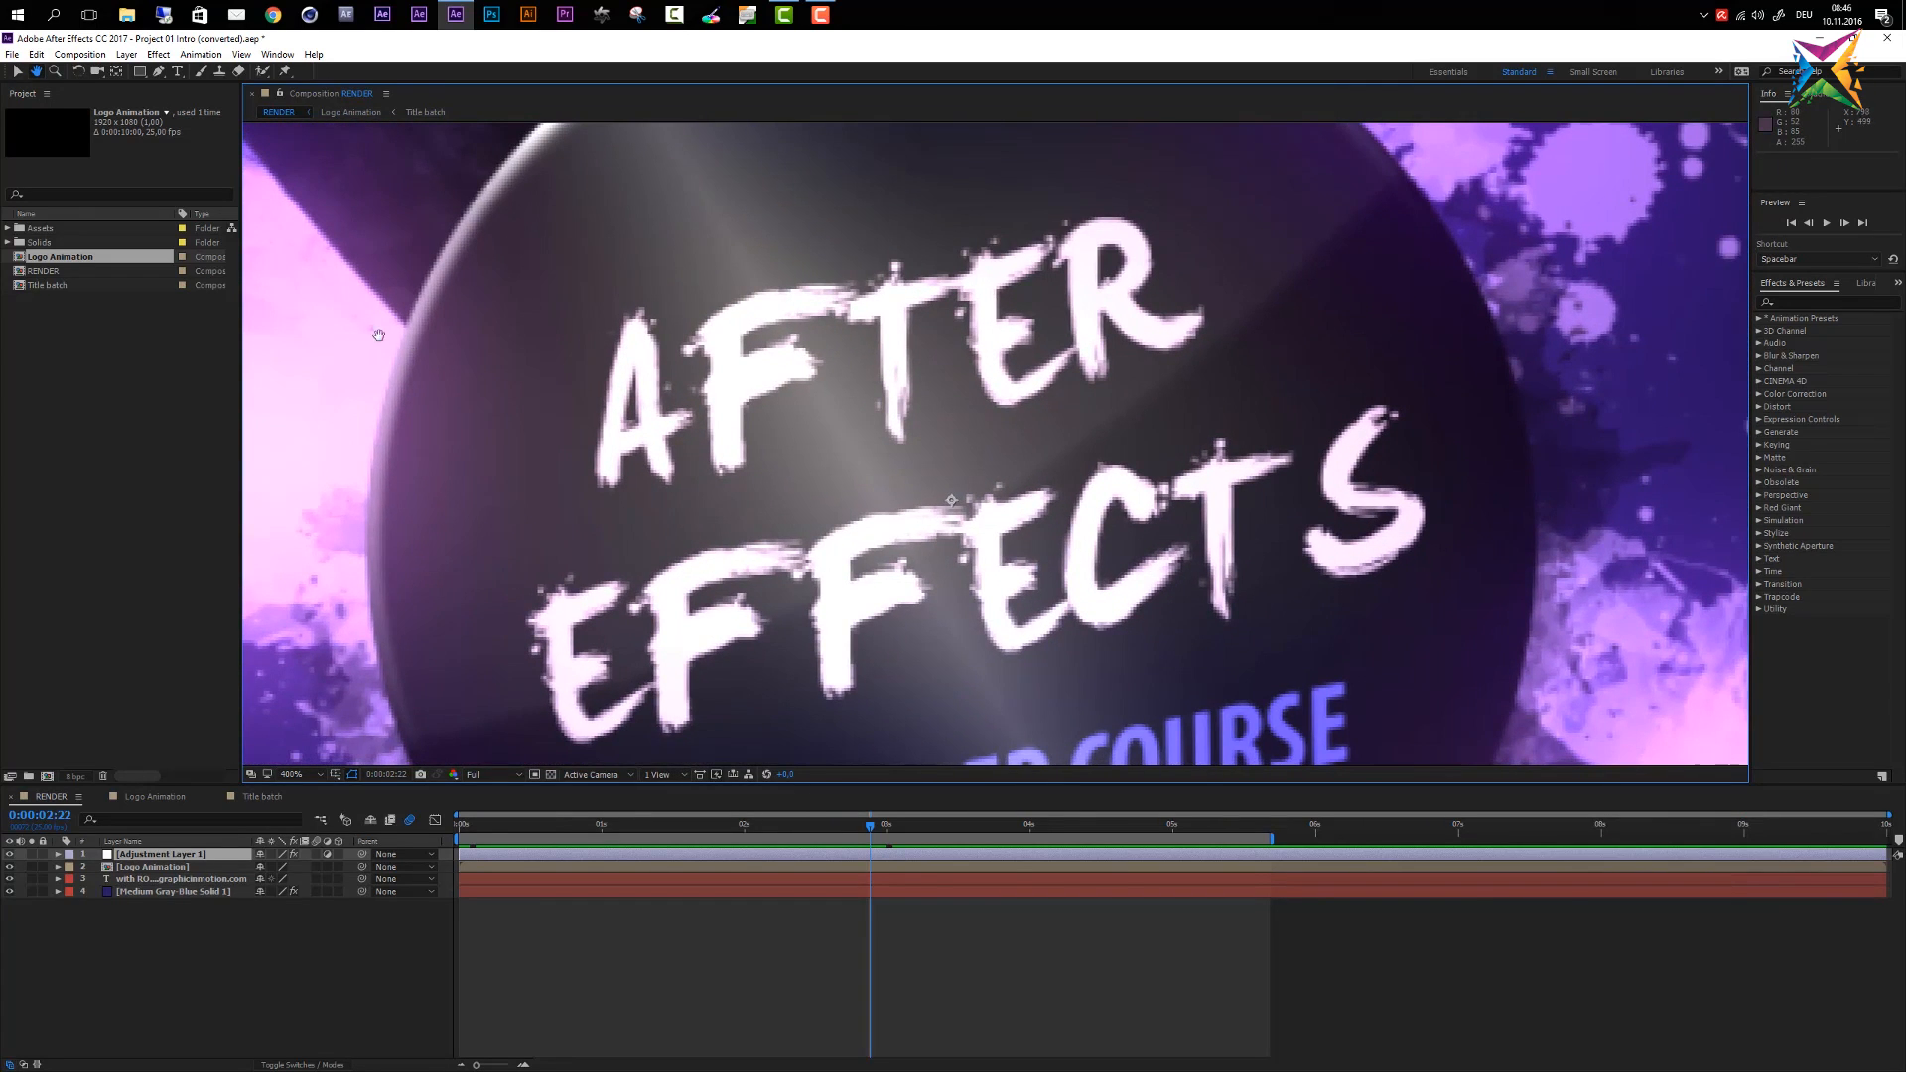
pyautogui.moveTo(34, 71)
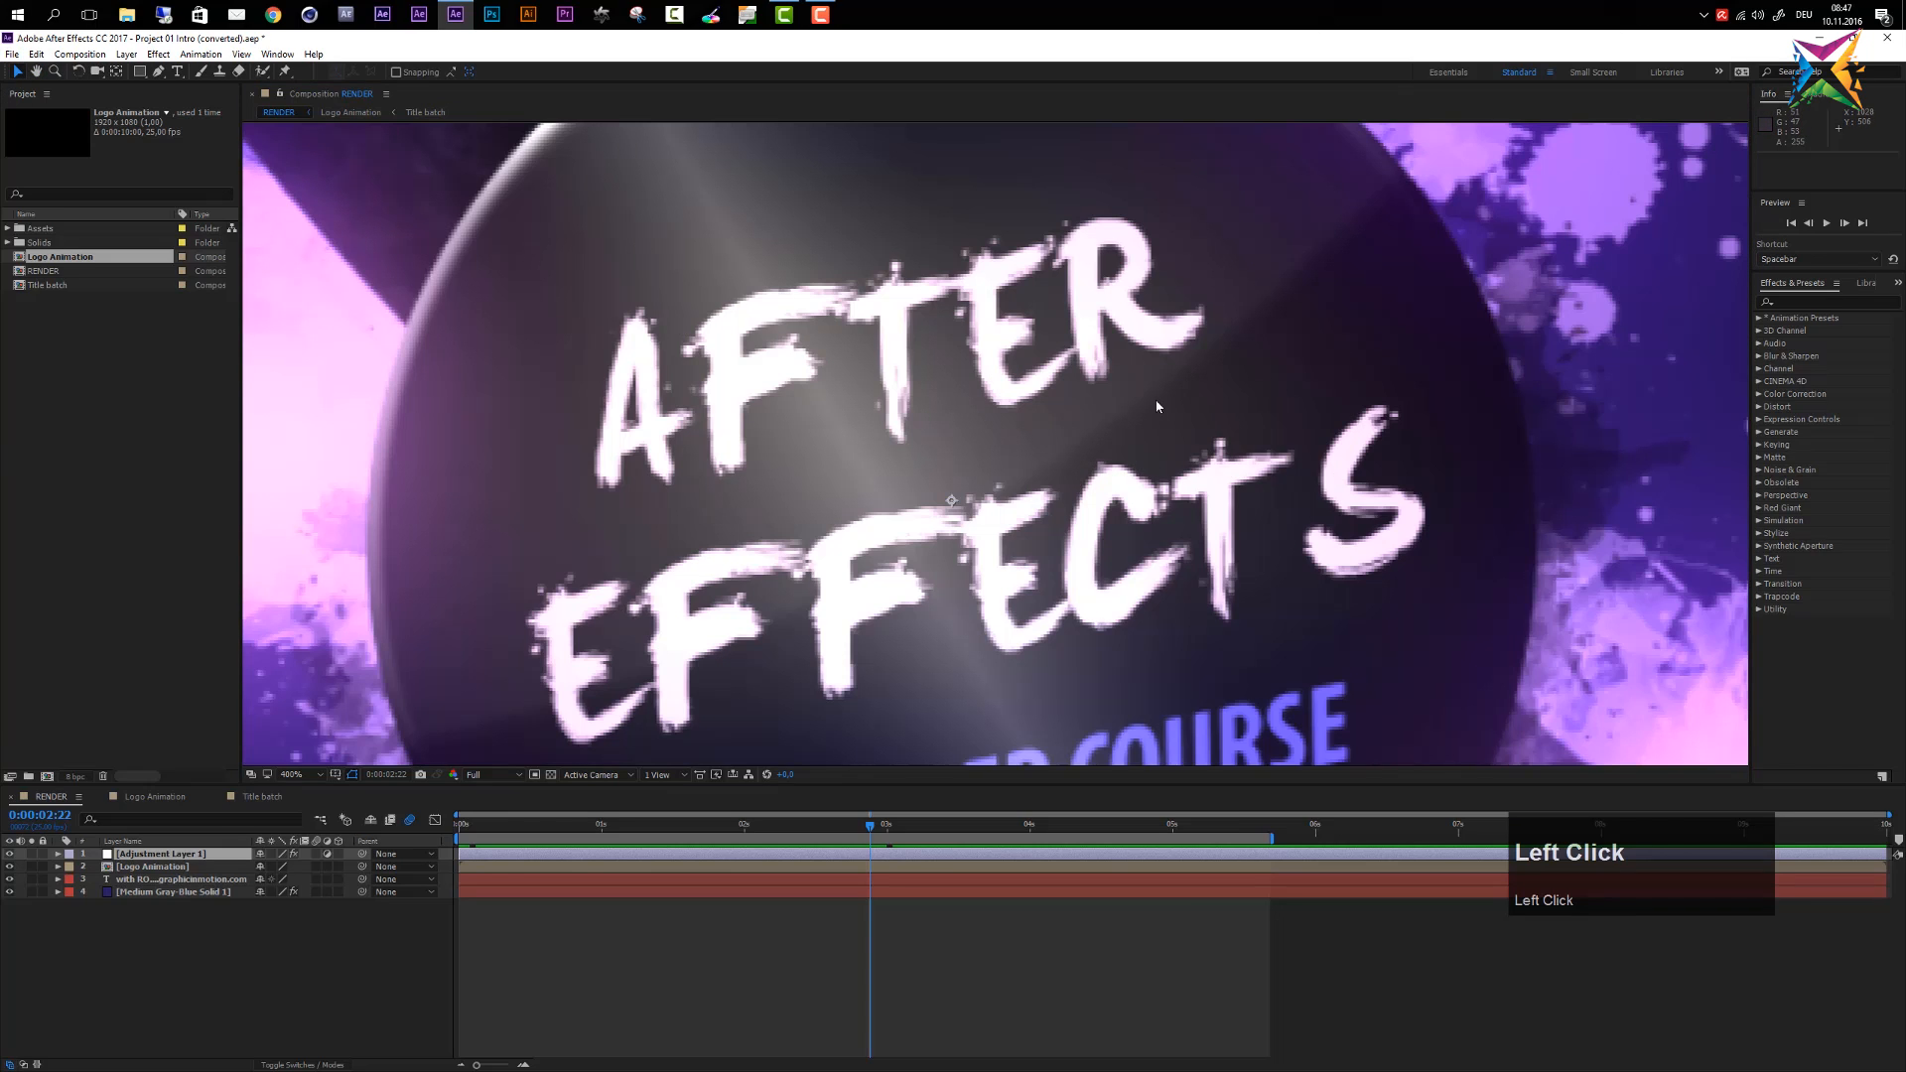
pyautogui.press('space')
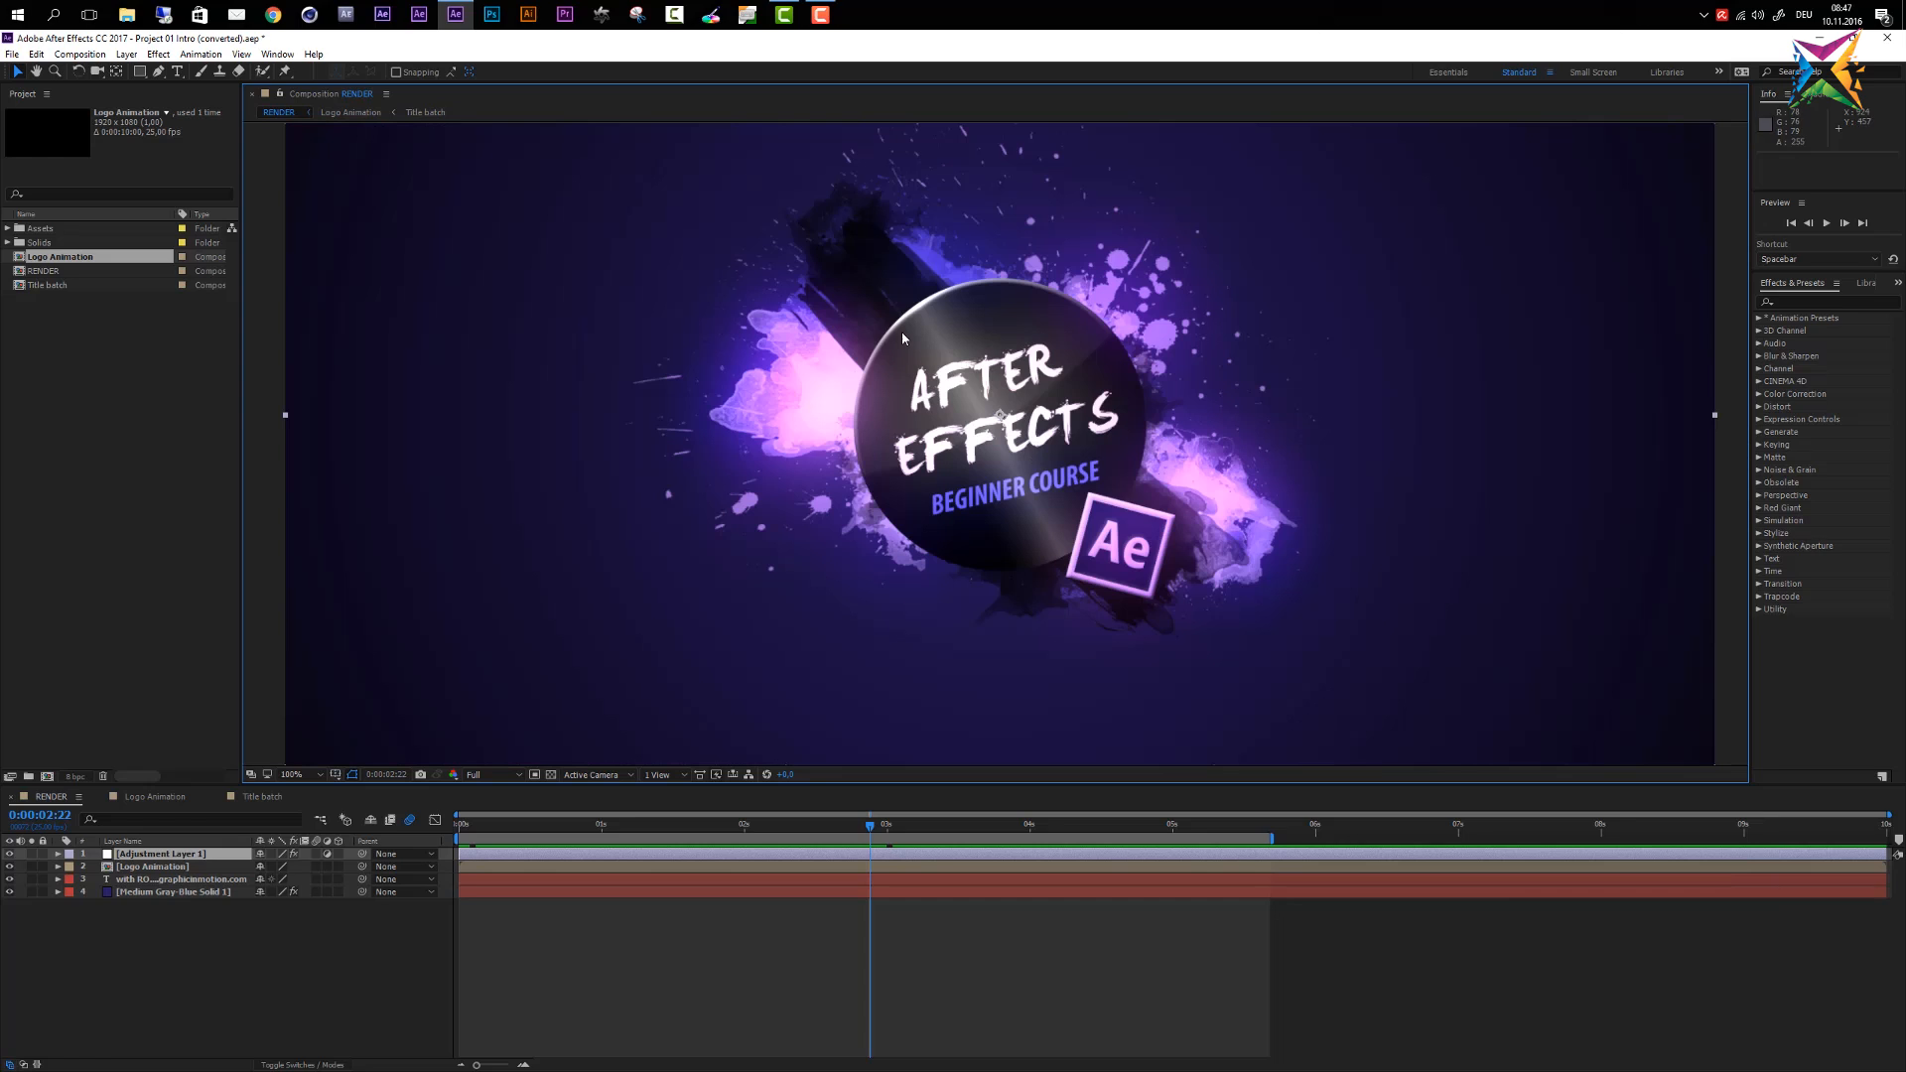
pyautogui.moveTo(867, 433)
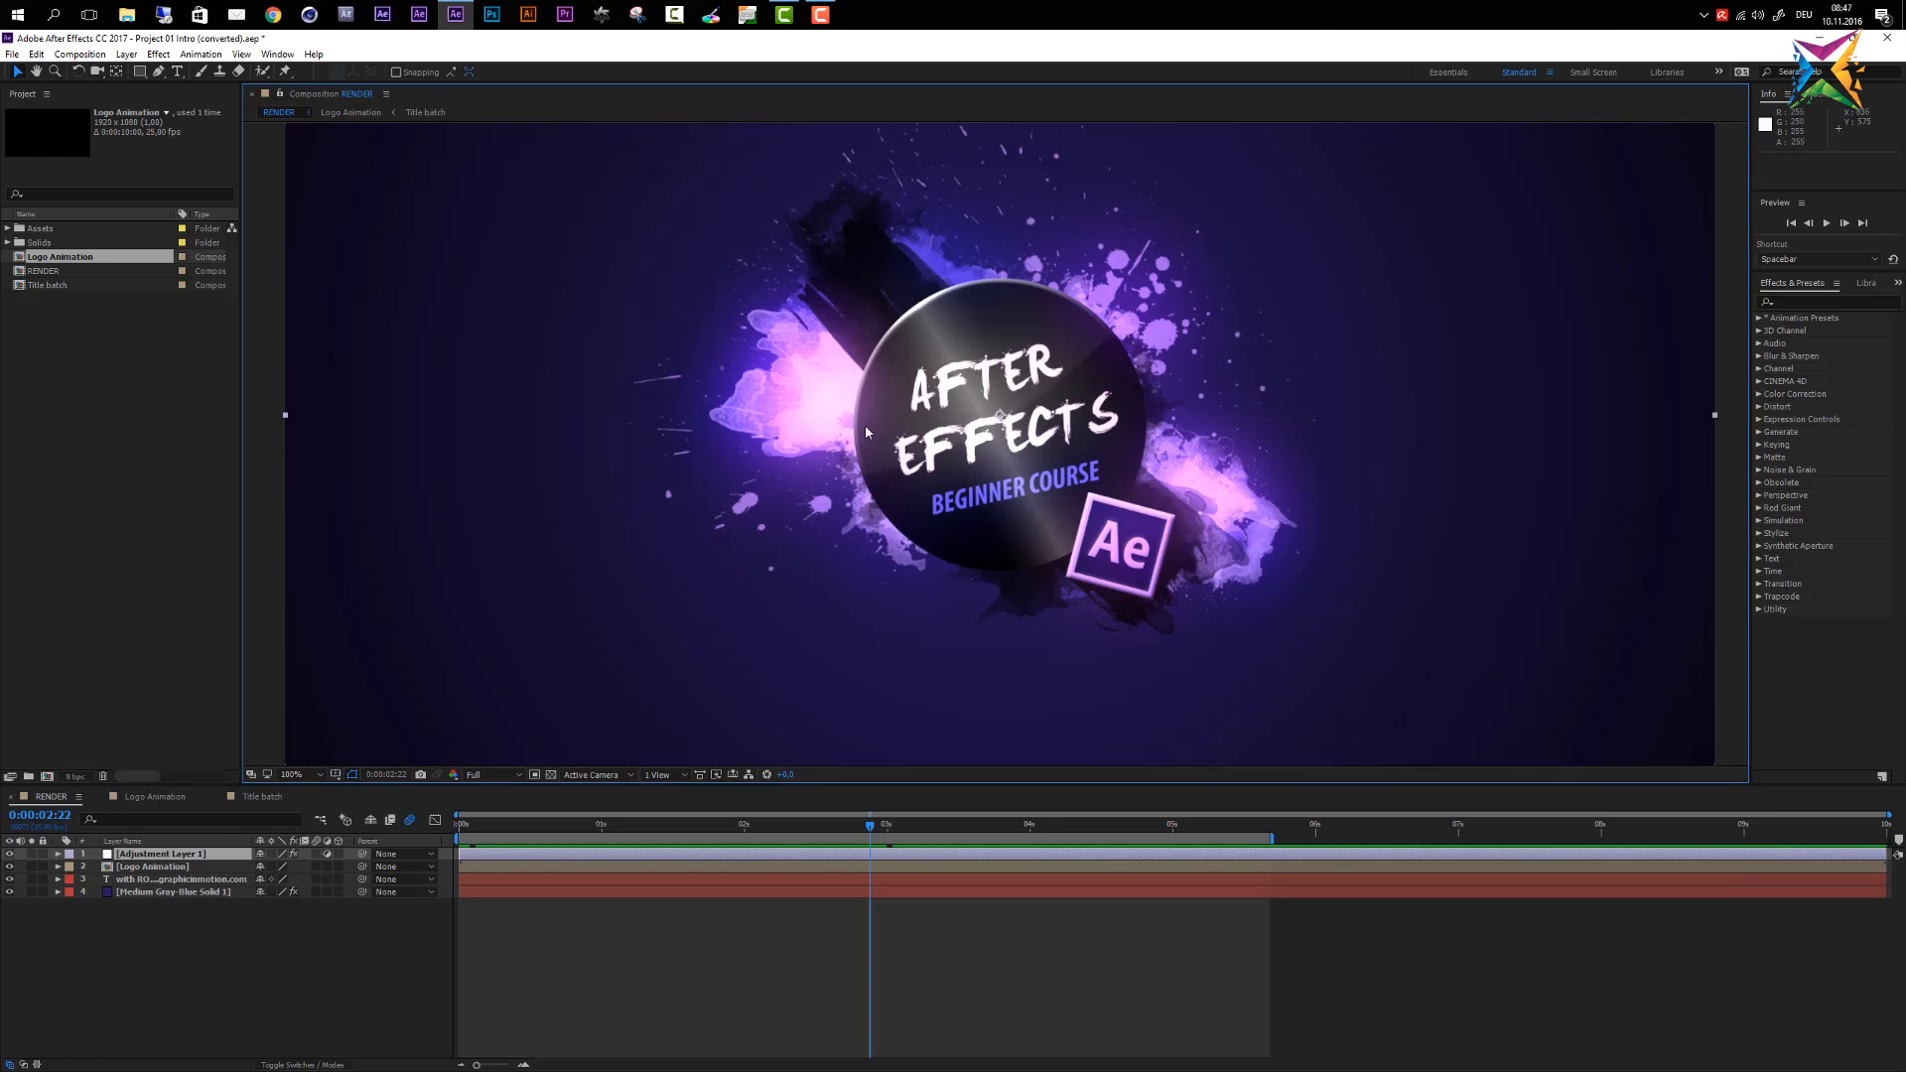
pyautogui.moveTo(975, 291)
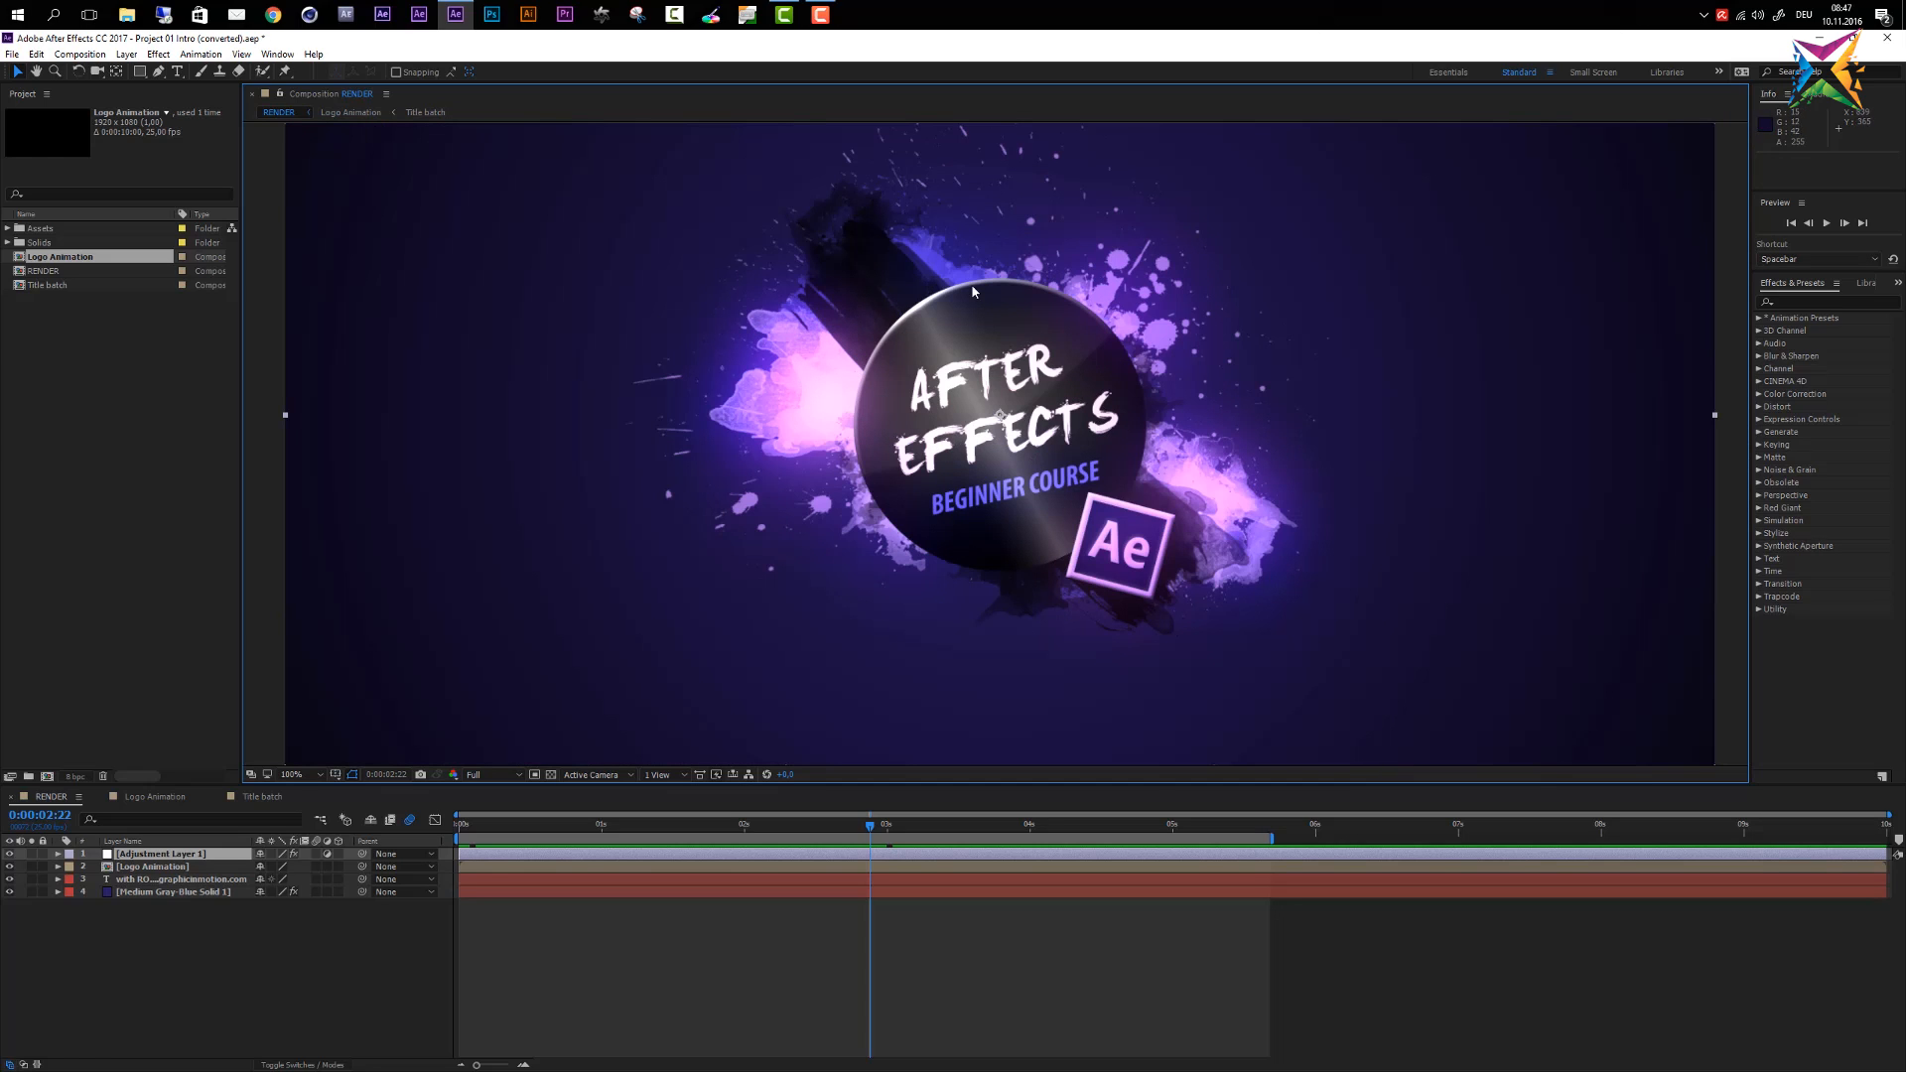
pyautogui.moveTo(1005, 281)
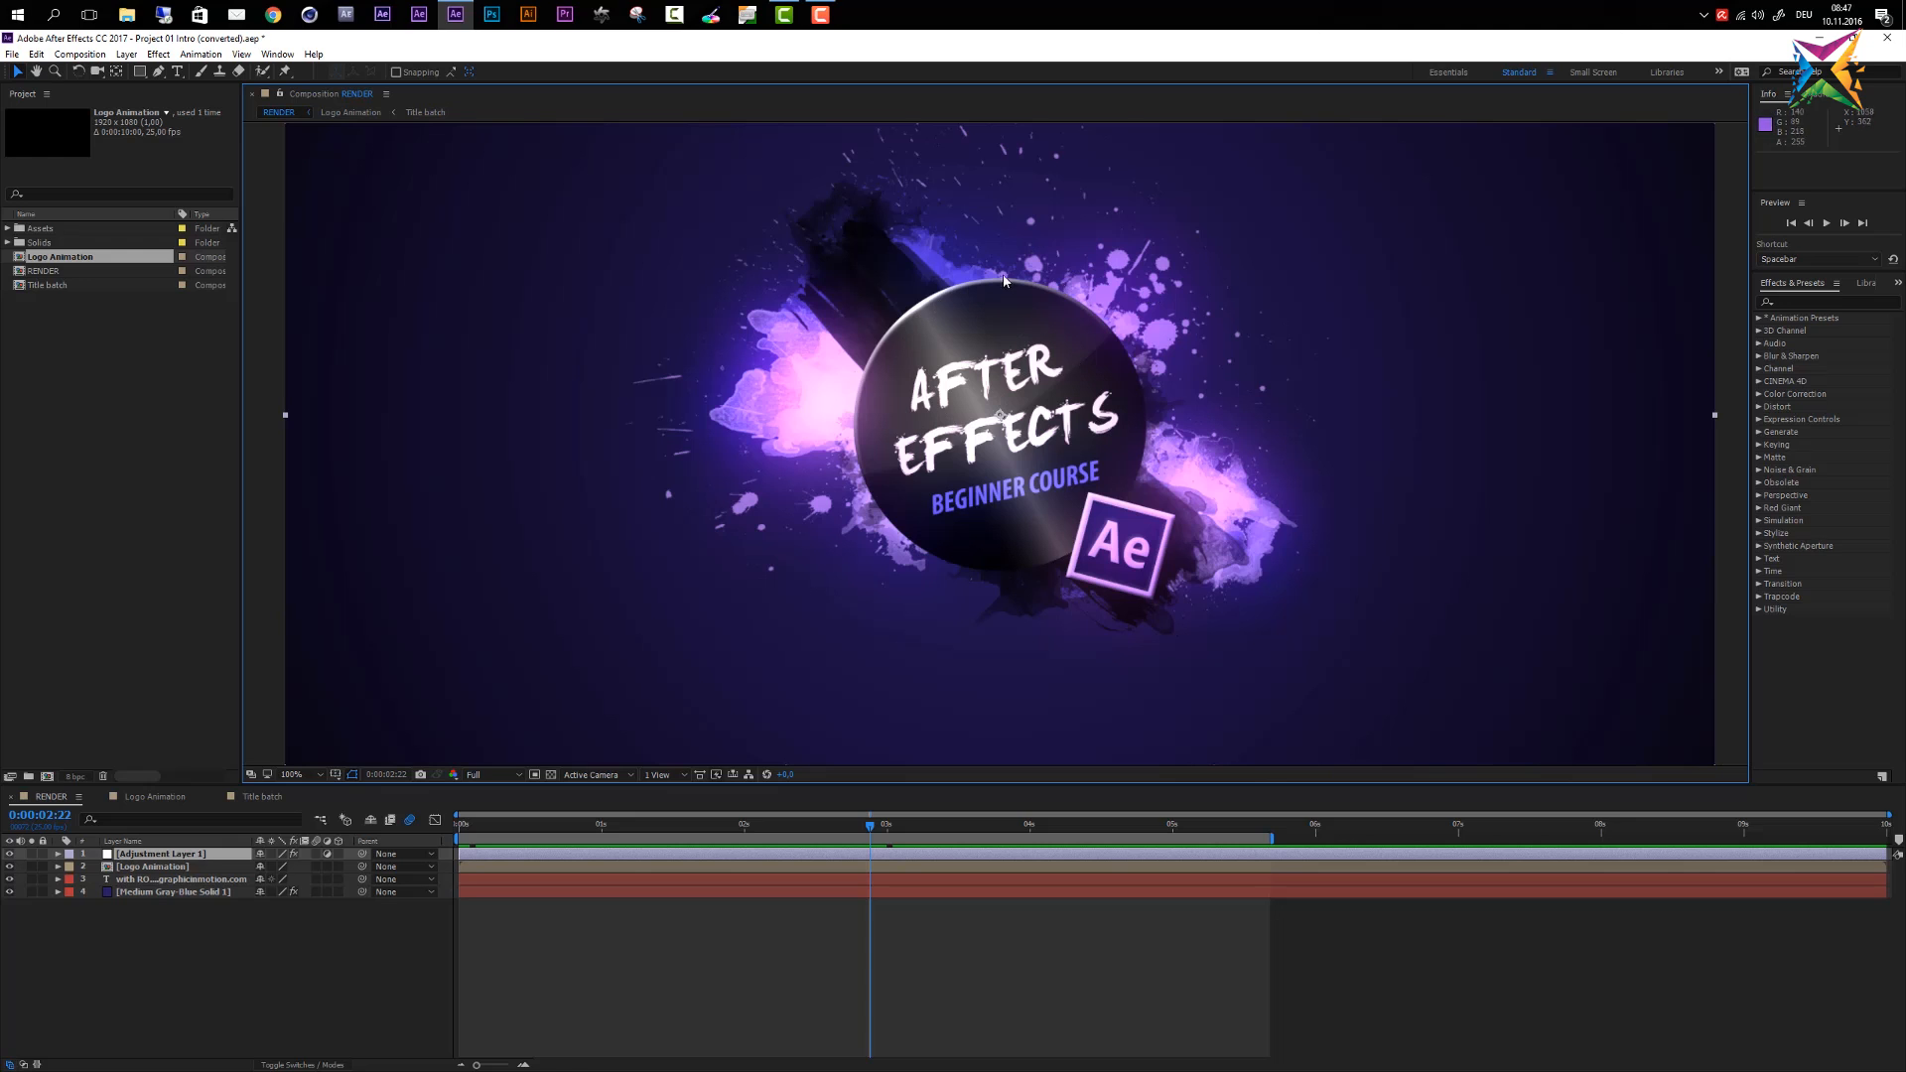
pyautogui.moveTo(951, 331)
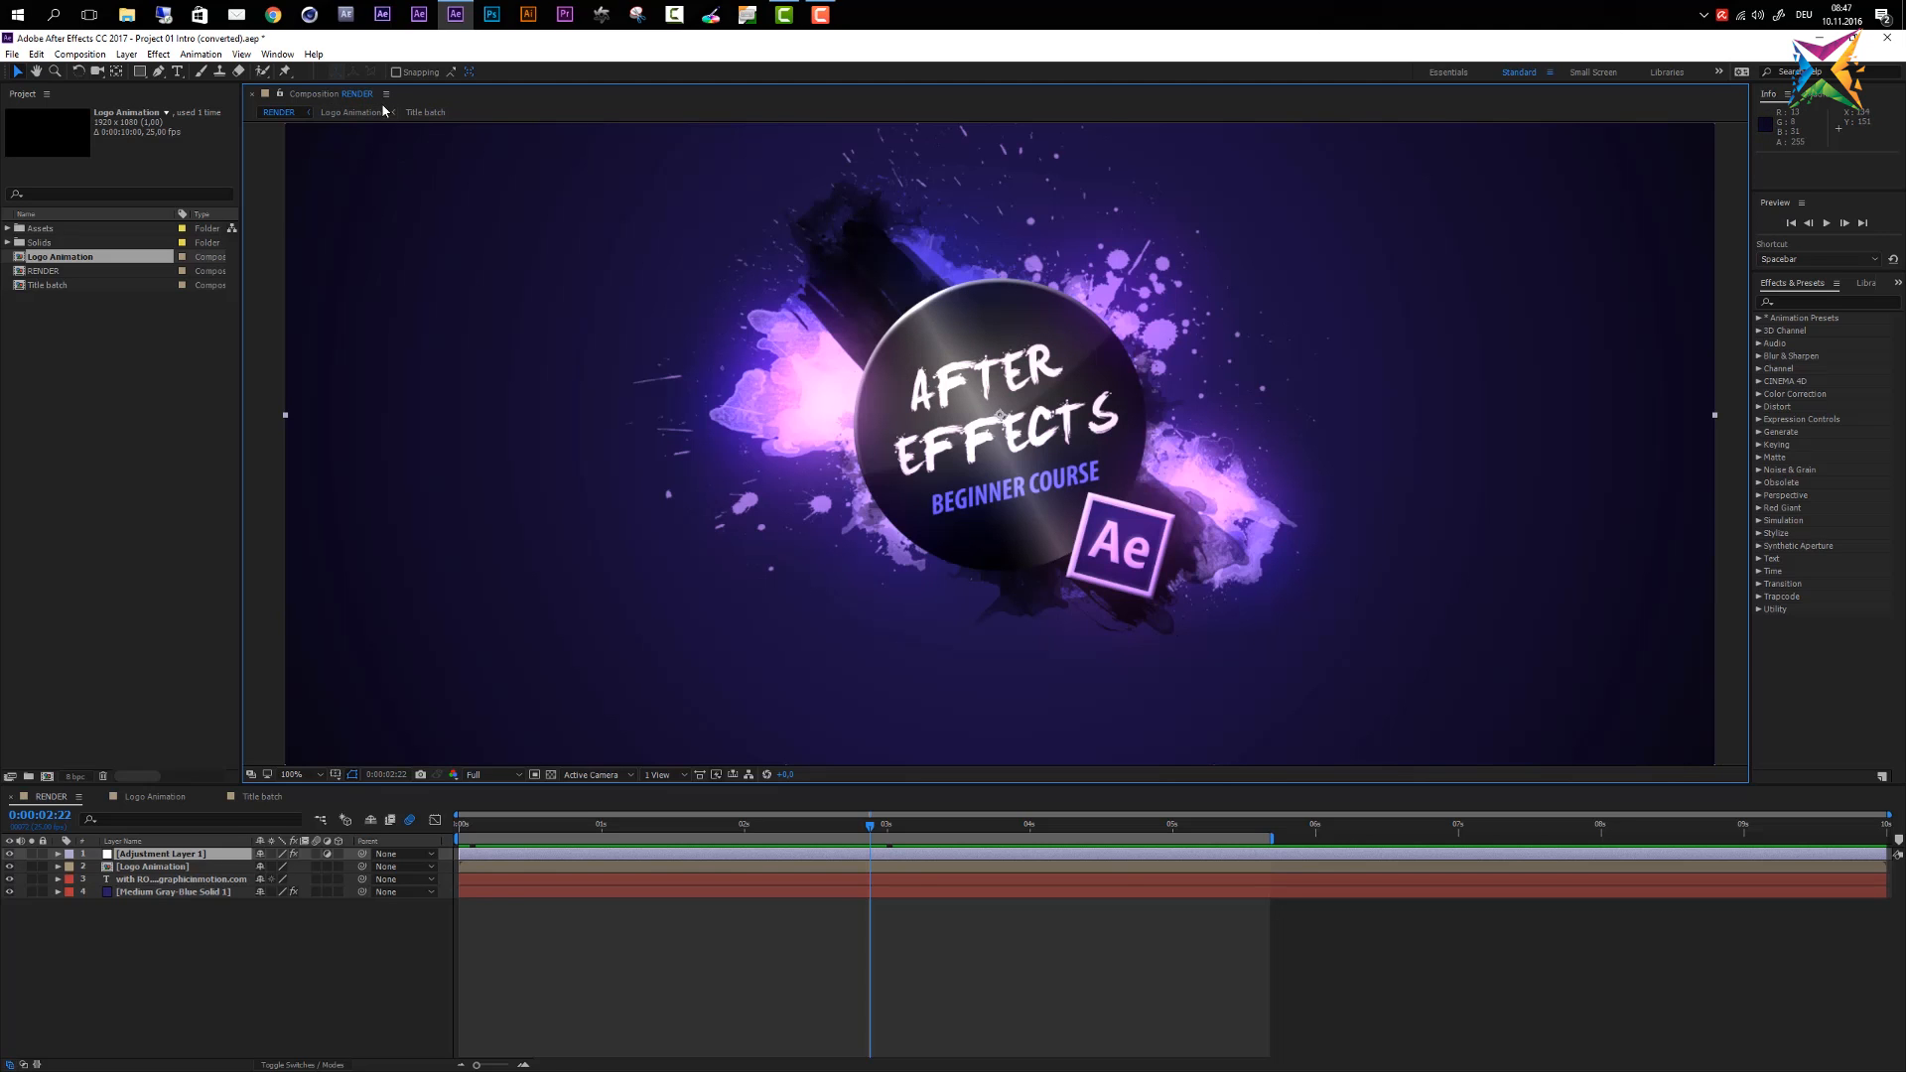
# Maximize the Composition panel group full-screen, then restore its docked size
pyautogui.click(642, 157)
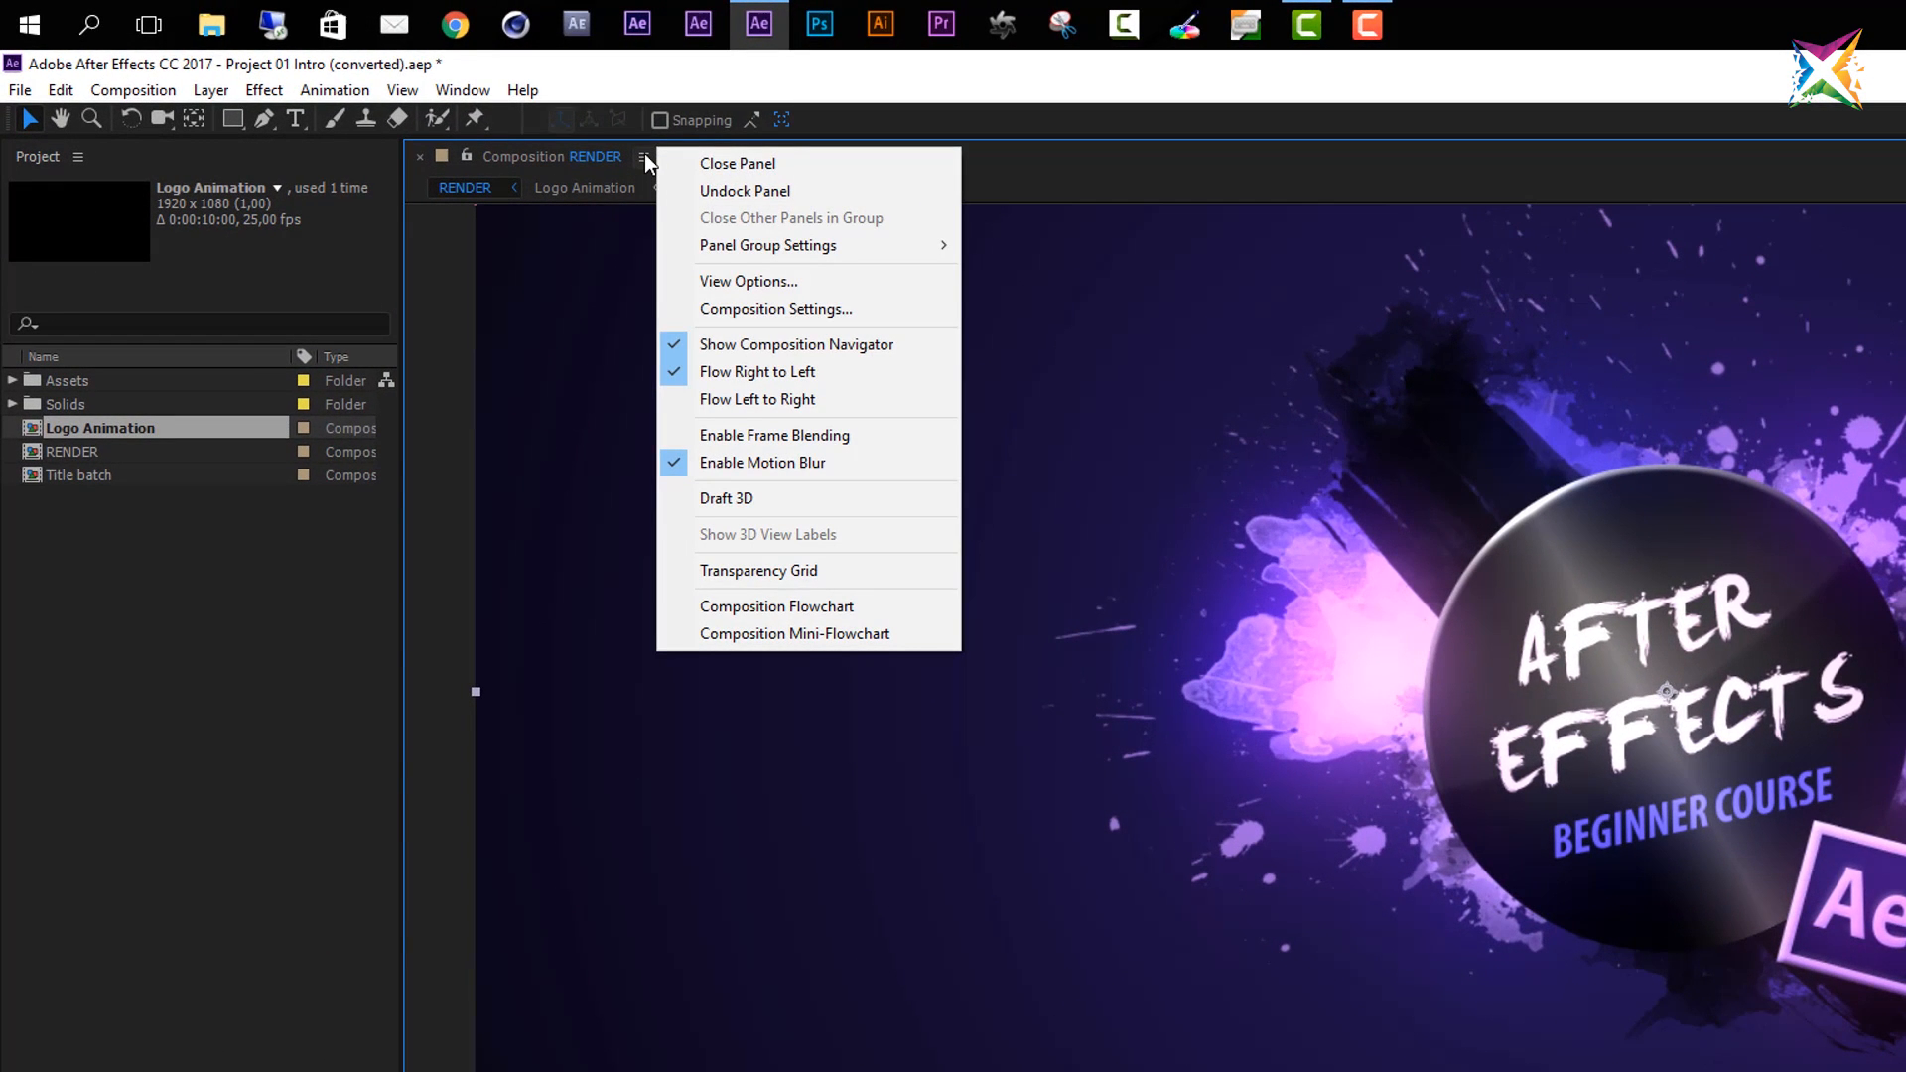
pyautogui.moveTo(767, 245)
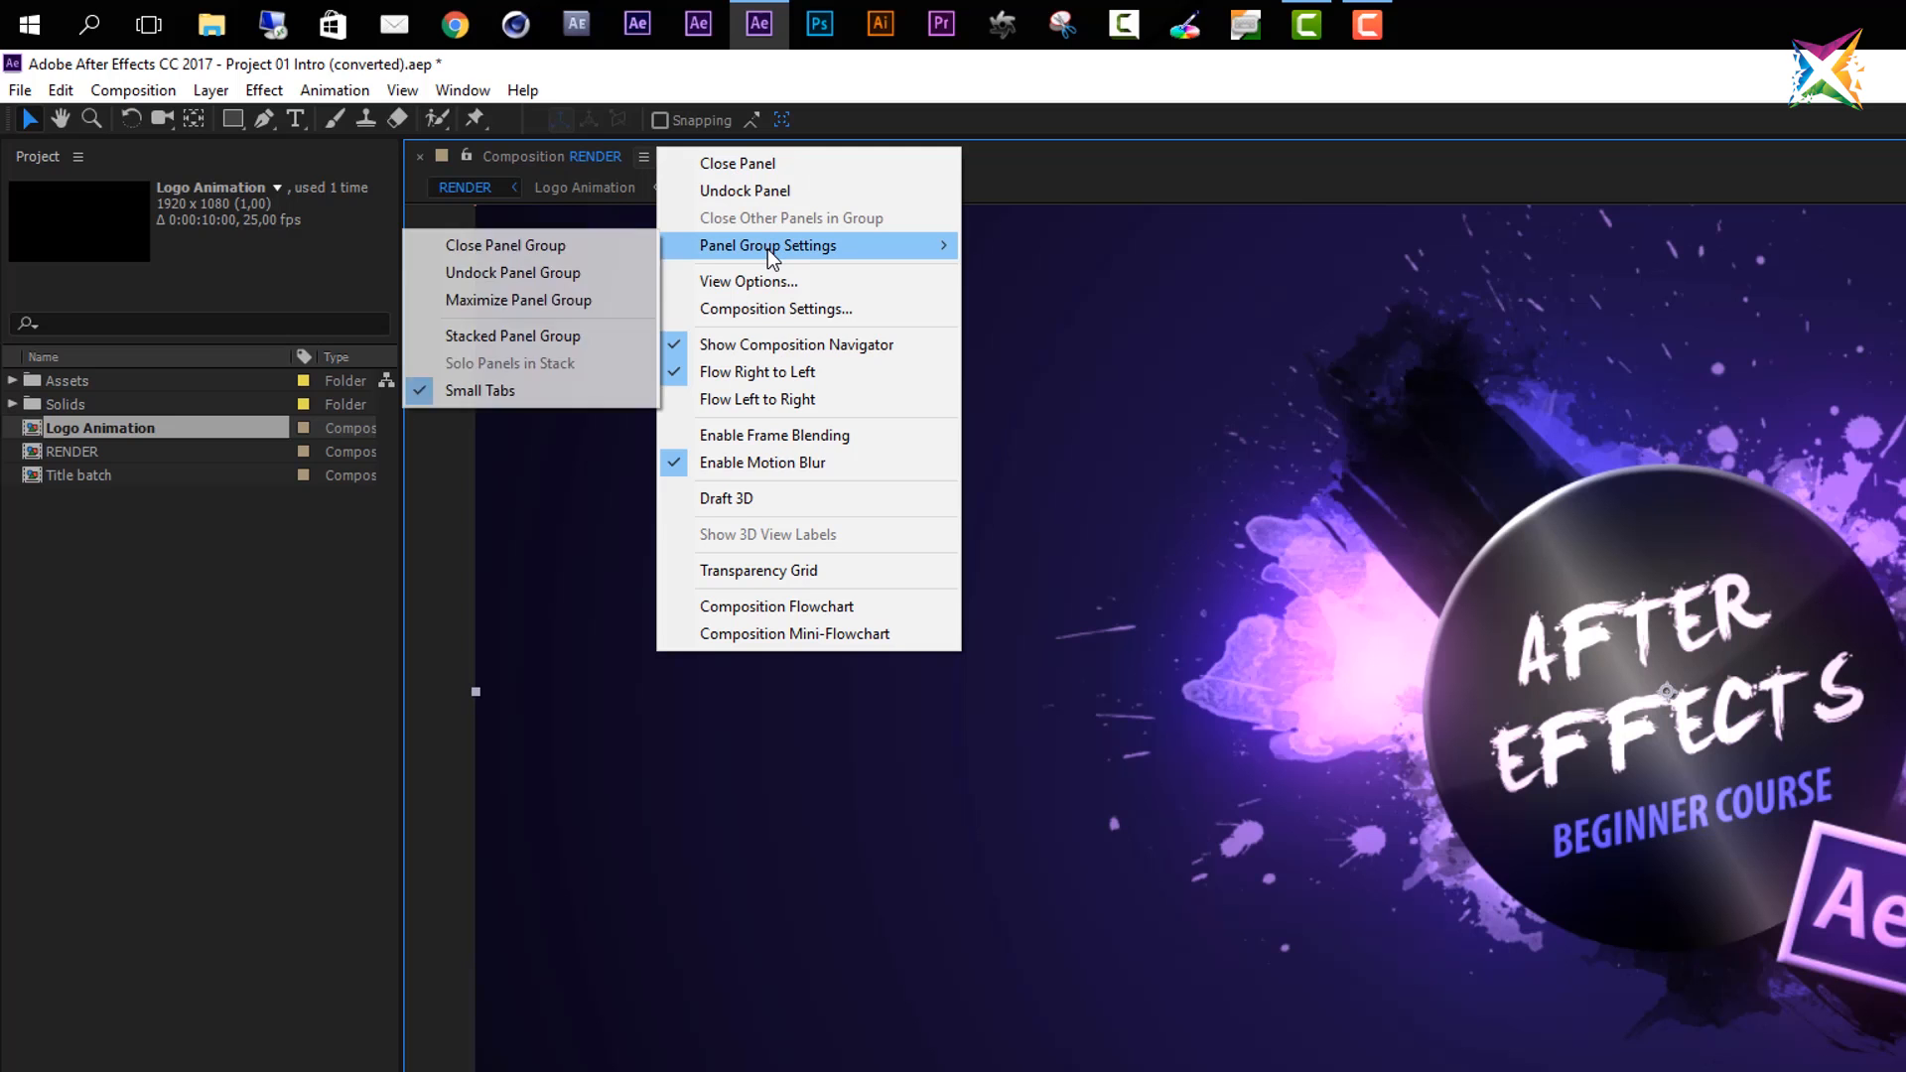
pyautogui.moveTo(525, 307)
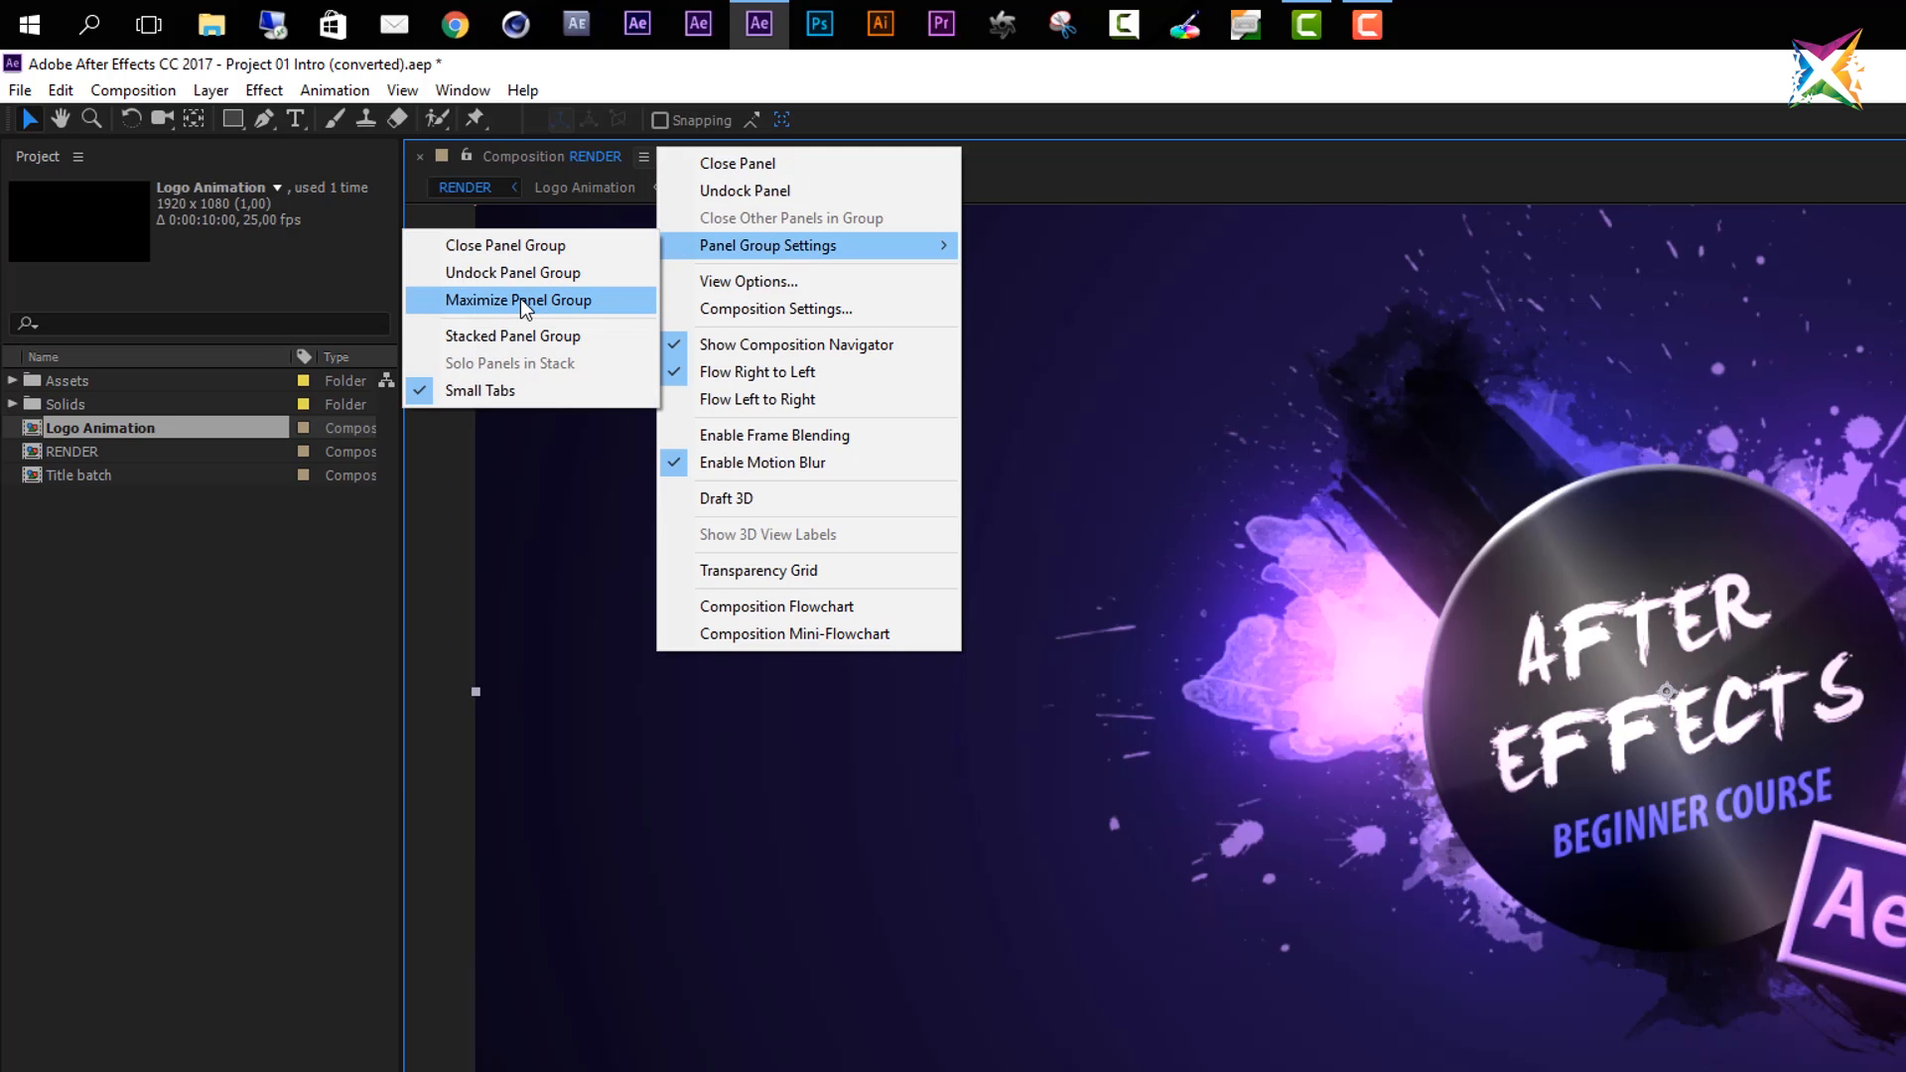
pyautogui.click(519, 300)
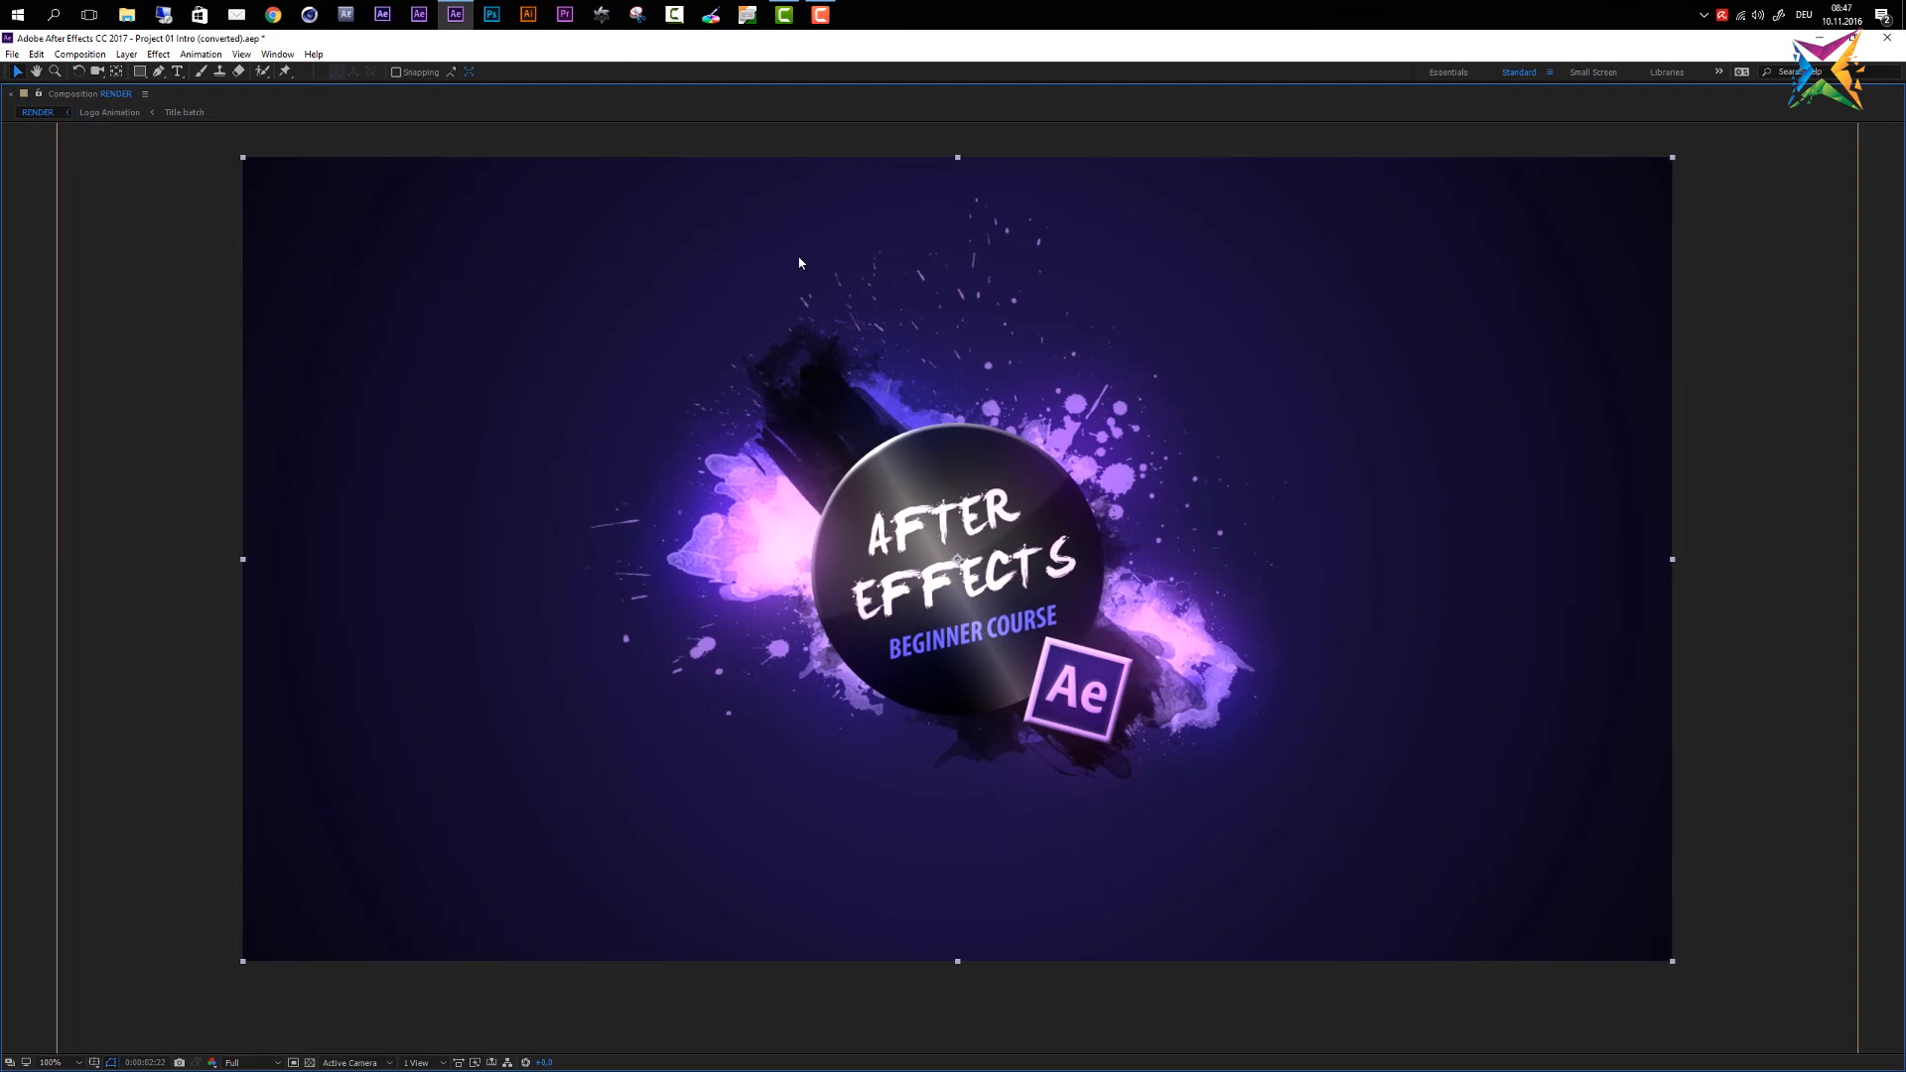
pyautogui.moveTo(1065, 547)
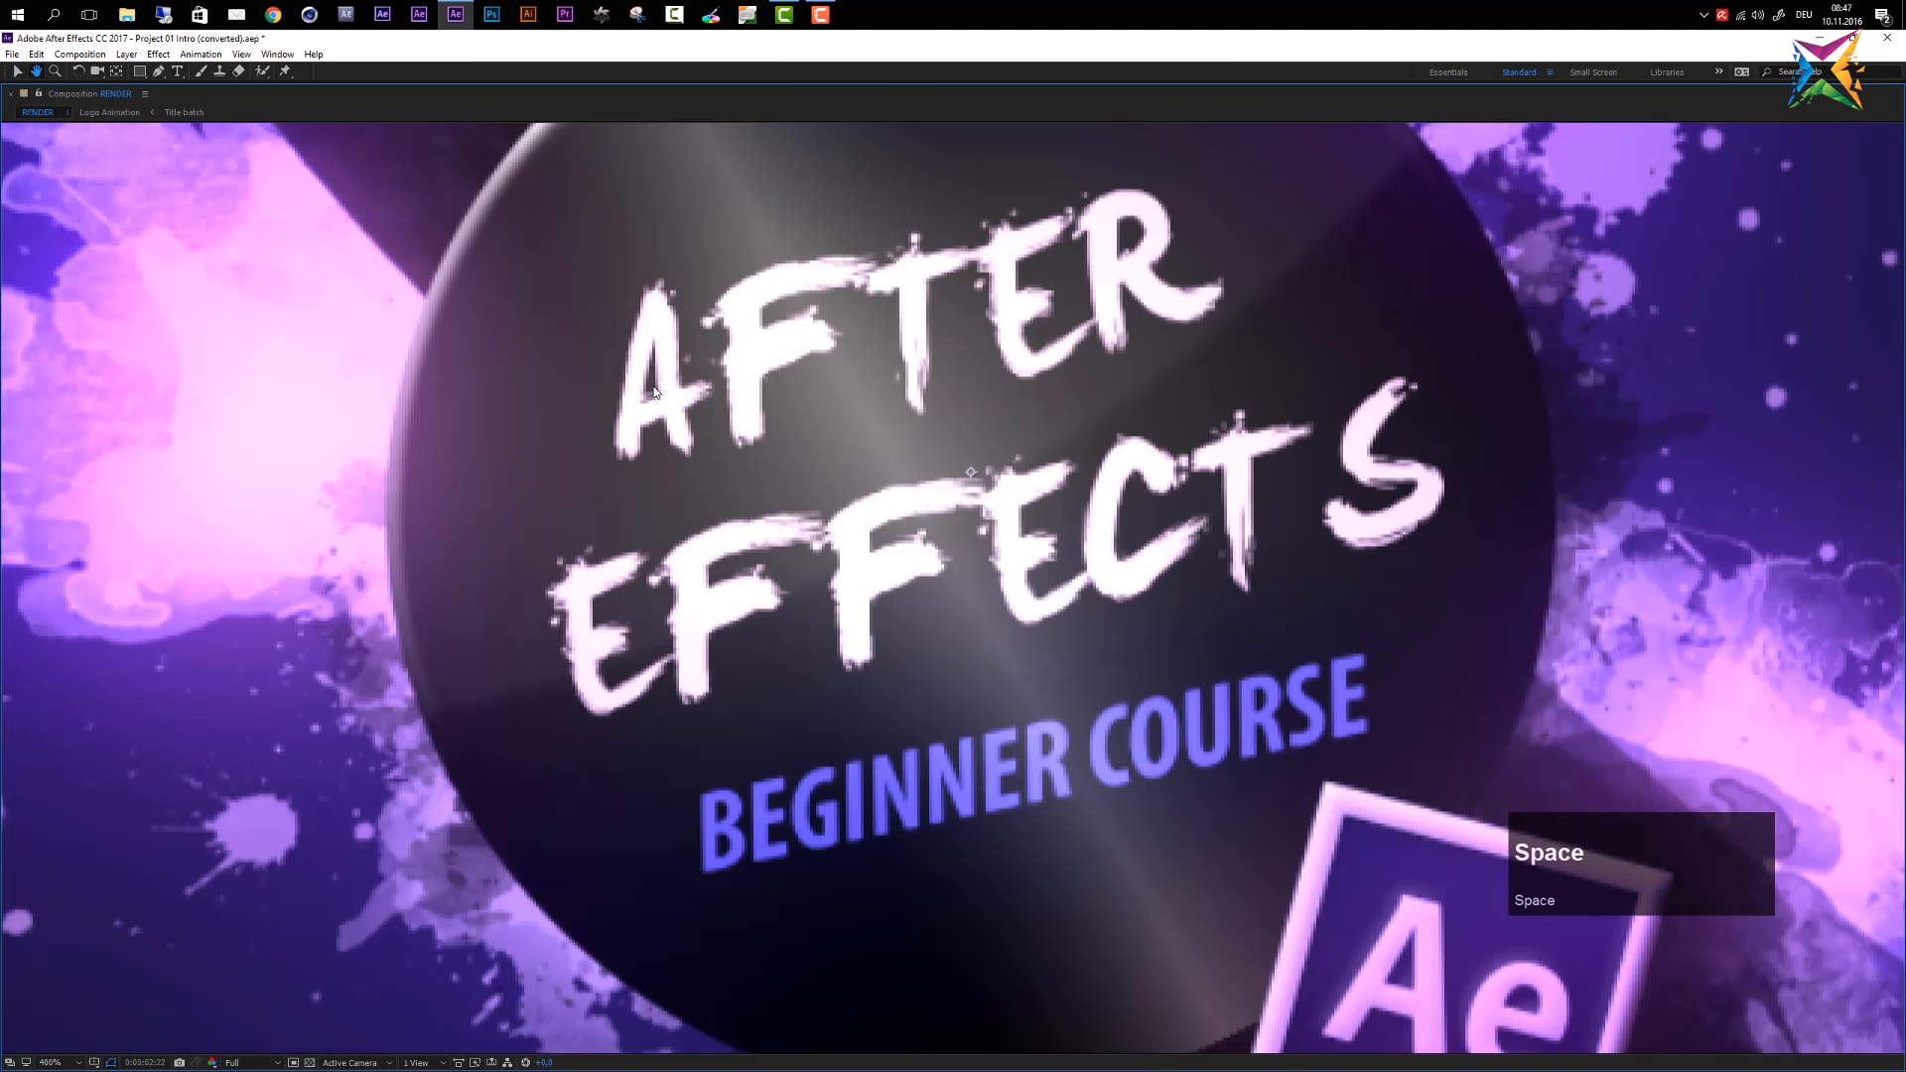
pyautogui.press('space')
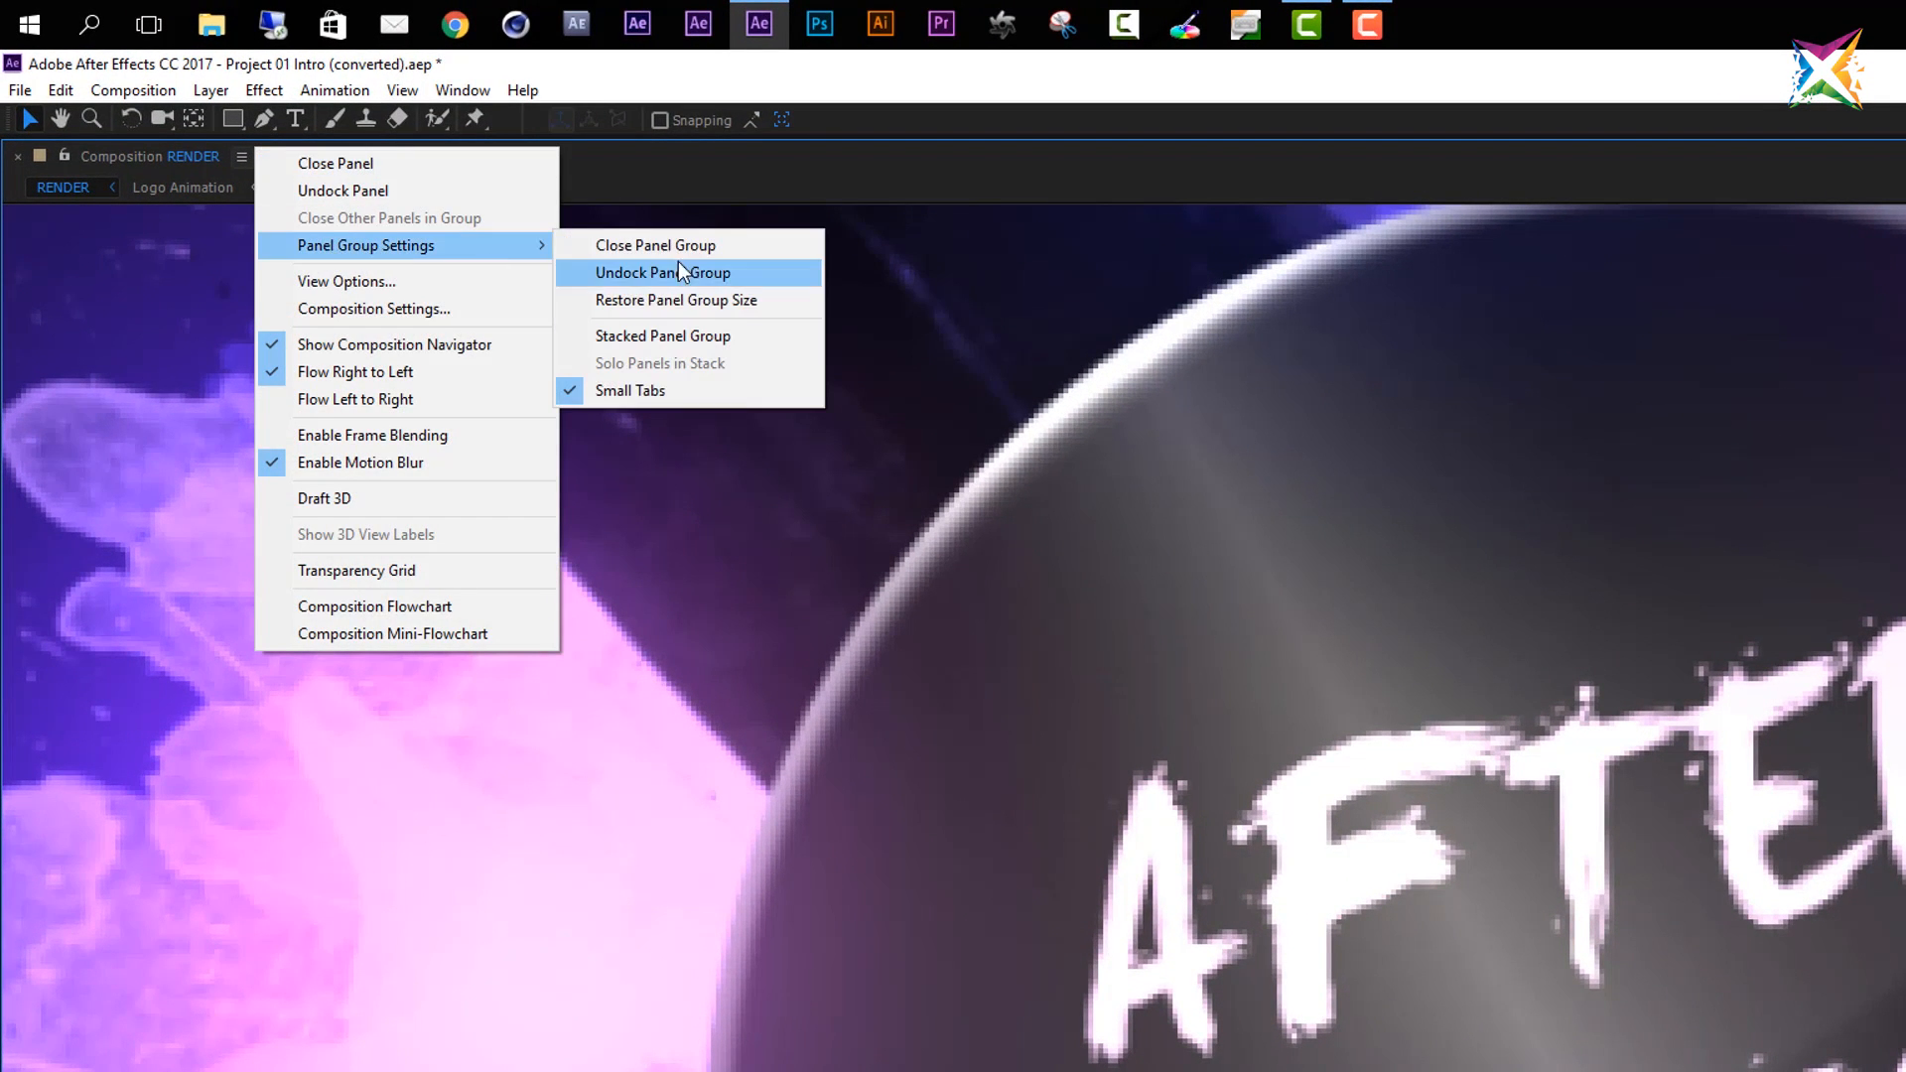
pyautogui.moveTo(665, 307)
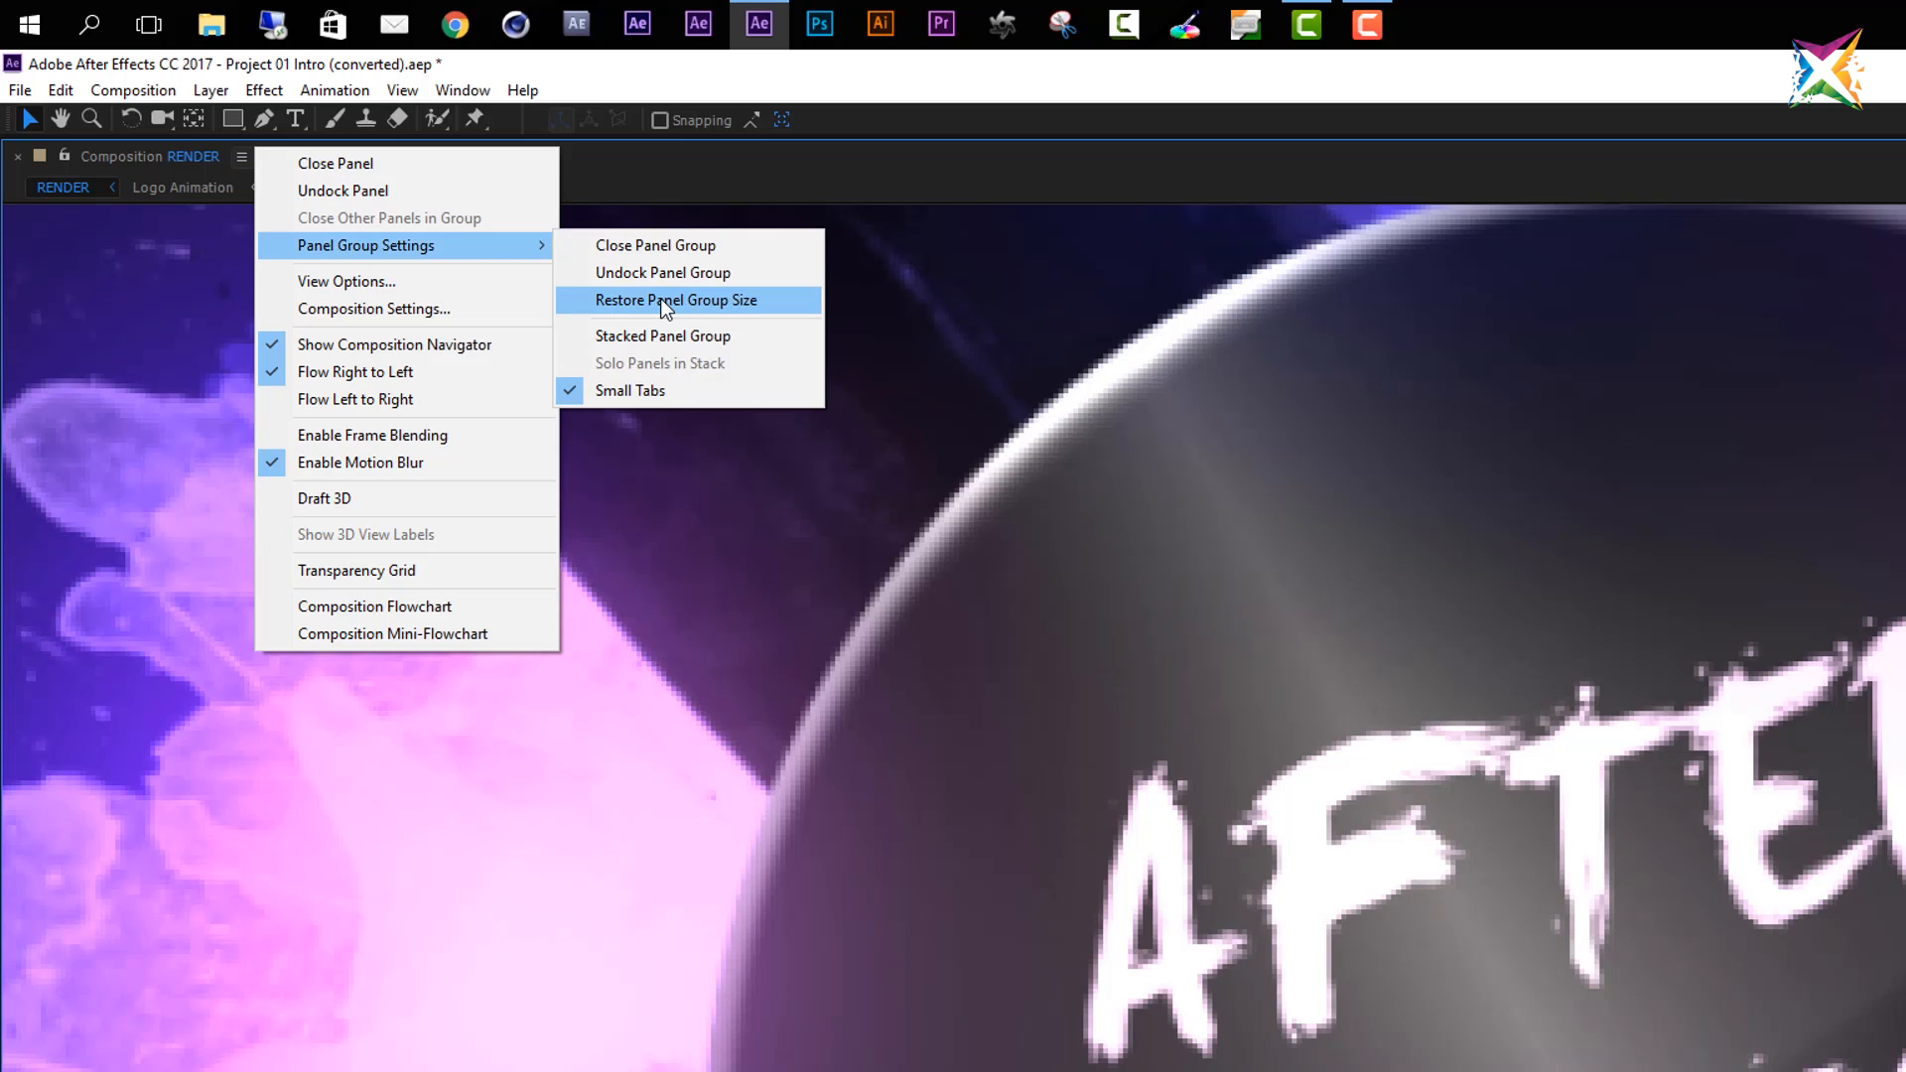
pyautogui.click(668, 299)
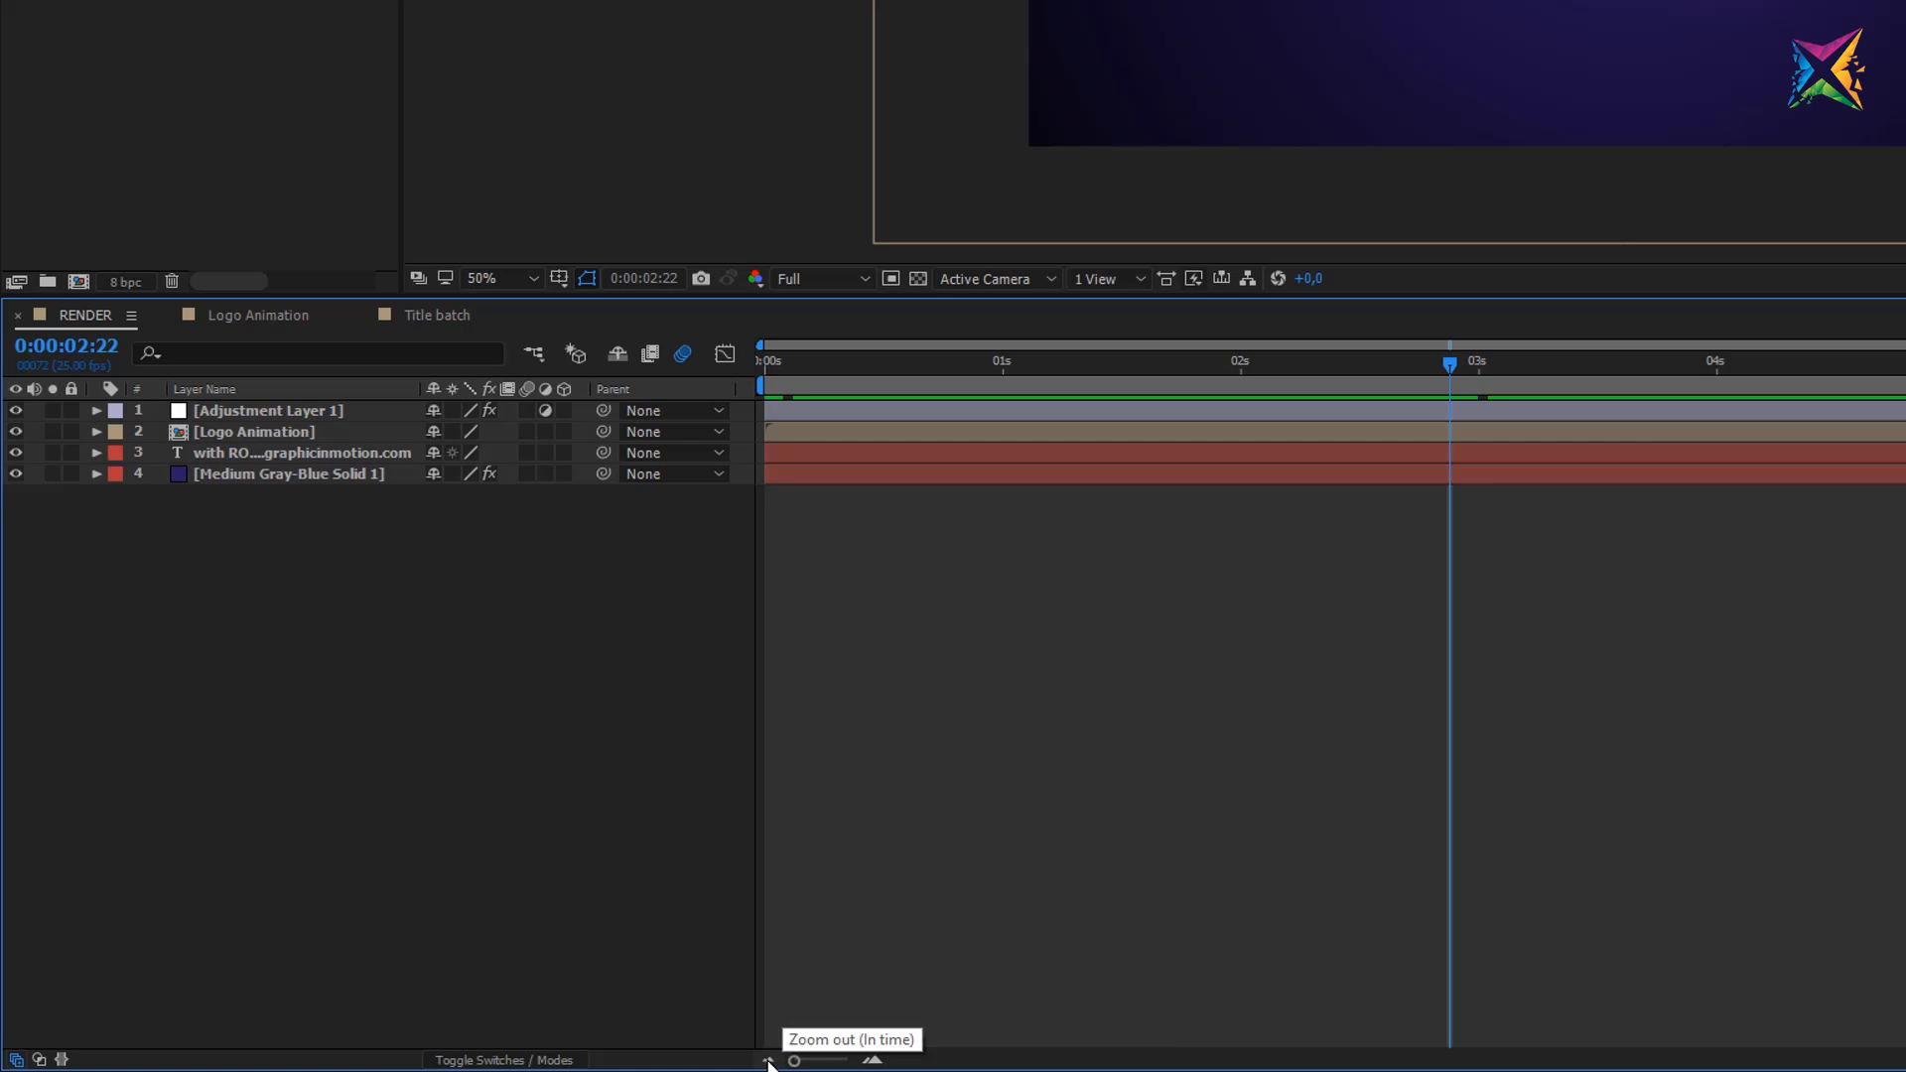
pyautogui.moveTo(1049, 376)
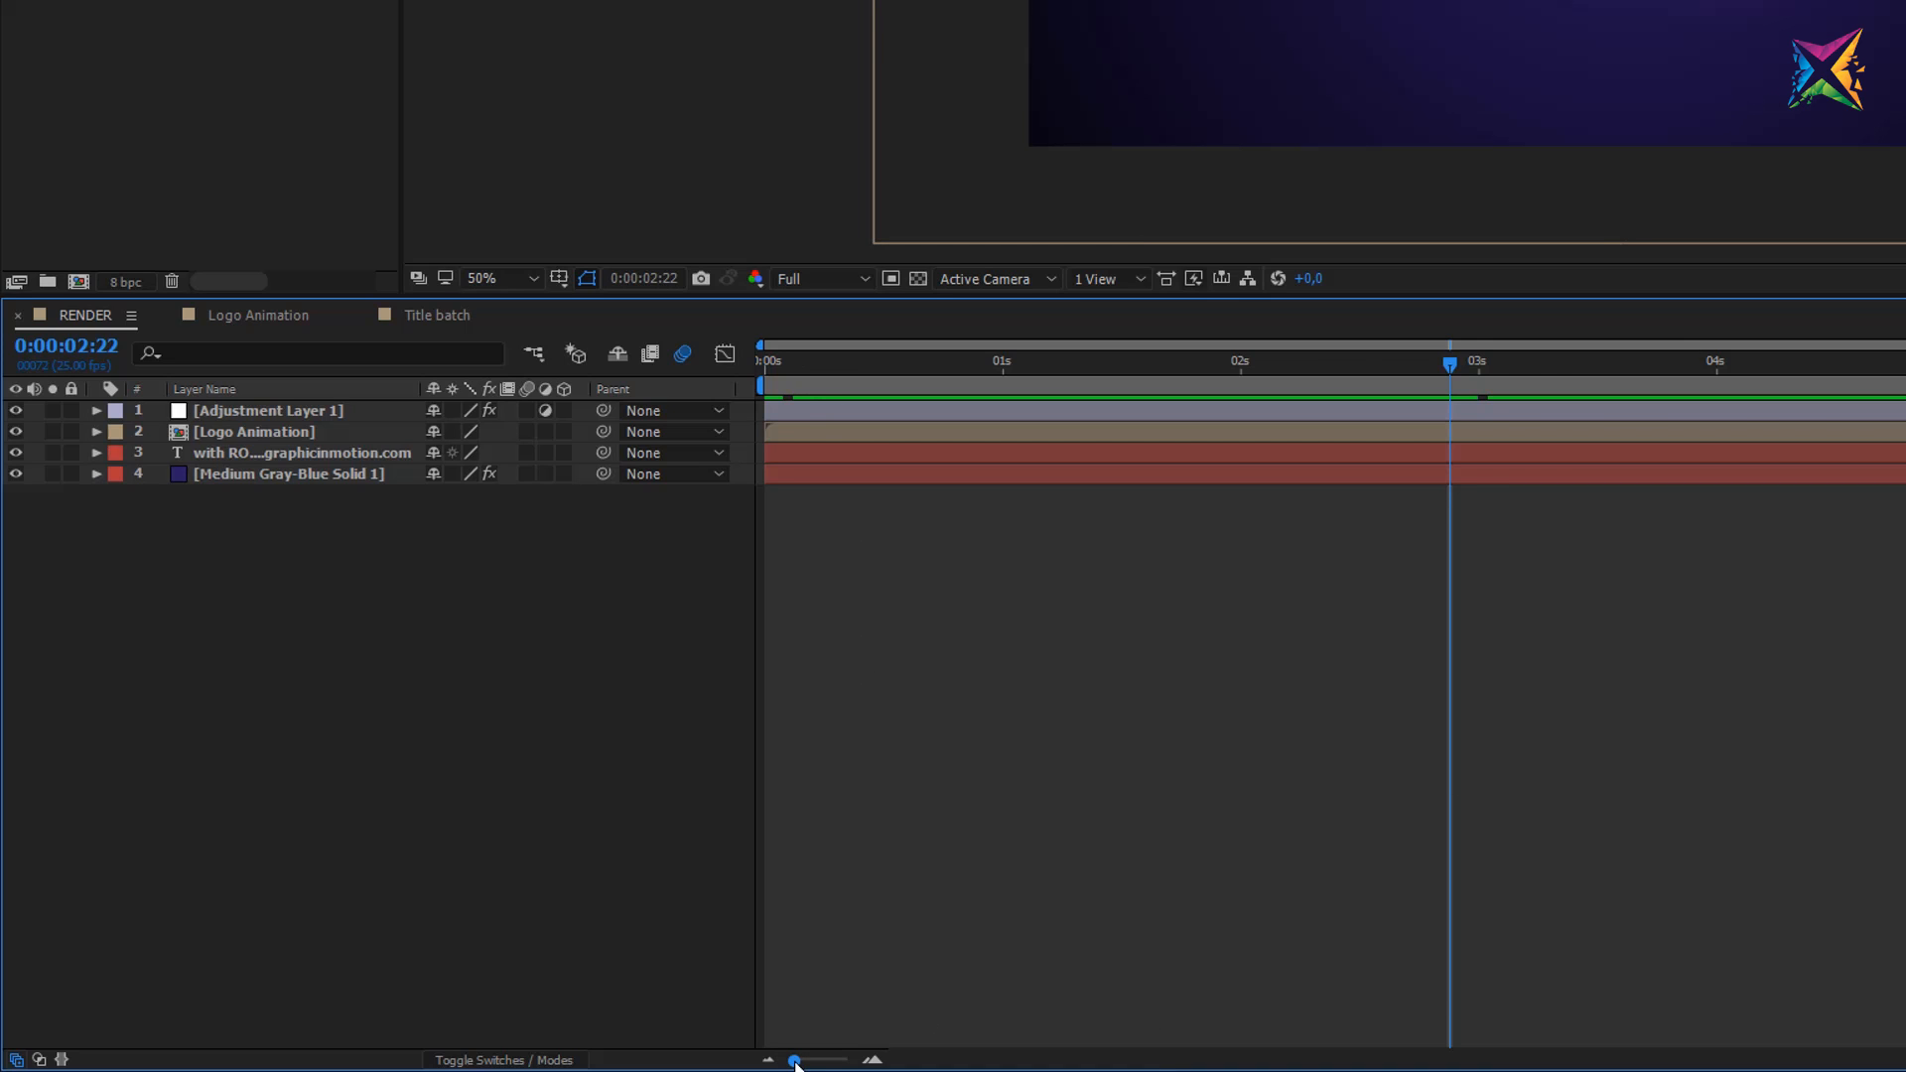
# Zoom the RENDER timeline to single frames and scrub from 0:00:02:12 toward 0:00:02:21
pyautogui.moveTo(796, 1059); pyautogui.dragTo(814, 1060)
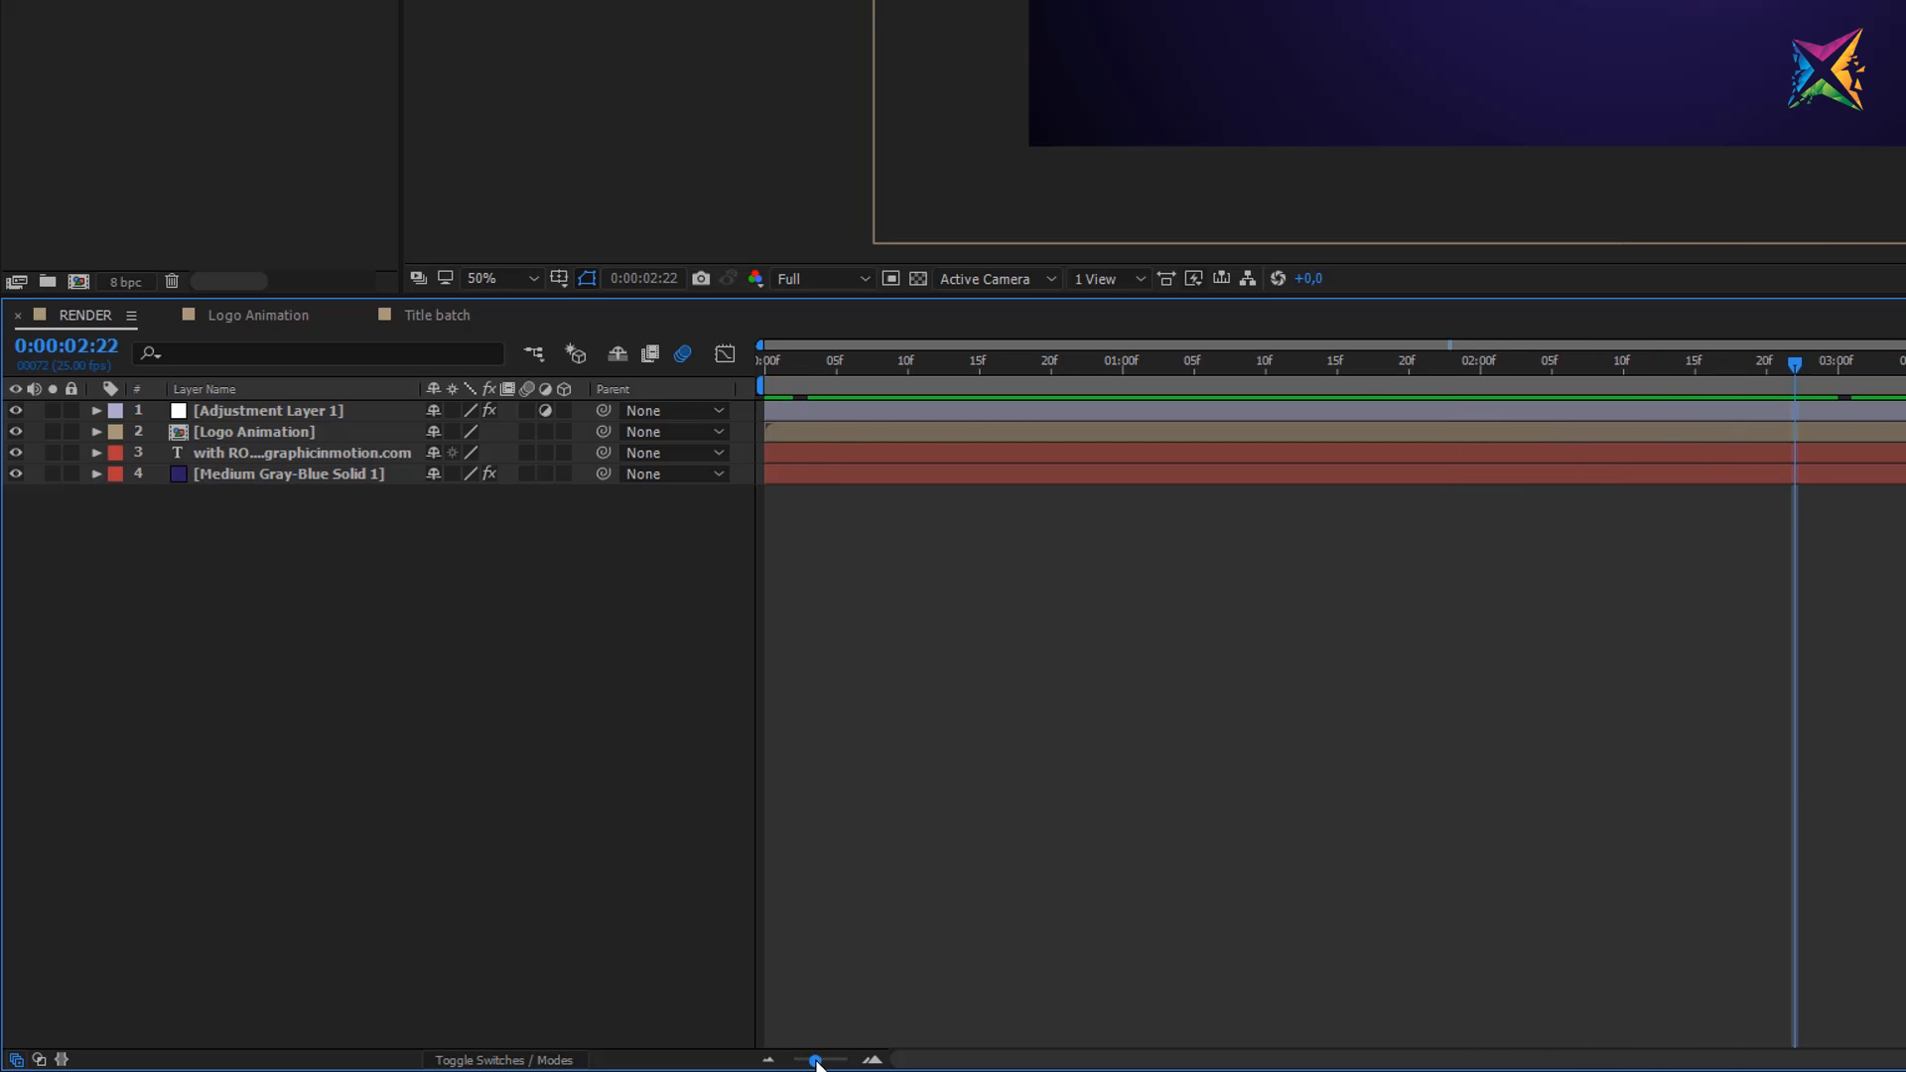
pyautogui.moveTo(815, 1060); pyautogui.dragTo(845, 1060)
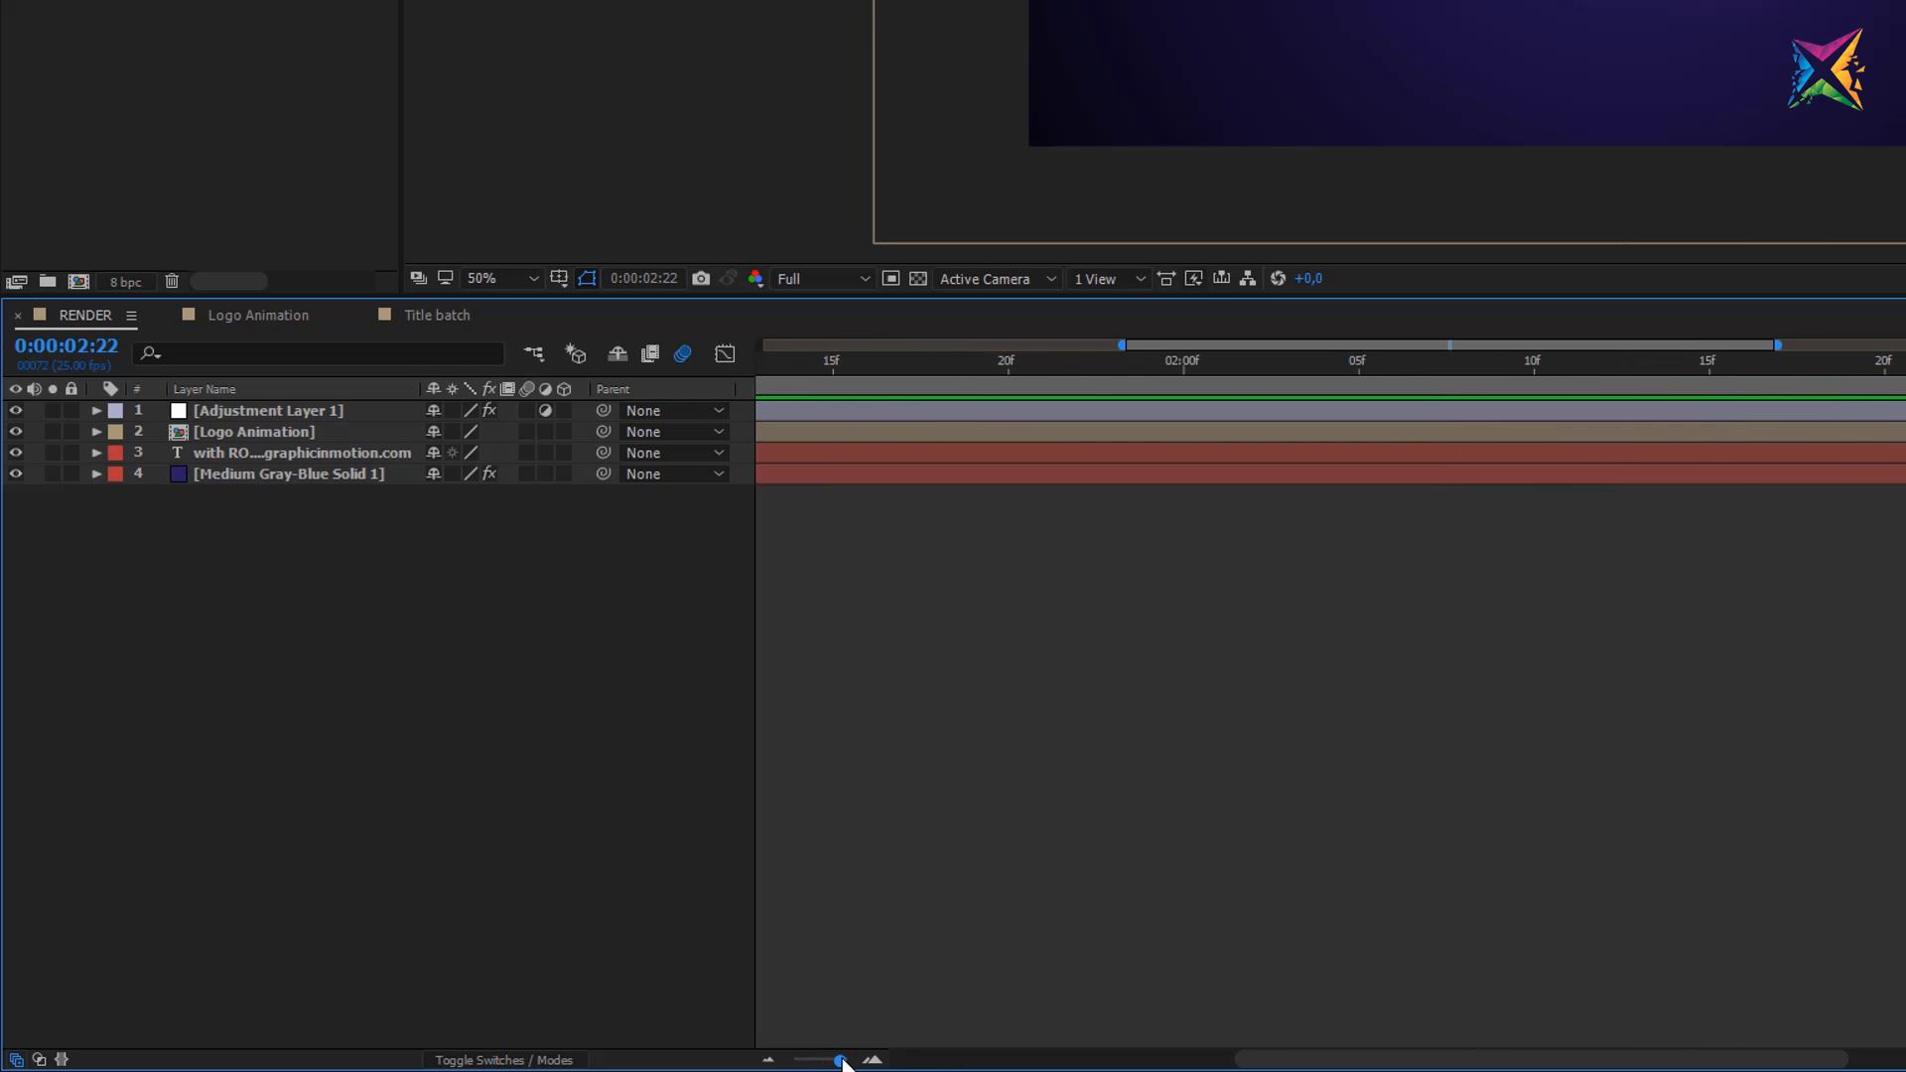
pyautogui.moveTo(843, 1060); pyautogui.dragTo(847, 1060)
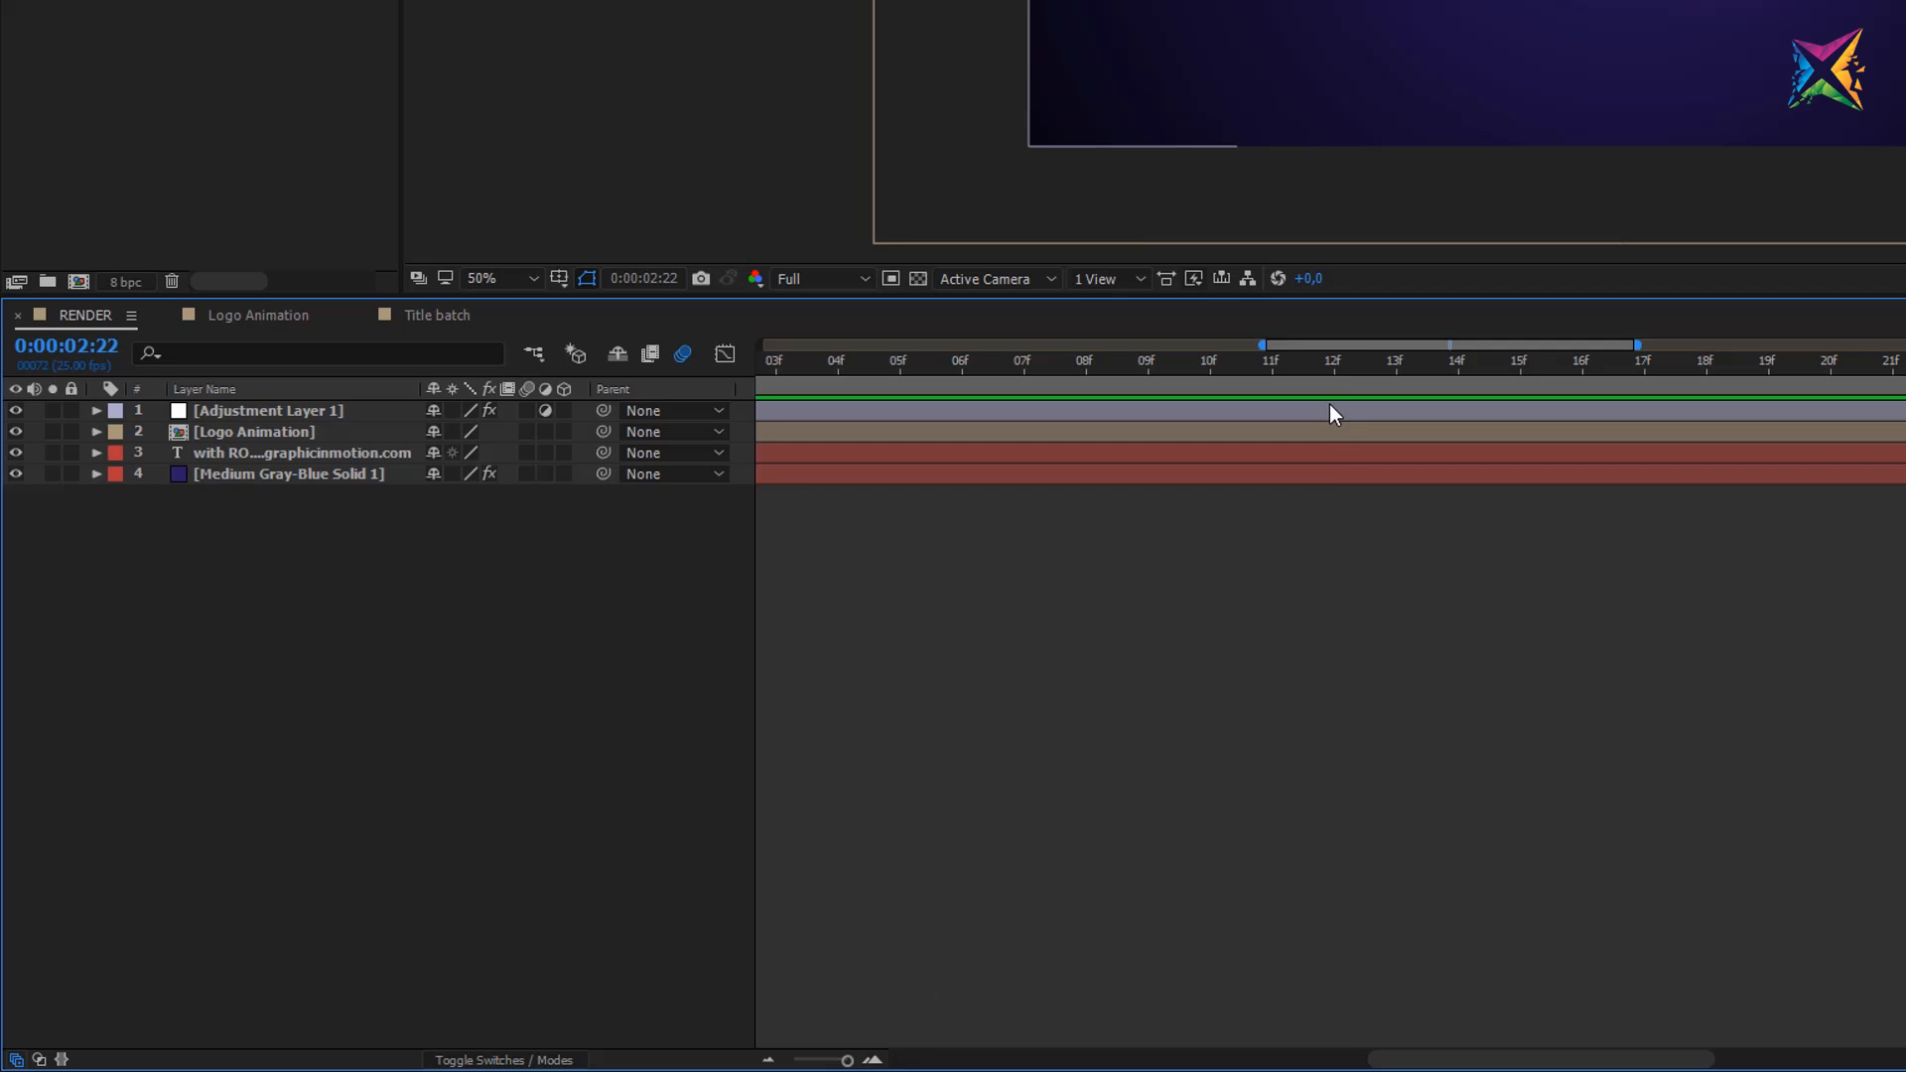
pyautogui.click(1333, 365)
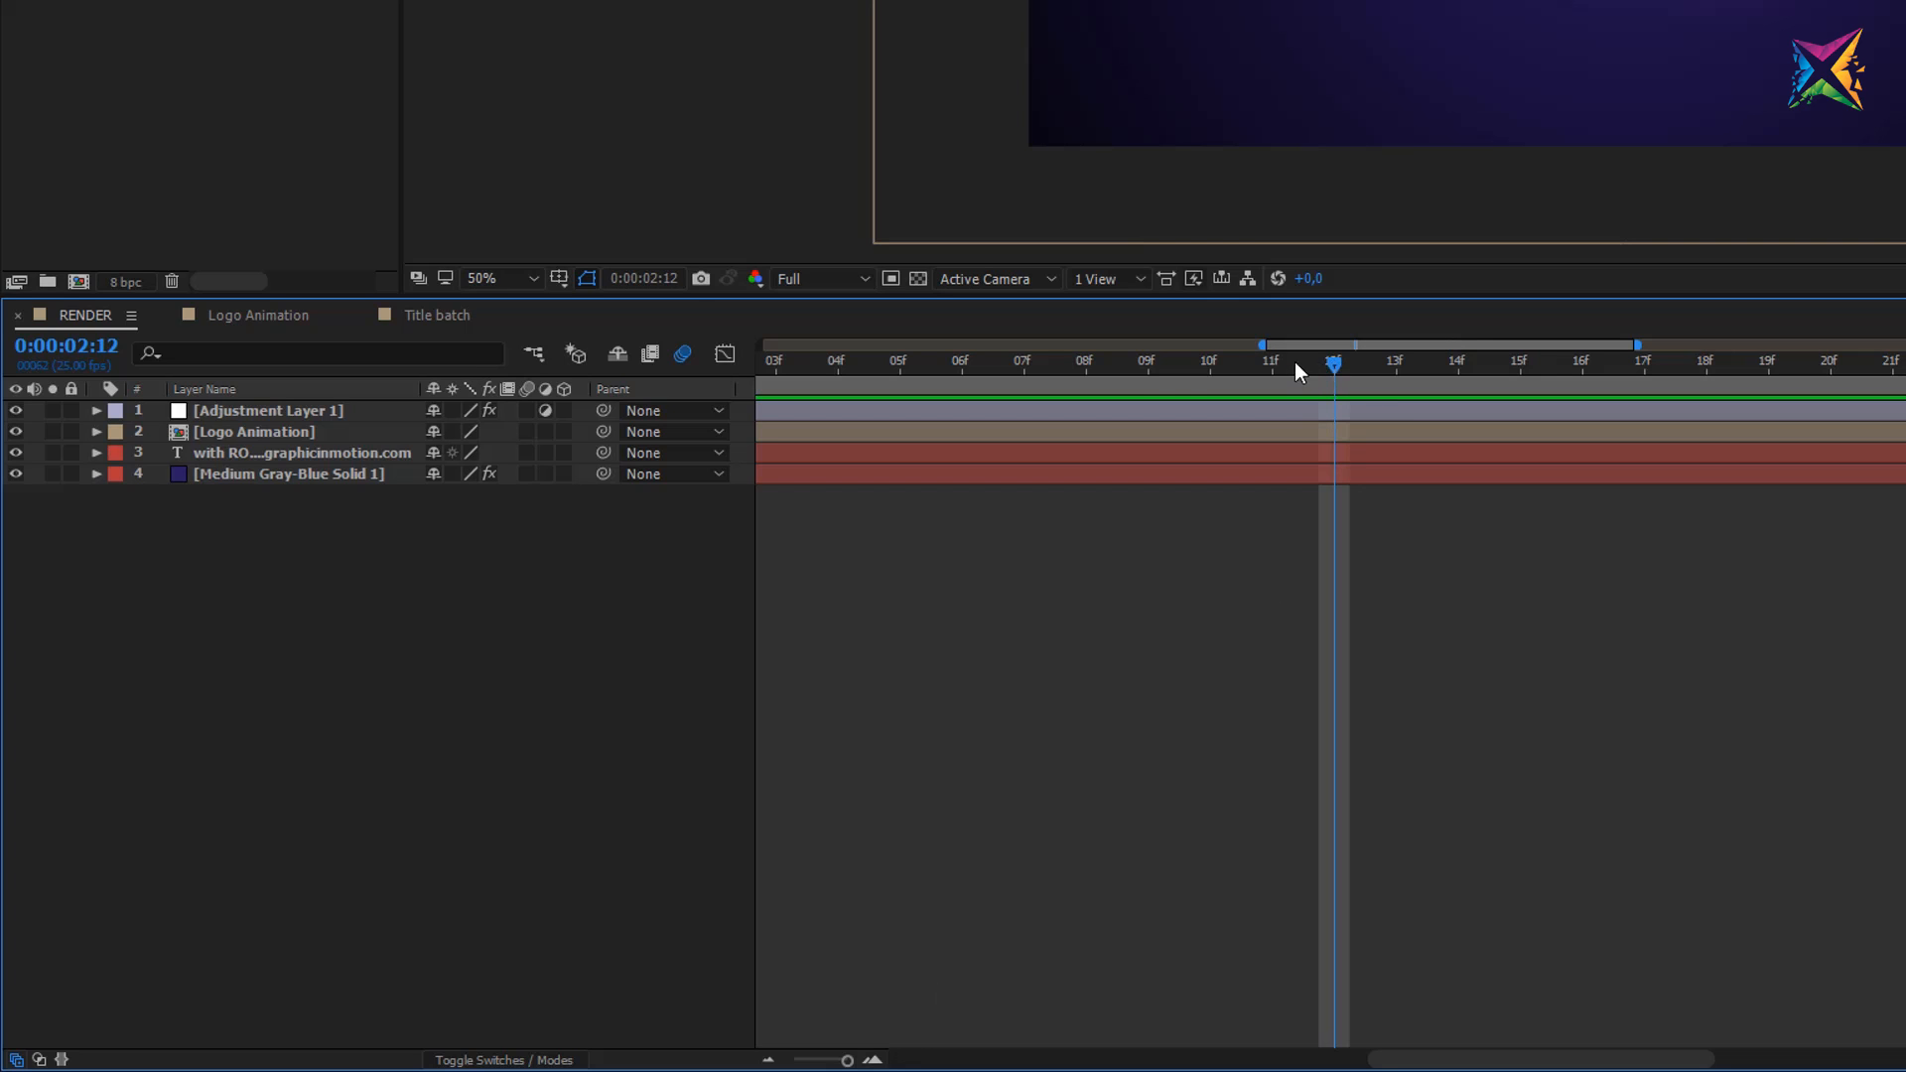
pyautogui.moveTo(1333, 363); pyautogui.dragTo(1145, 363)
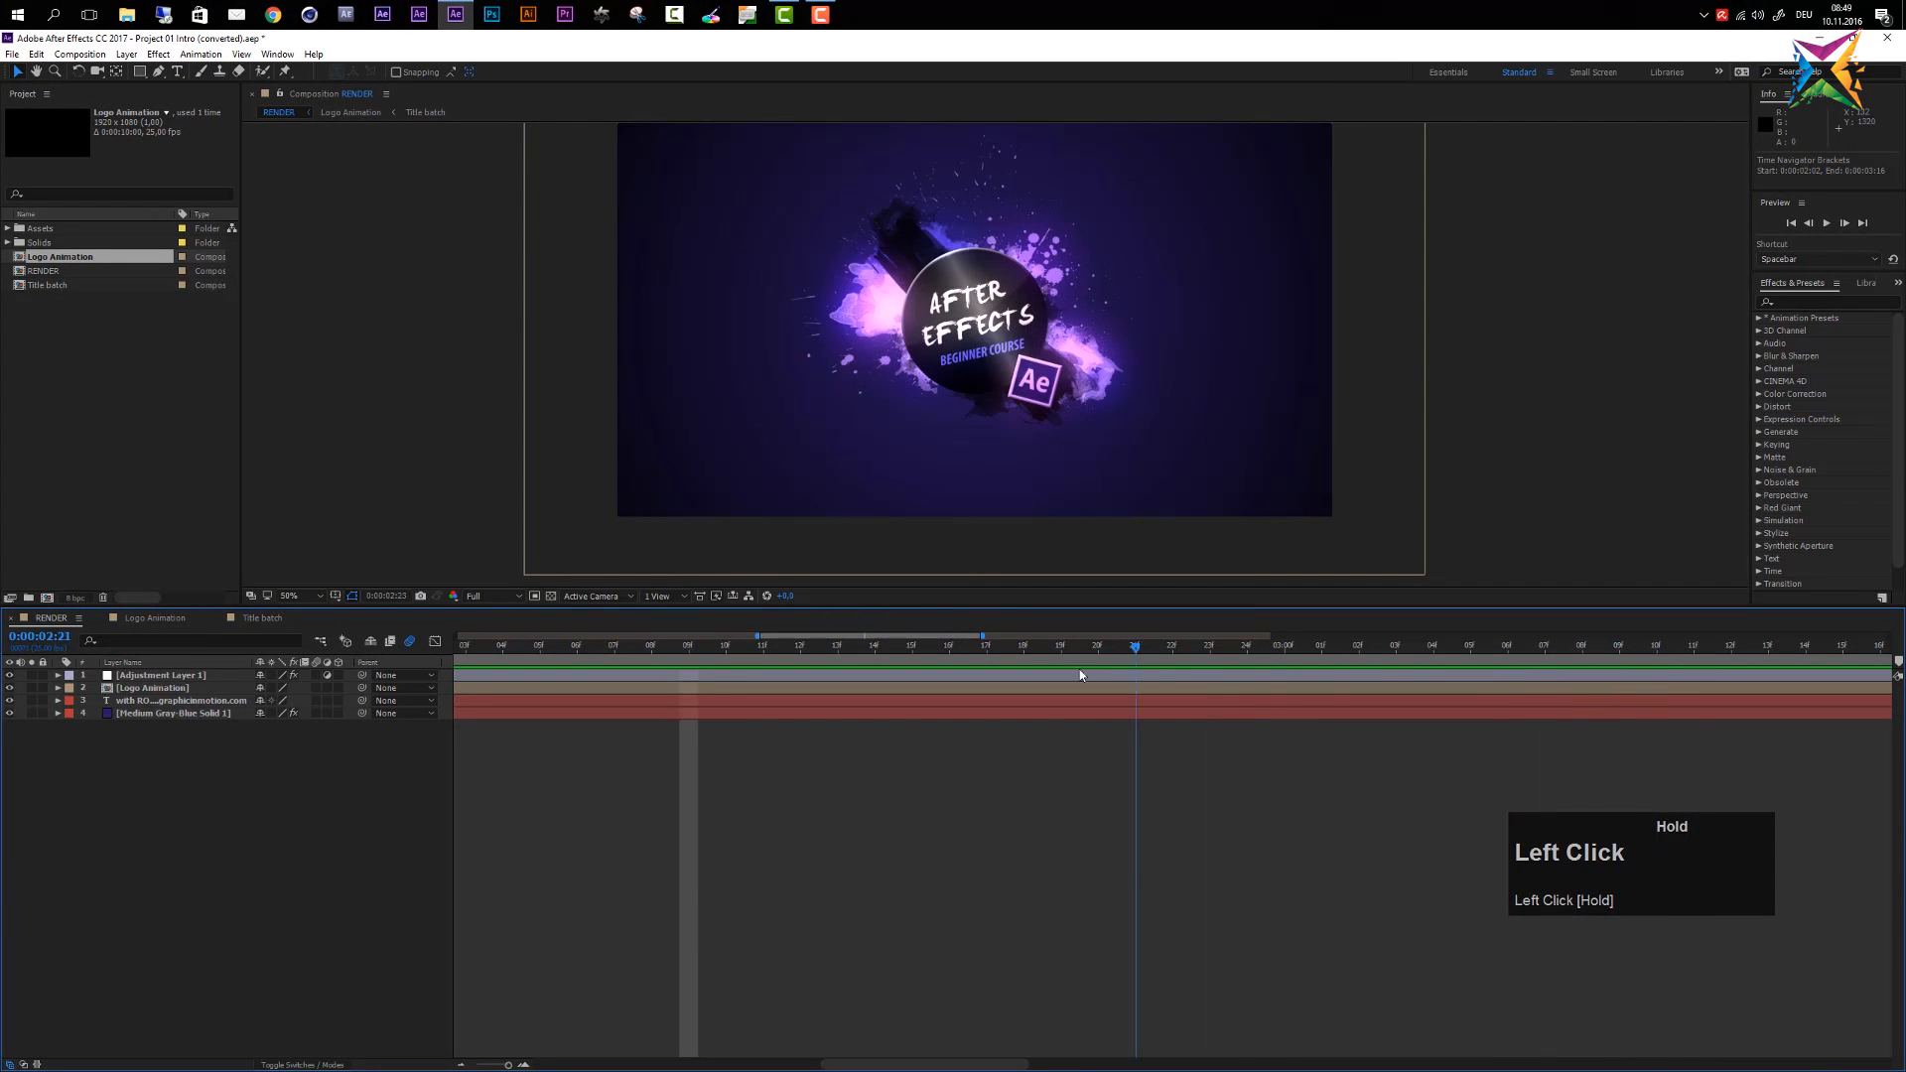
# Scrub the current time back and forth between about 2 and 3 seconds
pyautogui.moveTo(1132, 645); pyautogui.dragTo(763, 645)
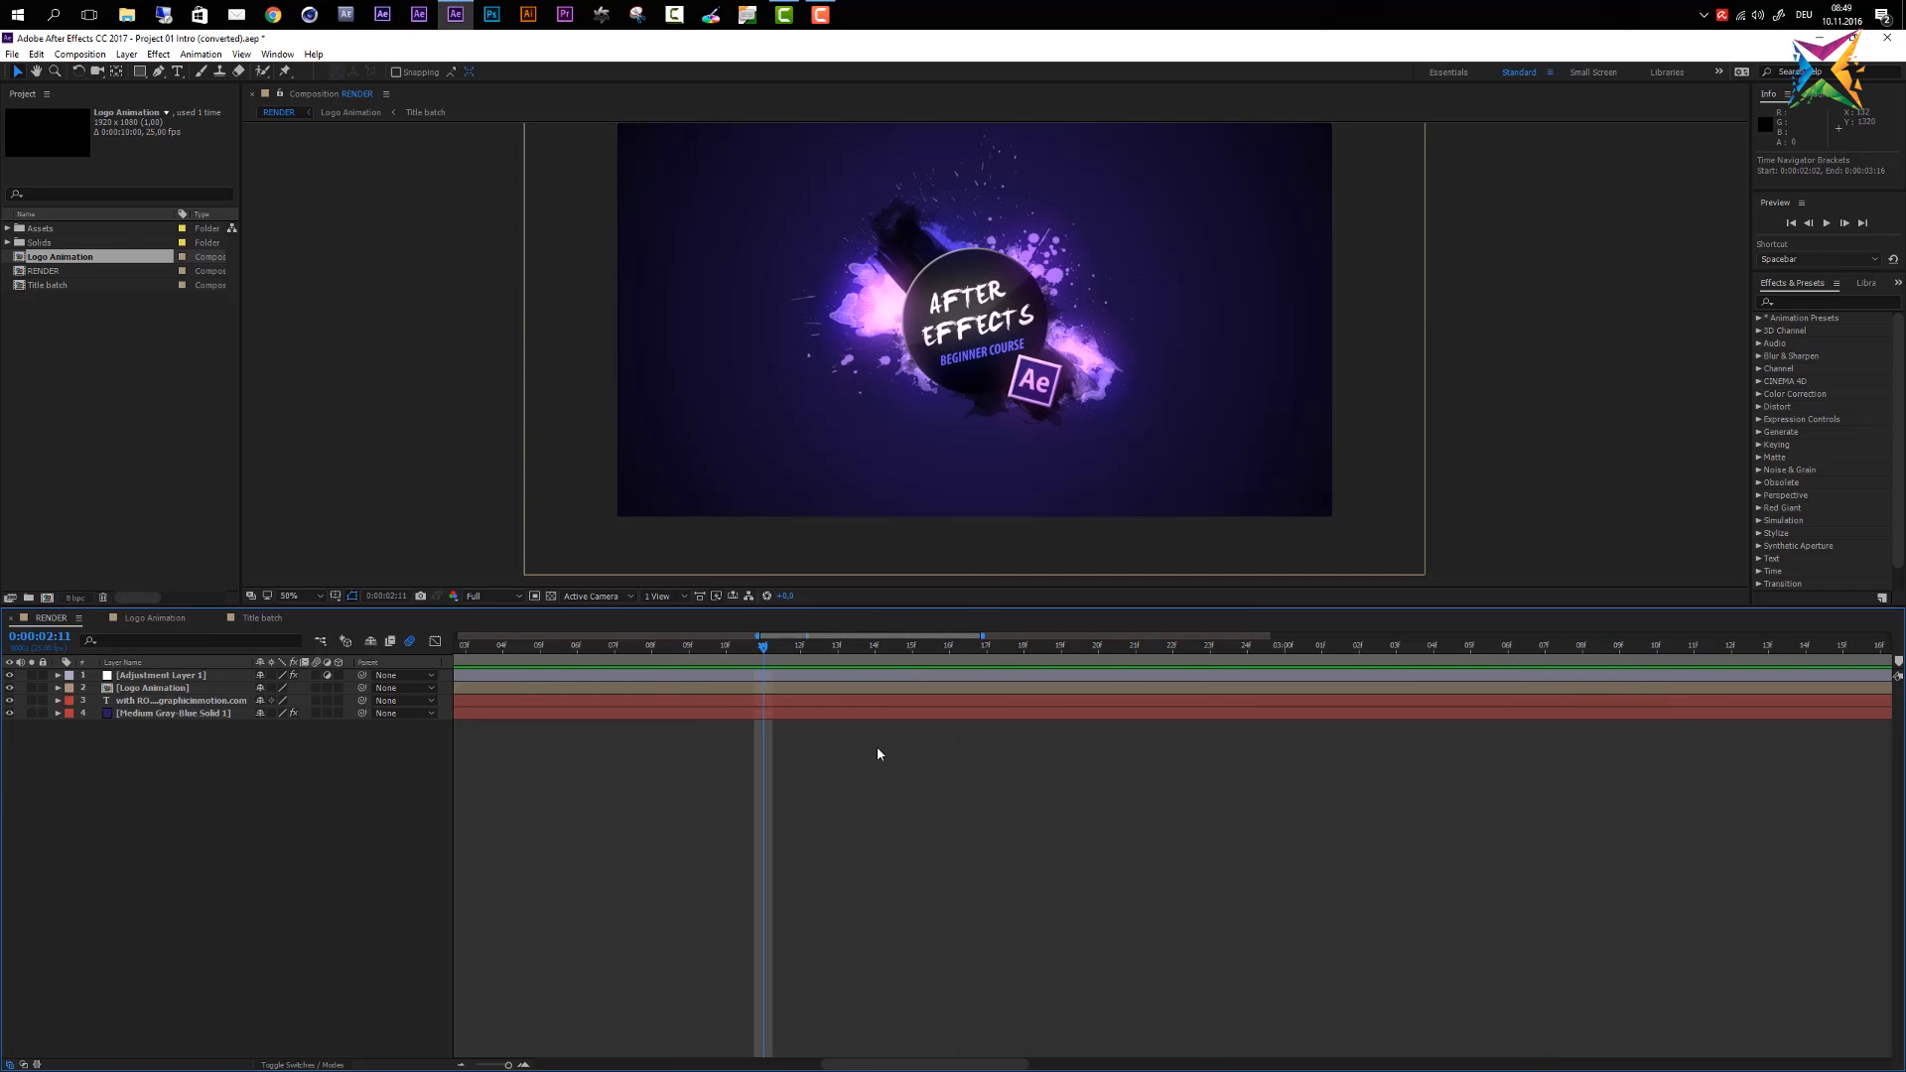
pyautogui.scroll(-3)
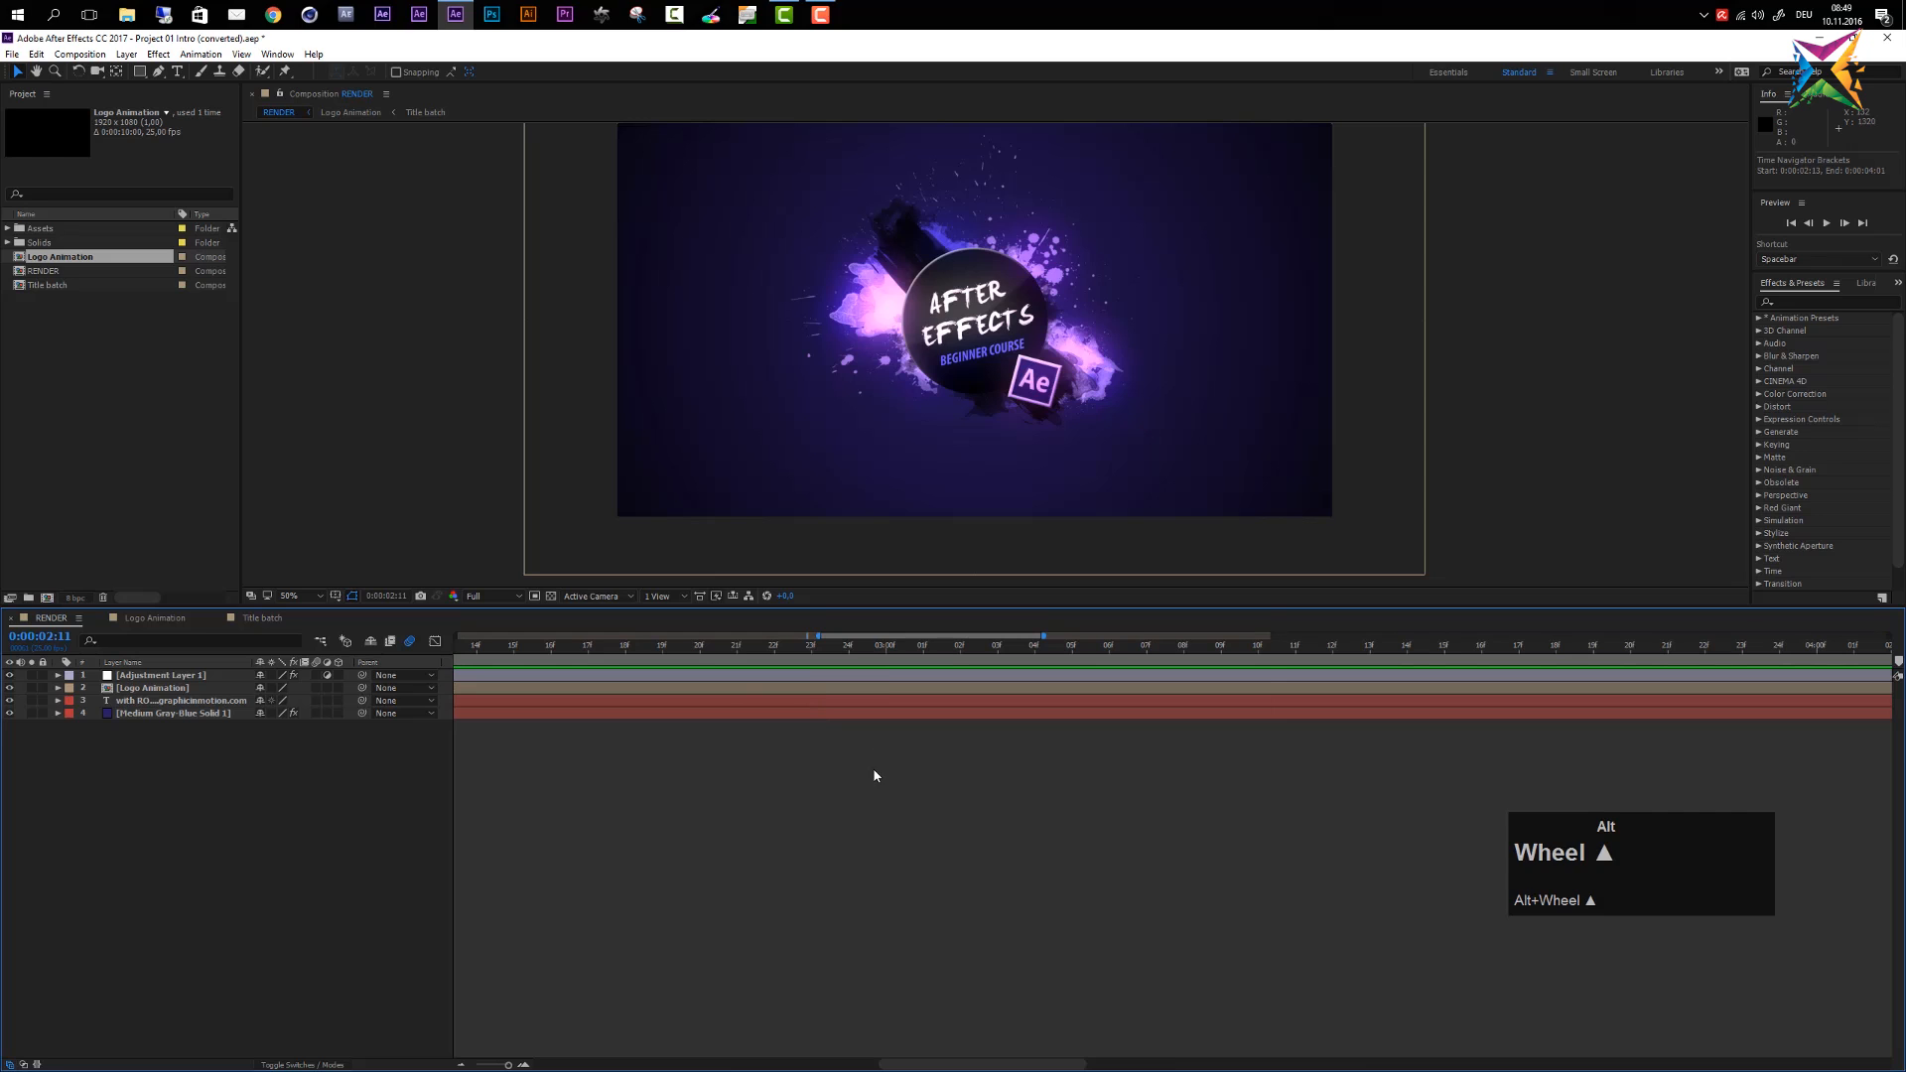
pyautogui.click(1182, 645)
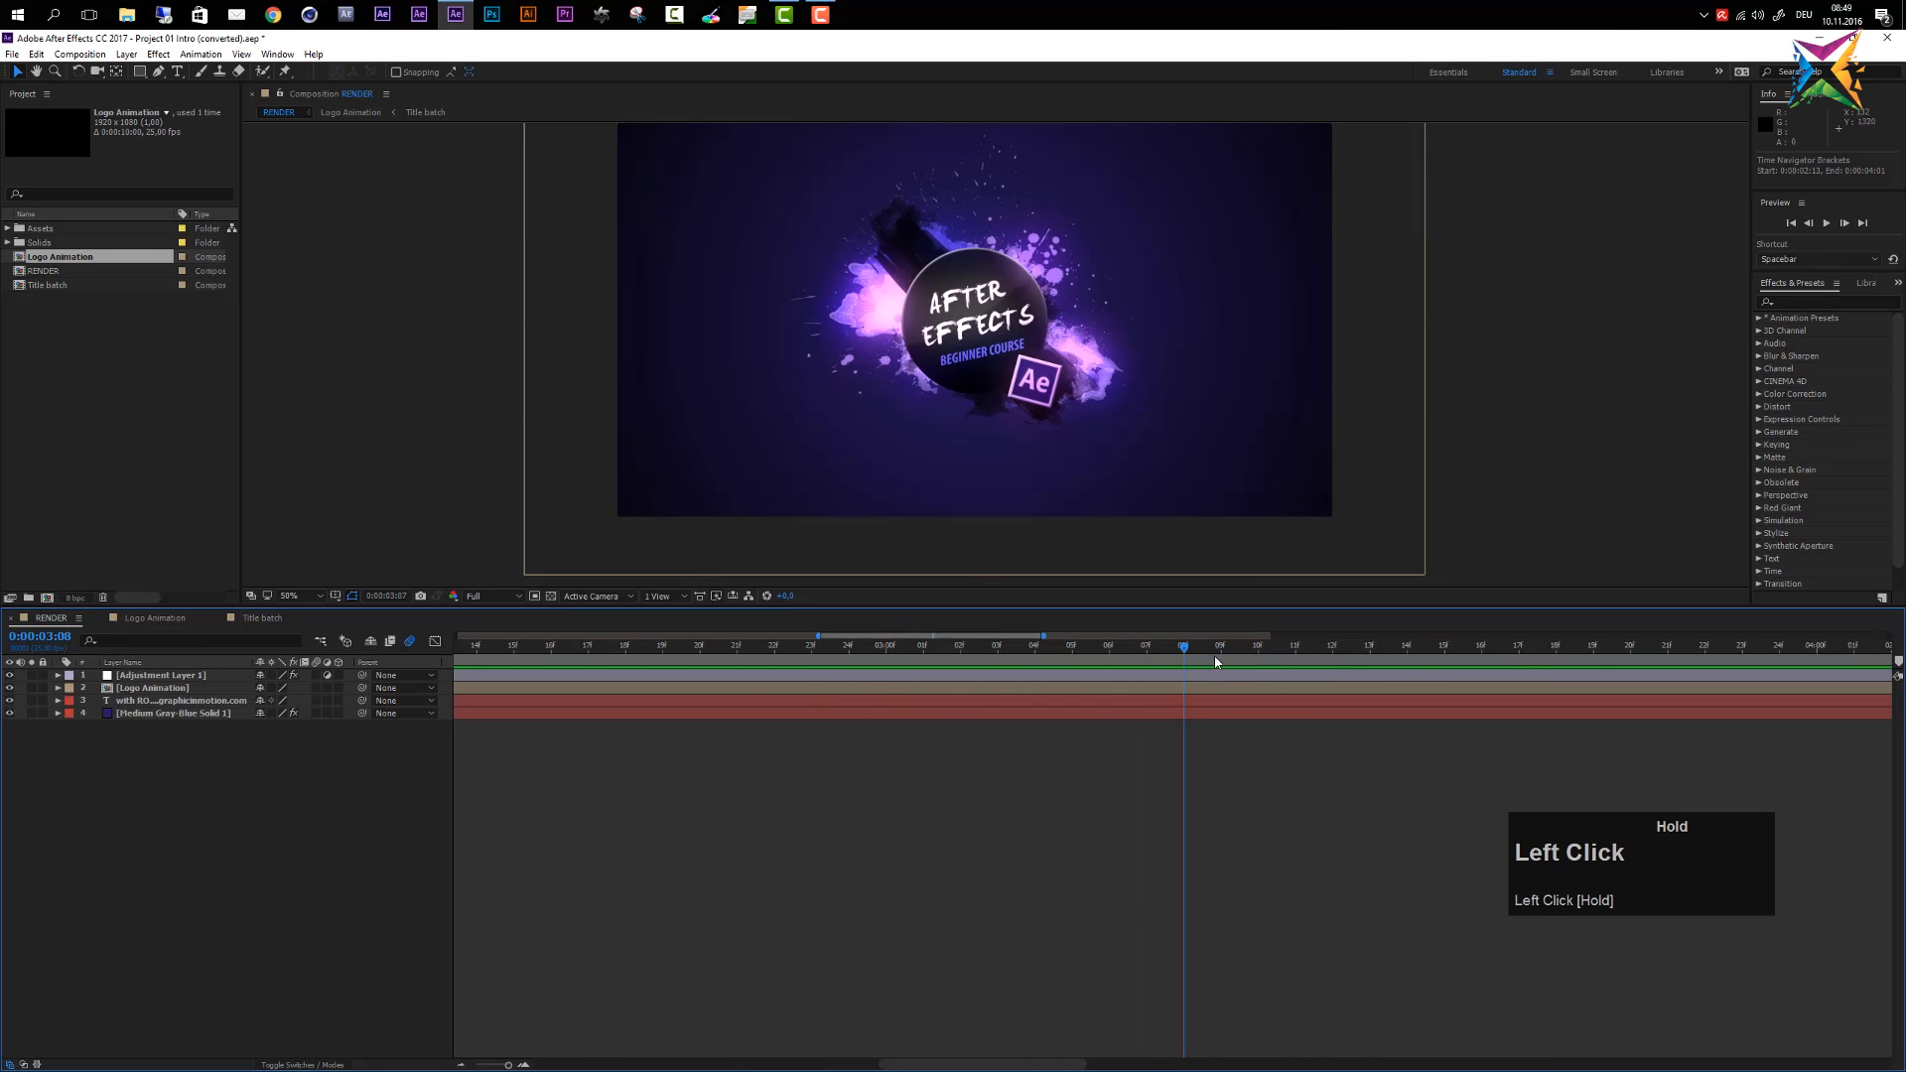
pyautogui.moveTo(1183, 646); pyautogui.dragTo(849, 645)
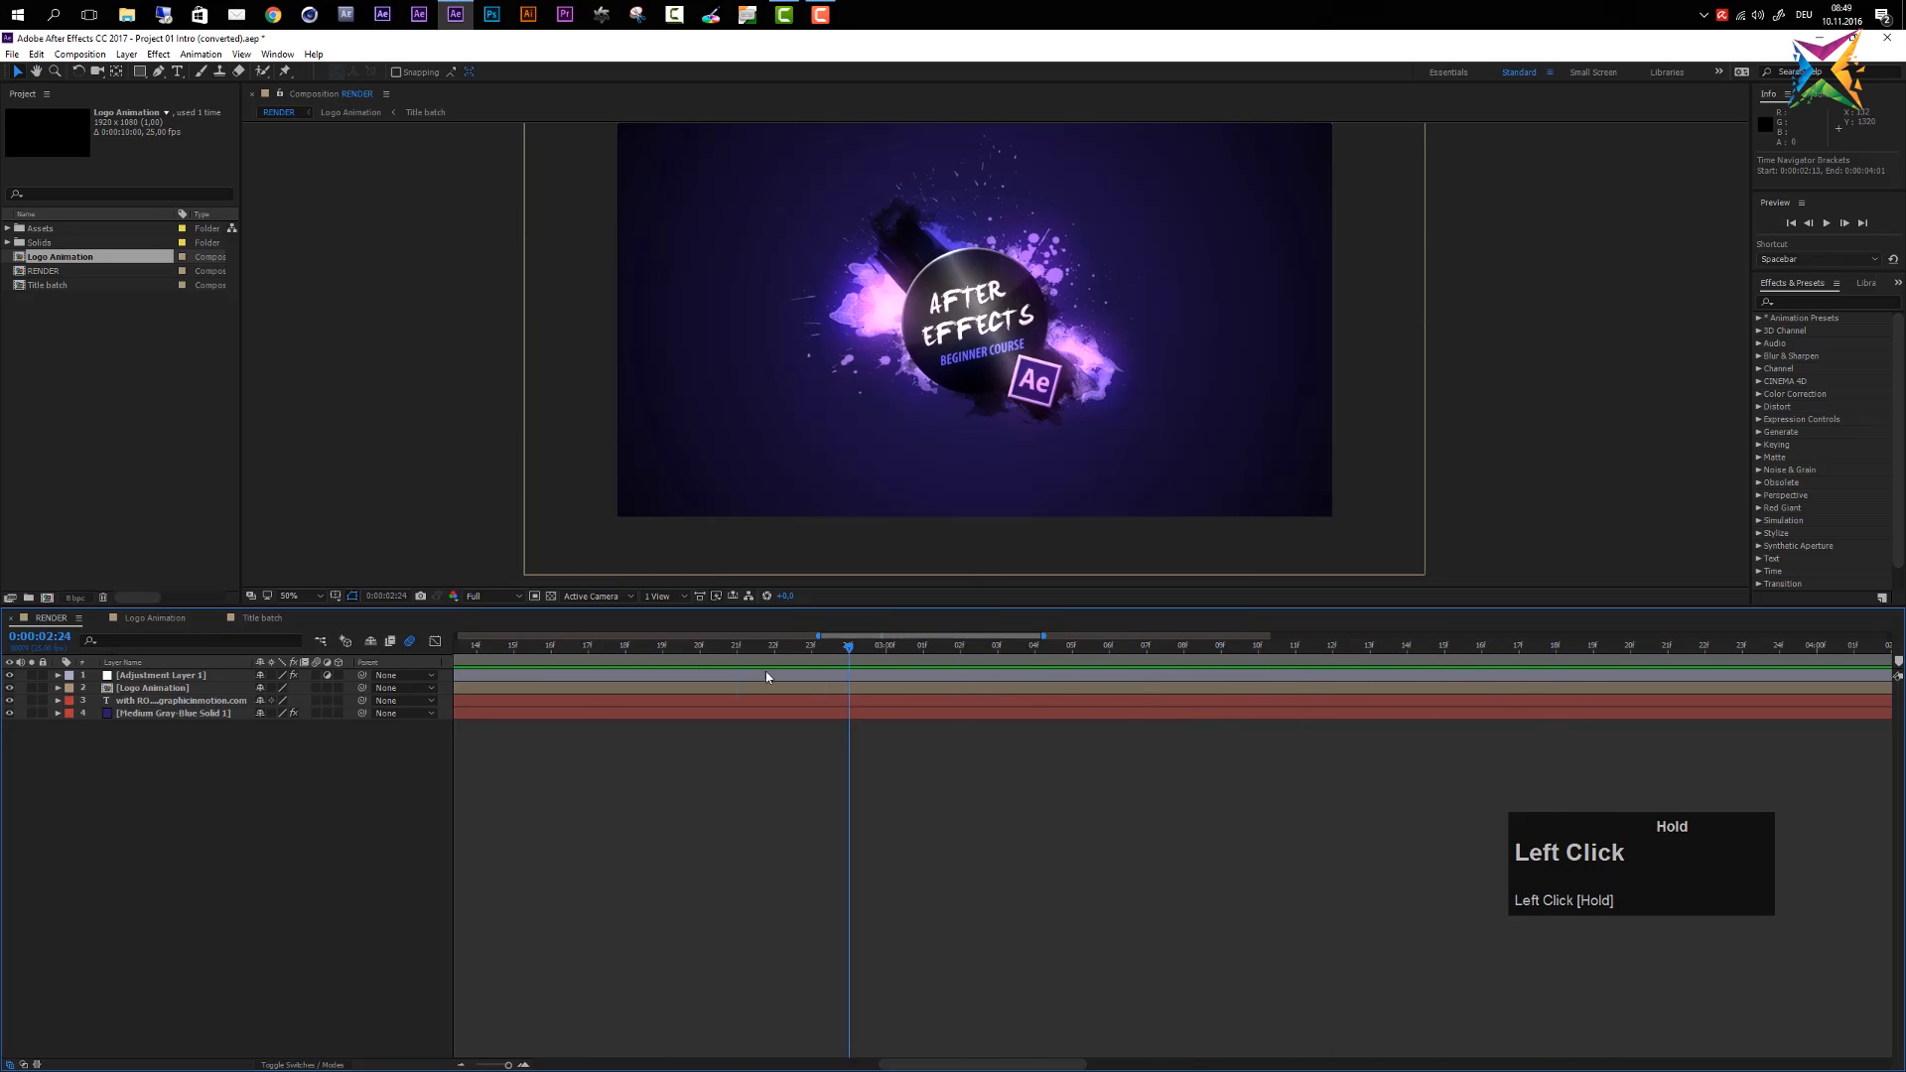
pyautogui.moveTo(849, 645); pyautogui.dragTo(588, 645)
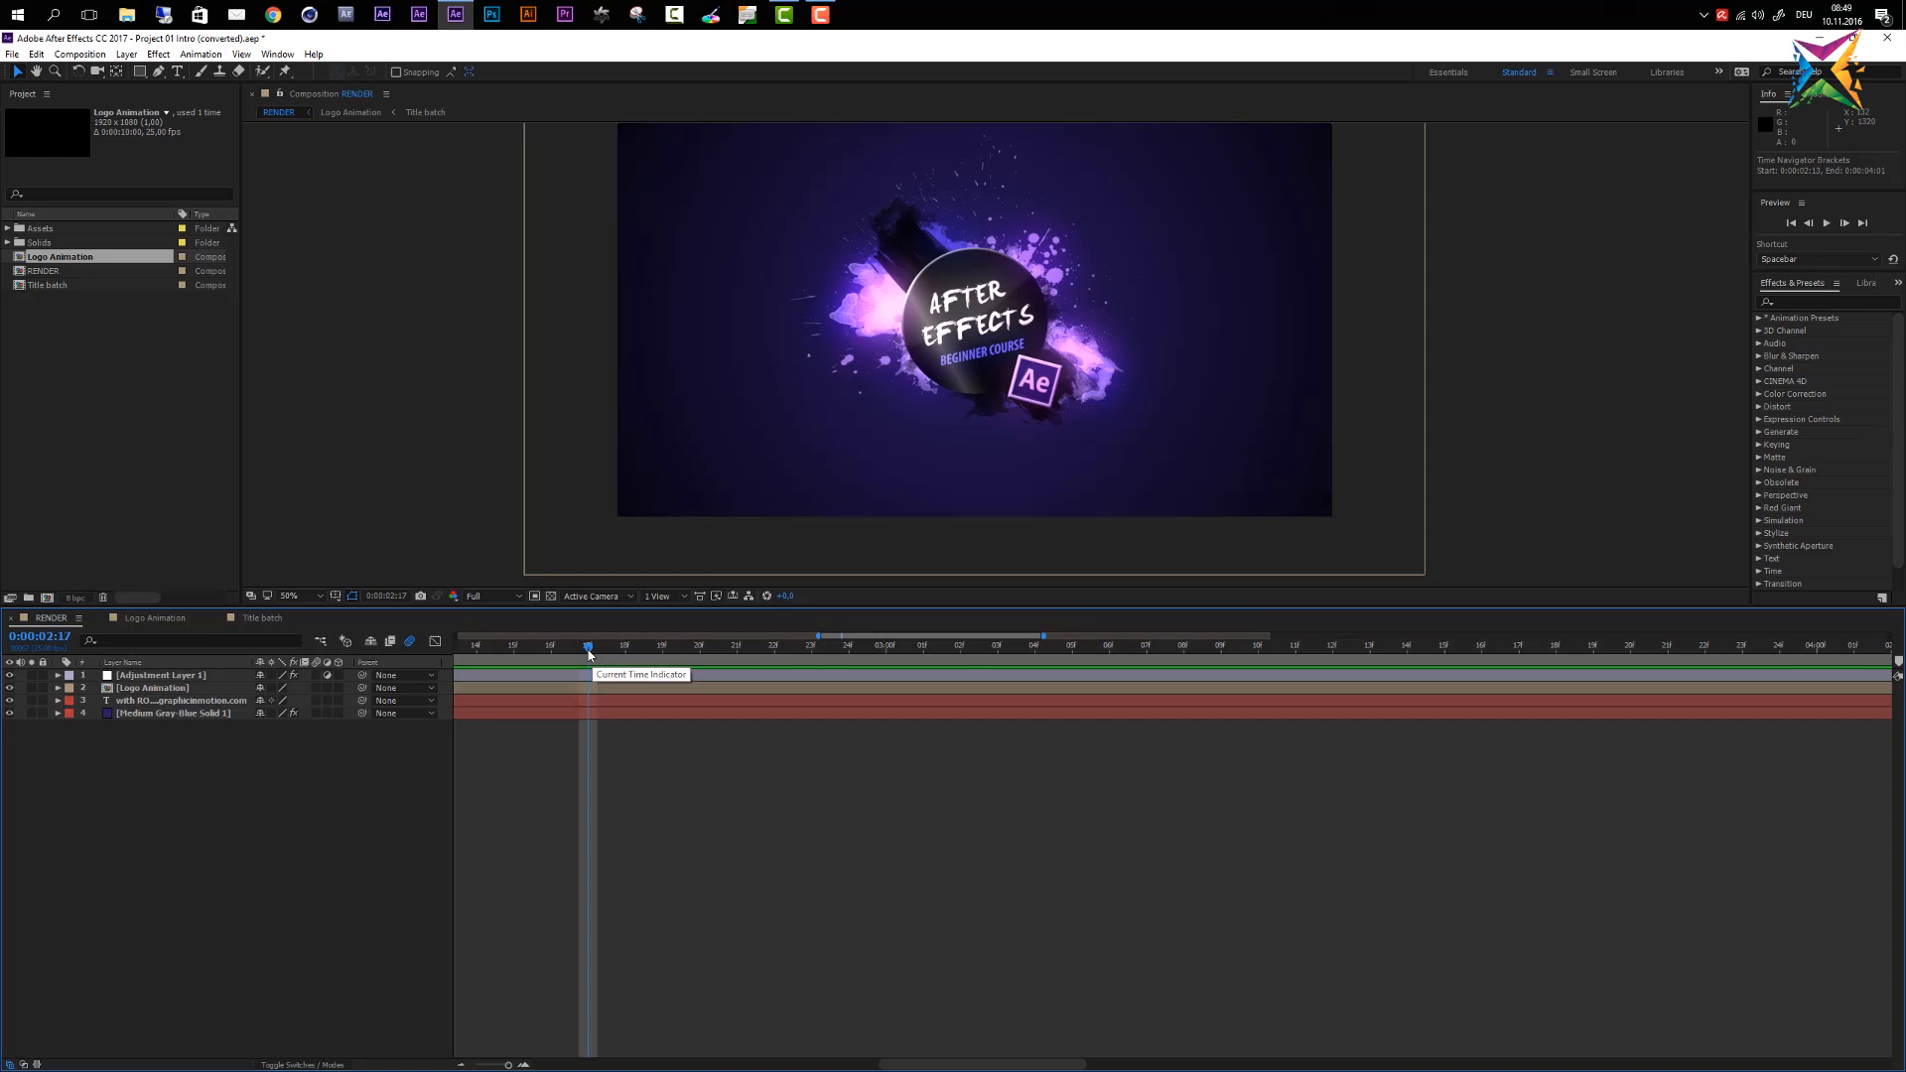
pyautogui.moveTo(587, 644); pyautogui.dragTo(662, 644)
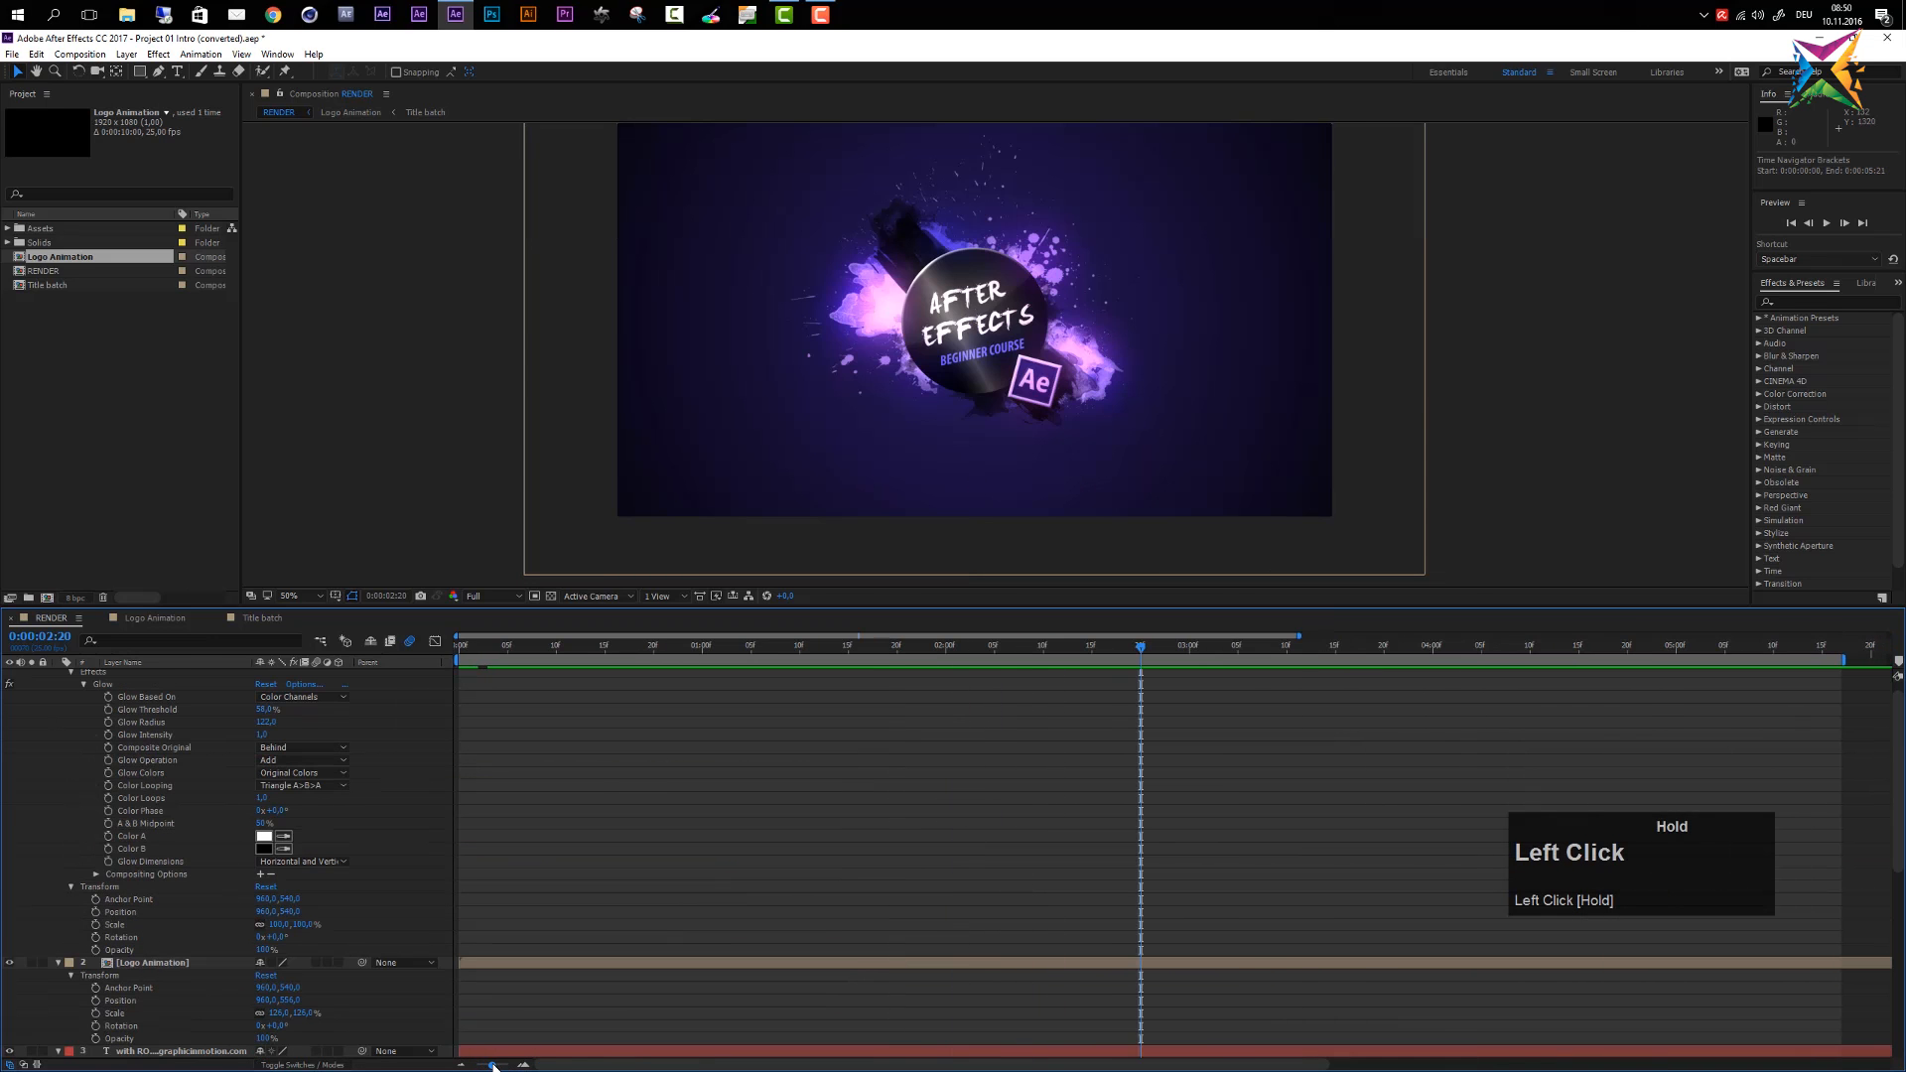
# Scroll the timeline down to the text layer and right toward 4 seconds
pyautogui.scroll(-3)
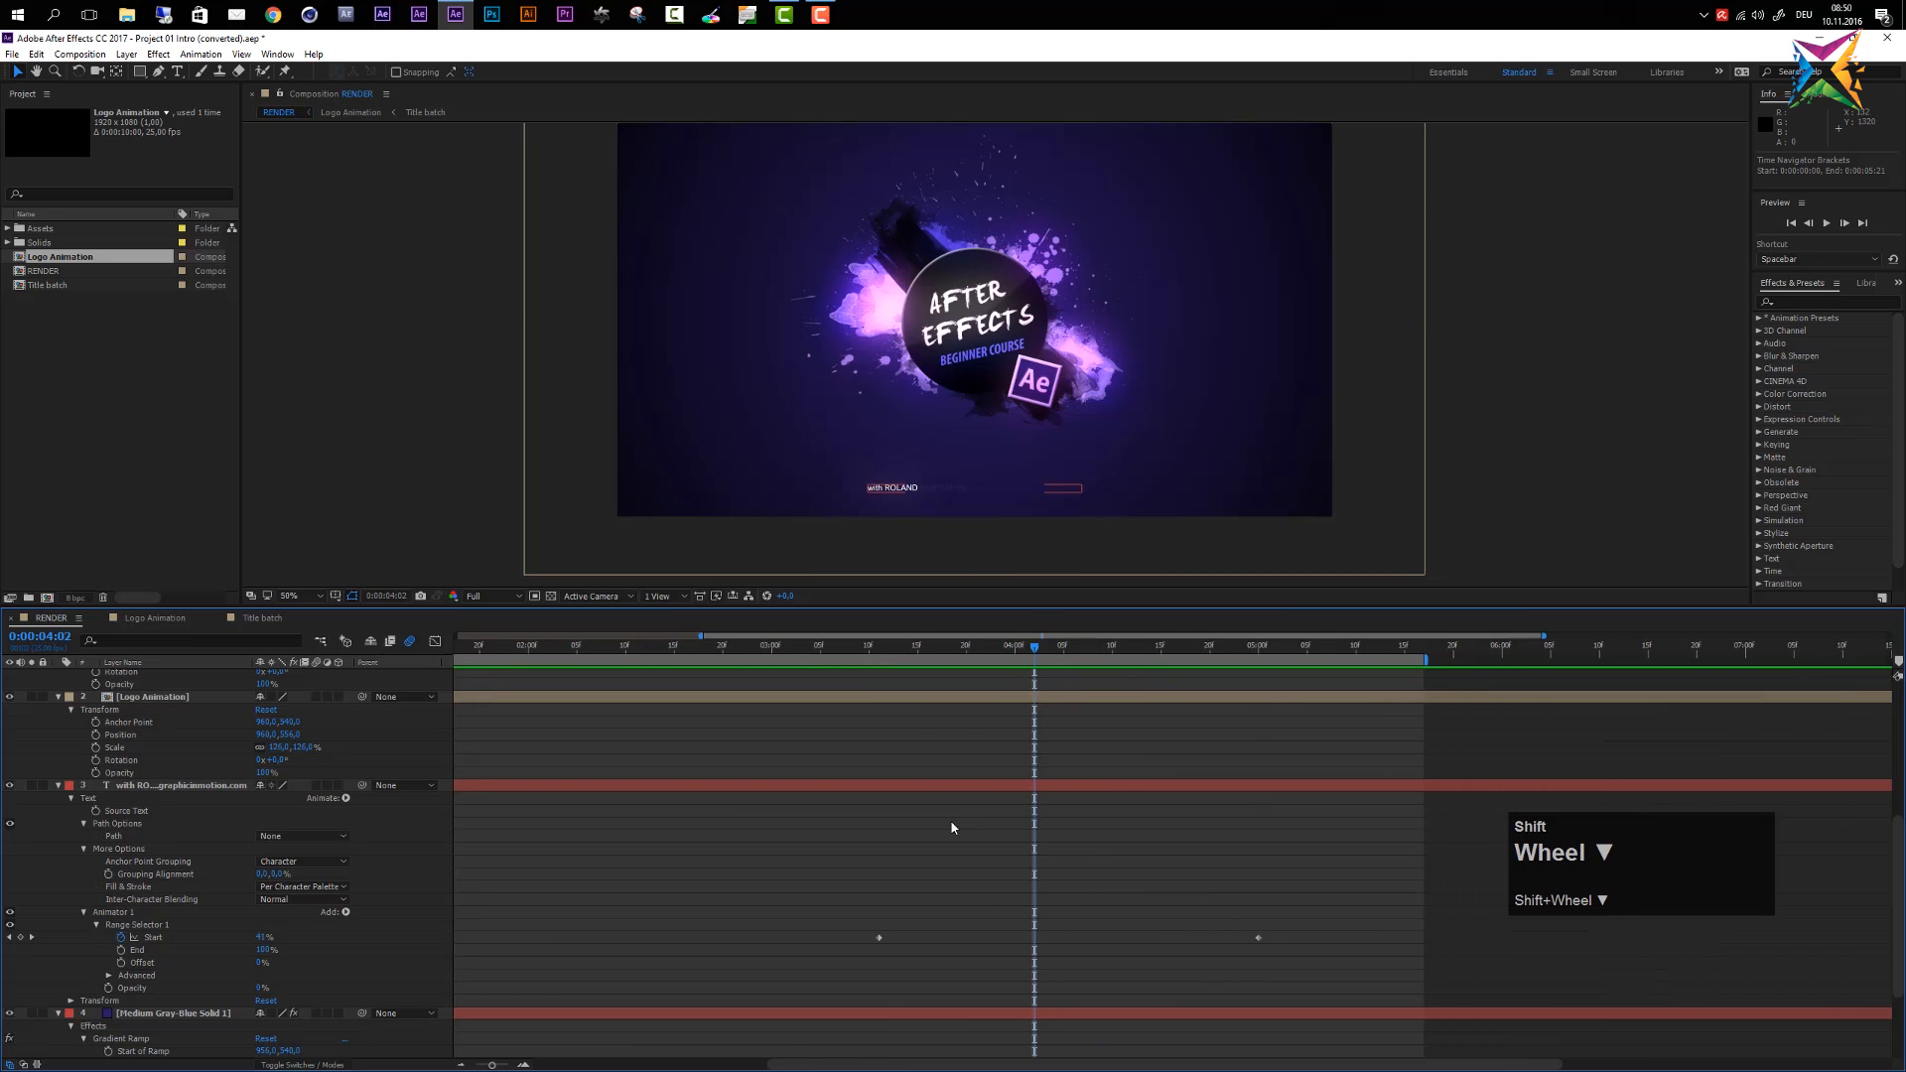
pyautogui.hscroll(3)
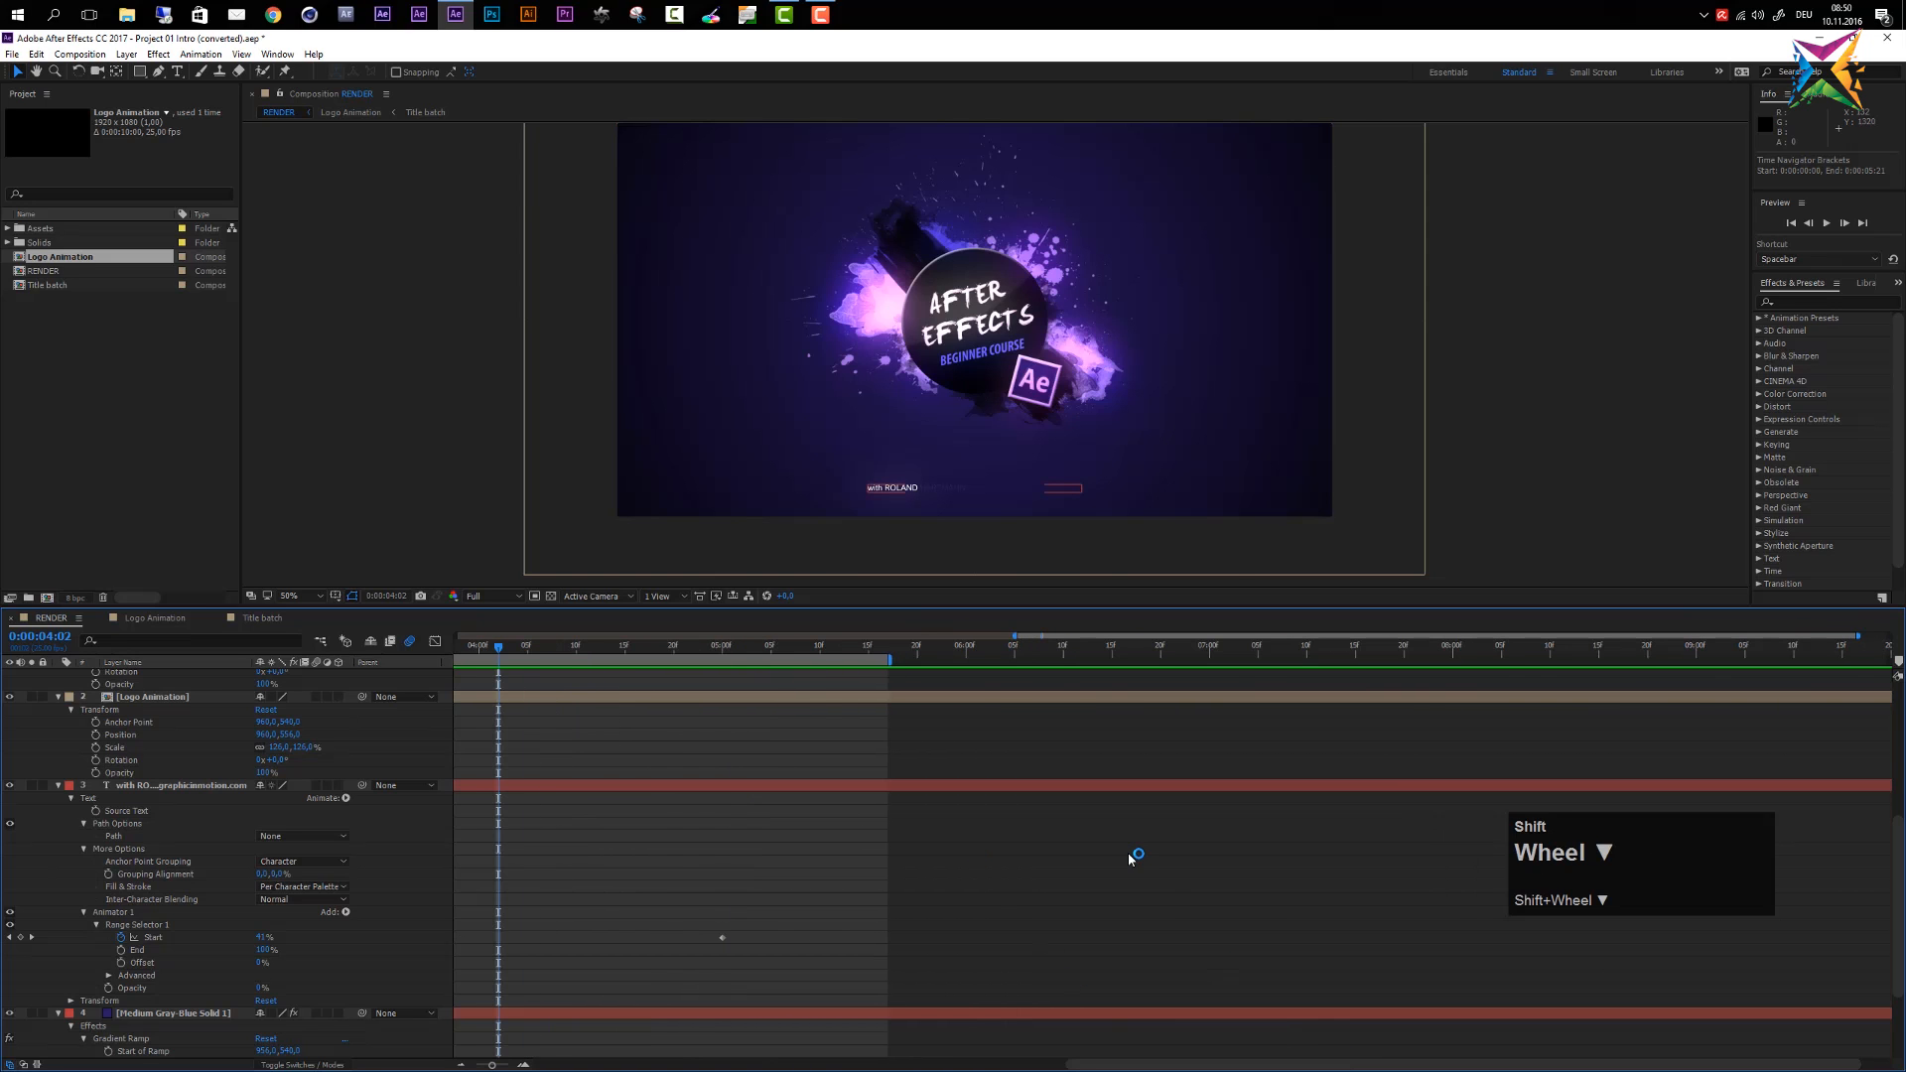
pyautogui.scroll(-3)
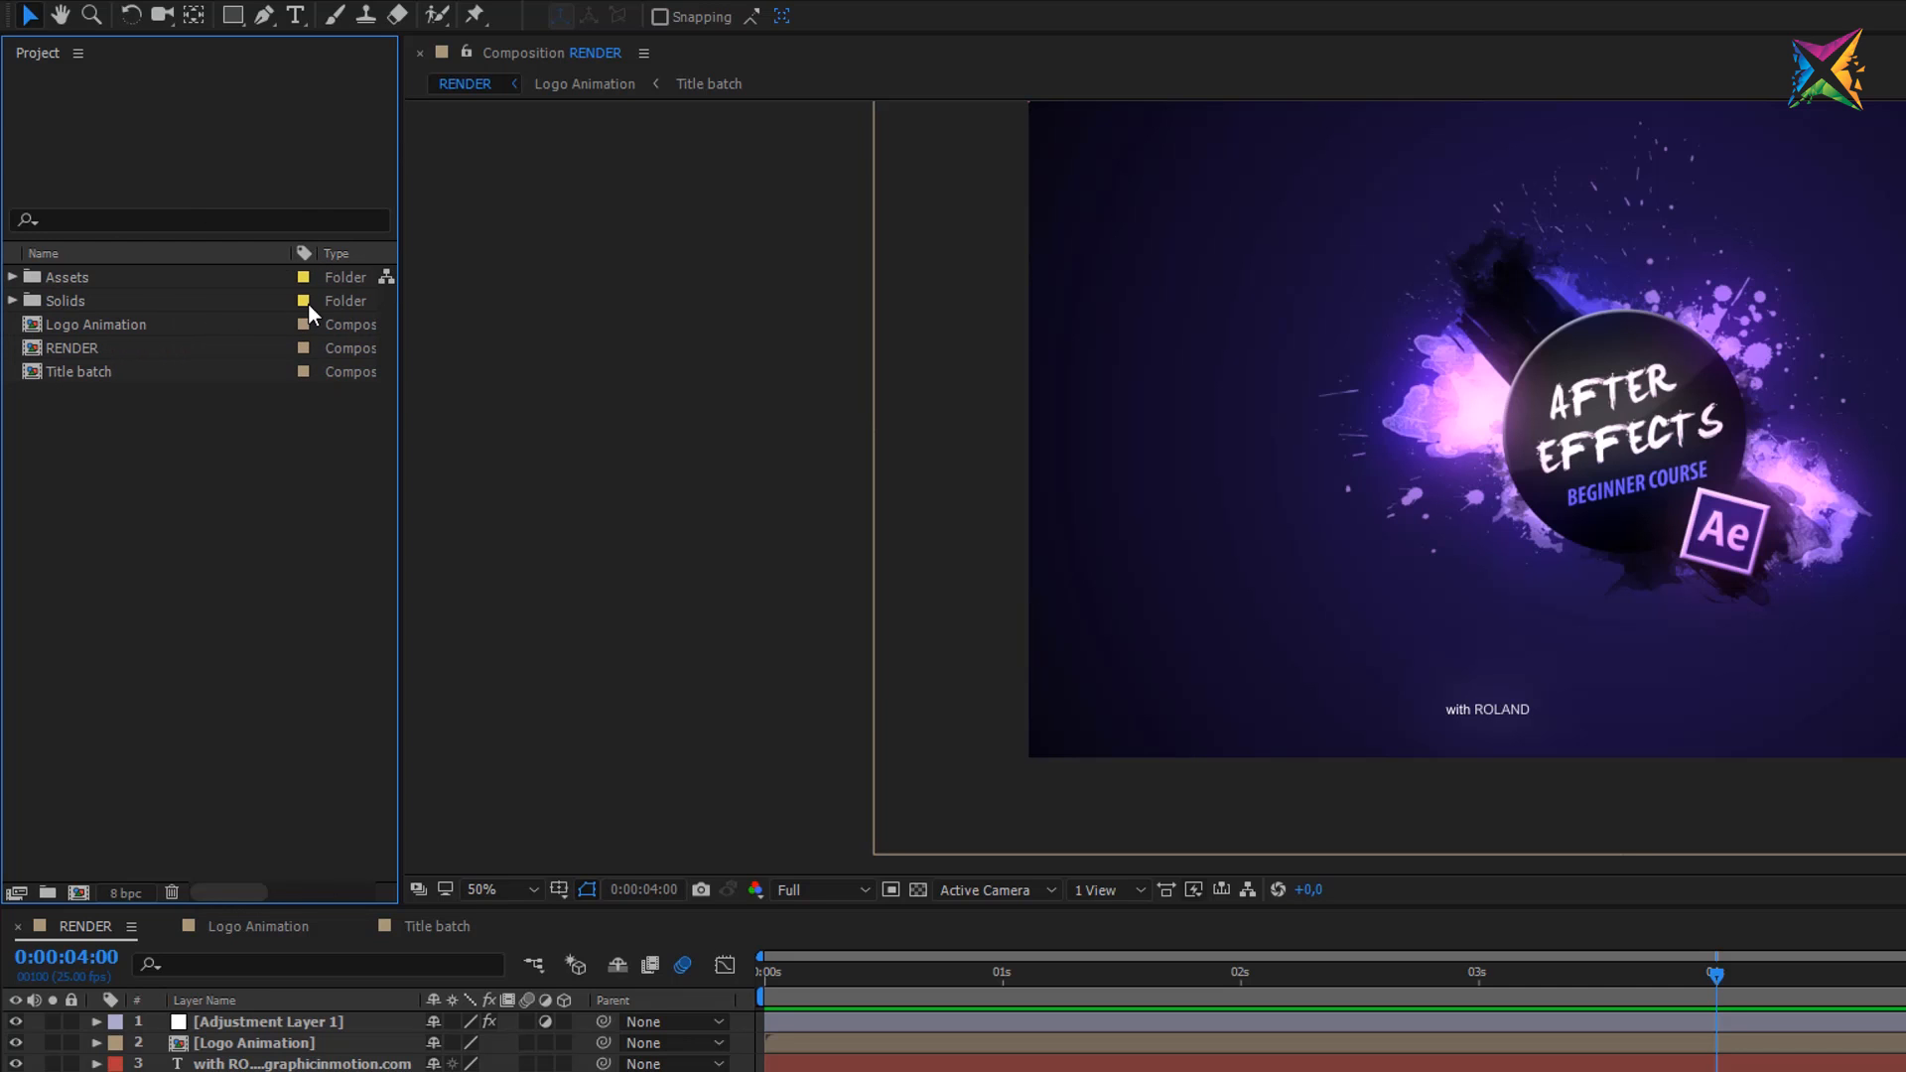
pyautogui.moveTo(400, 325)
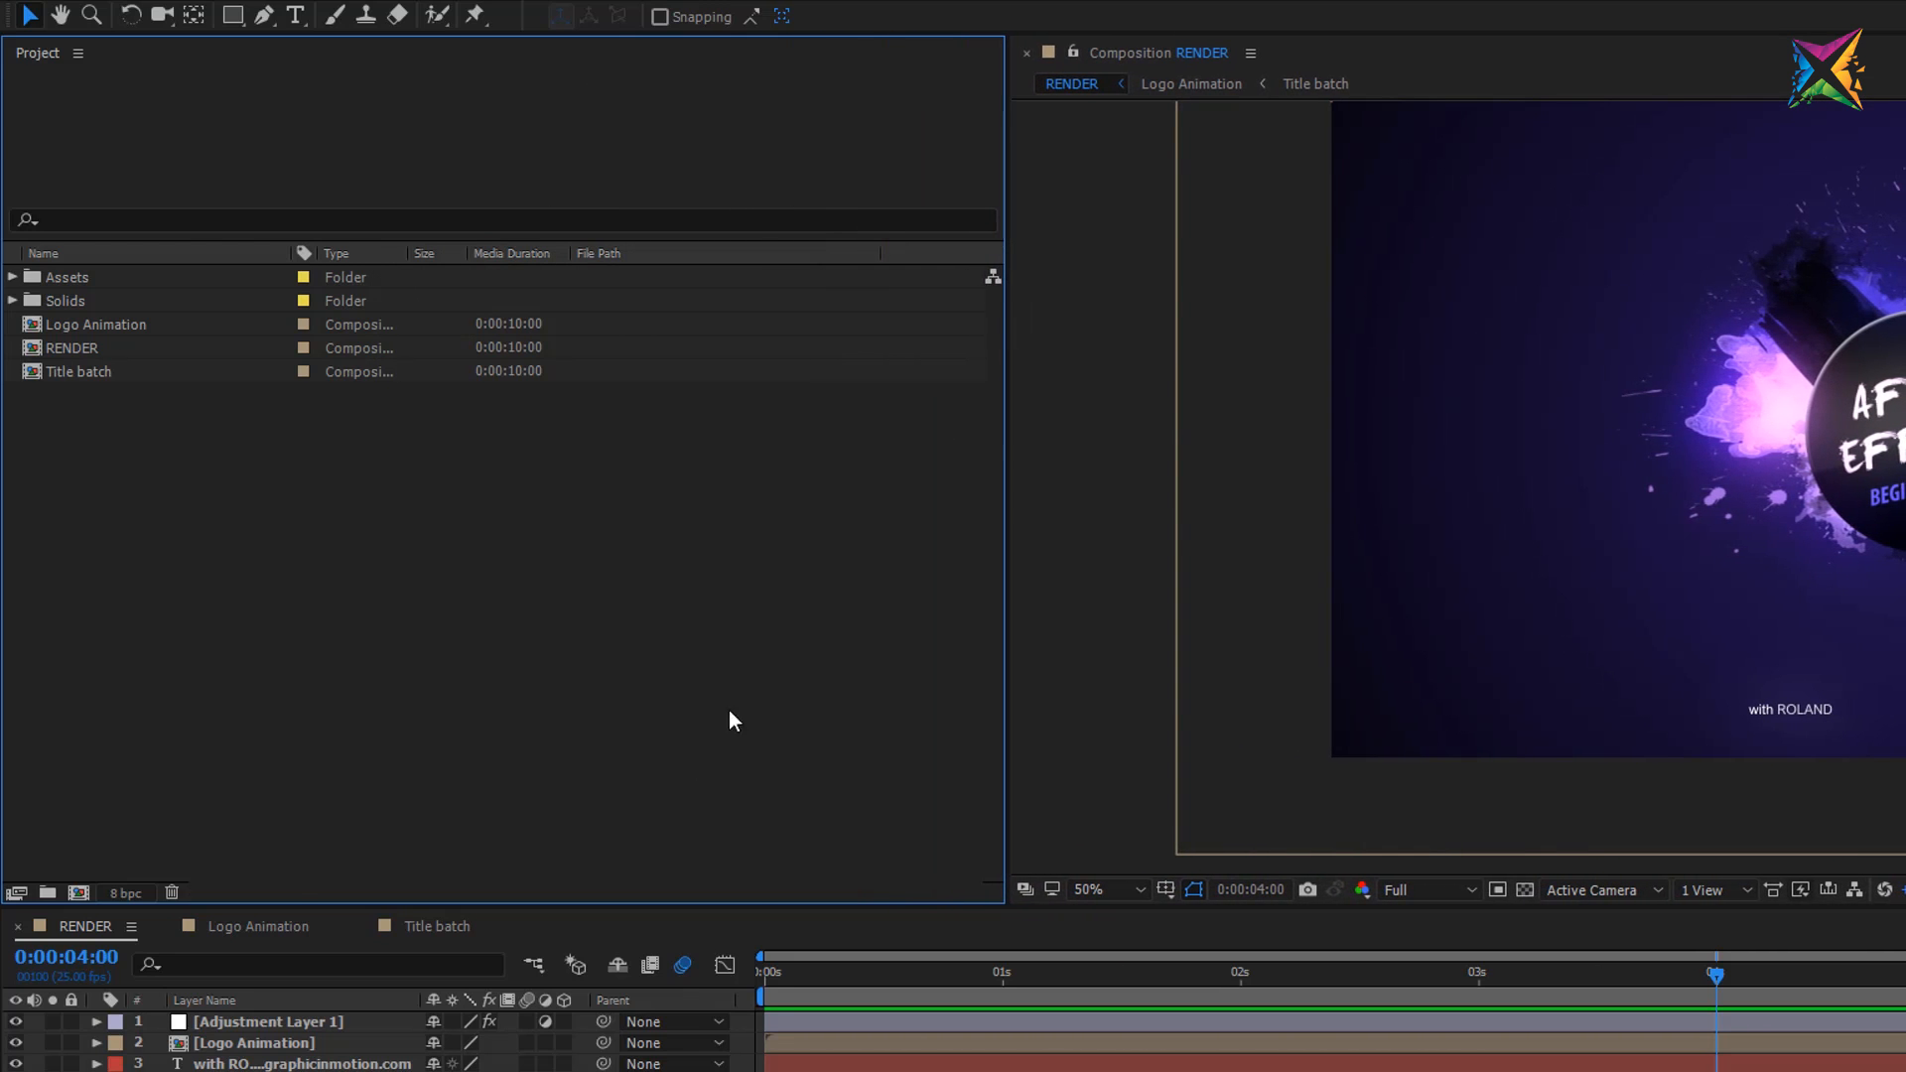
pyautogui.moveTo(613, 886)
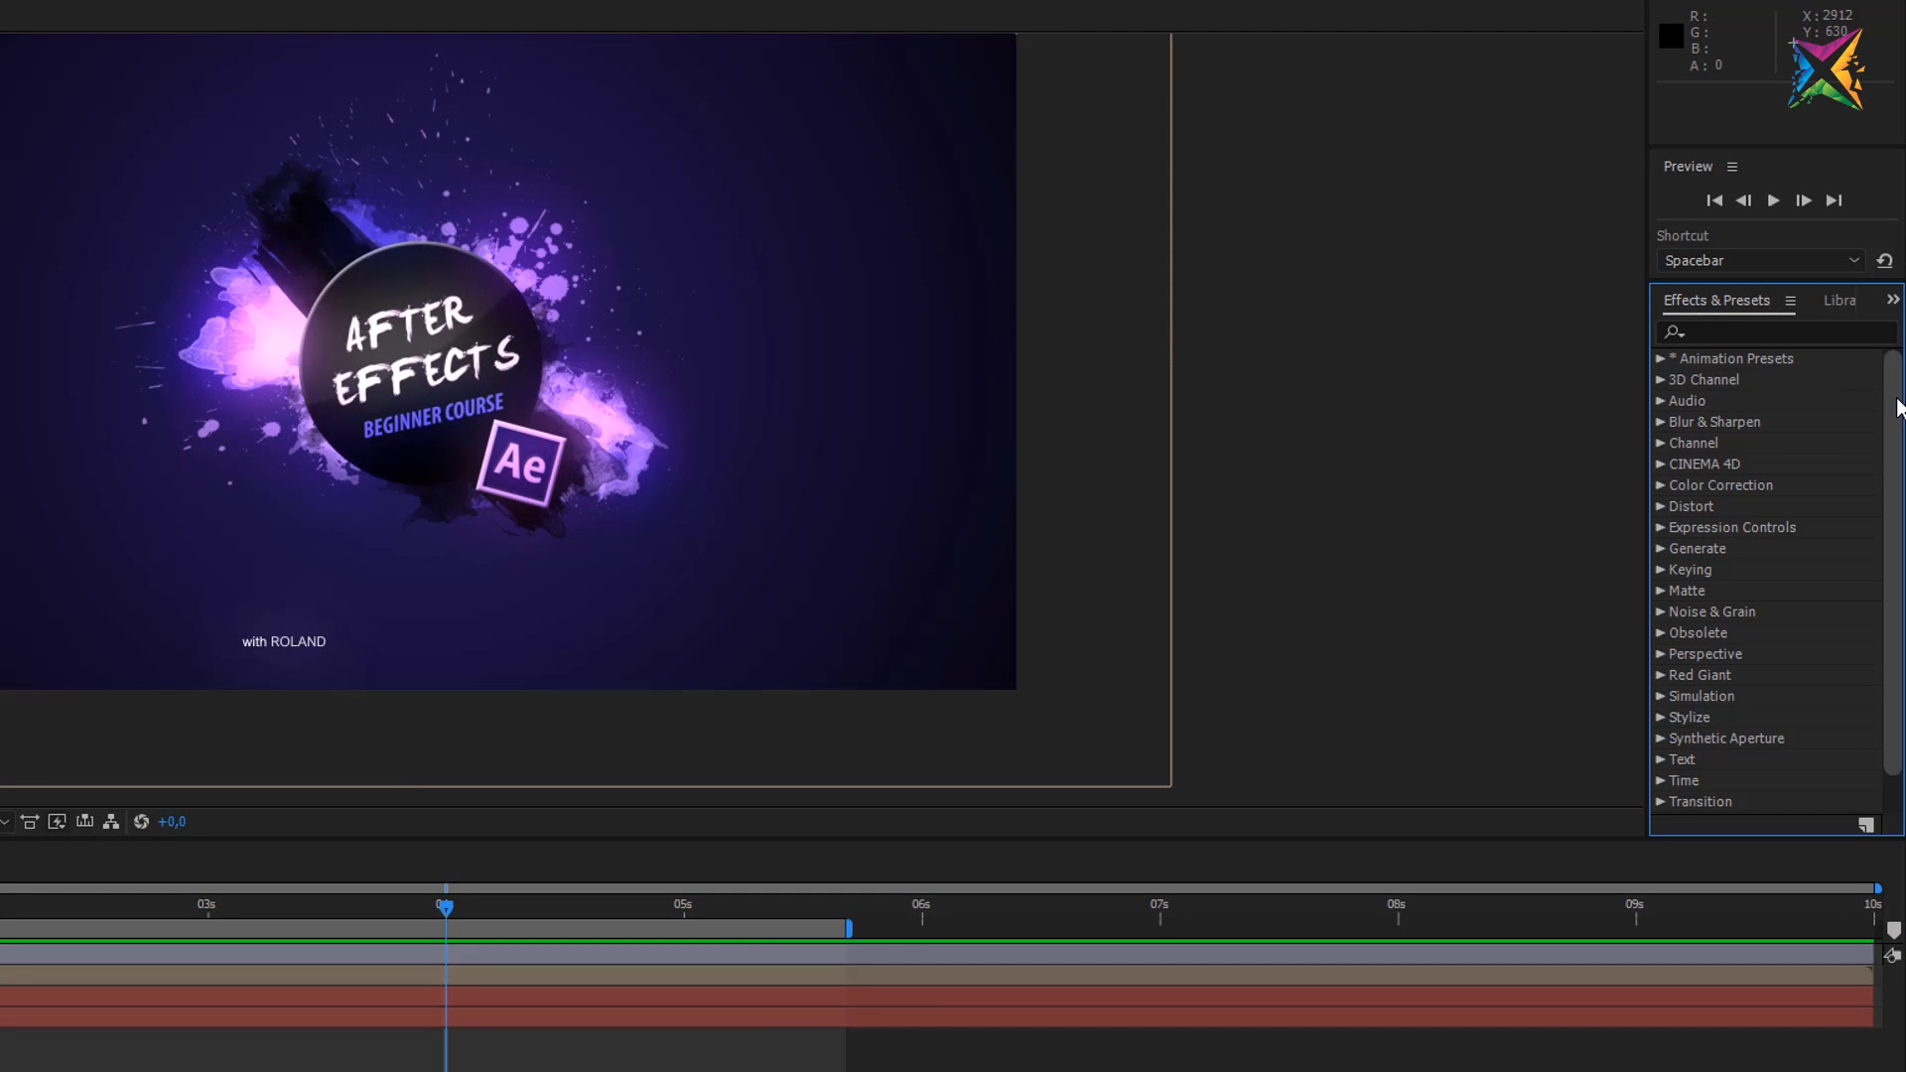
# Scroll the Effects & Presets list down to its final categories, Trapcode and Utility
pyautogui.scroll(-3)
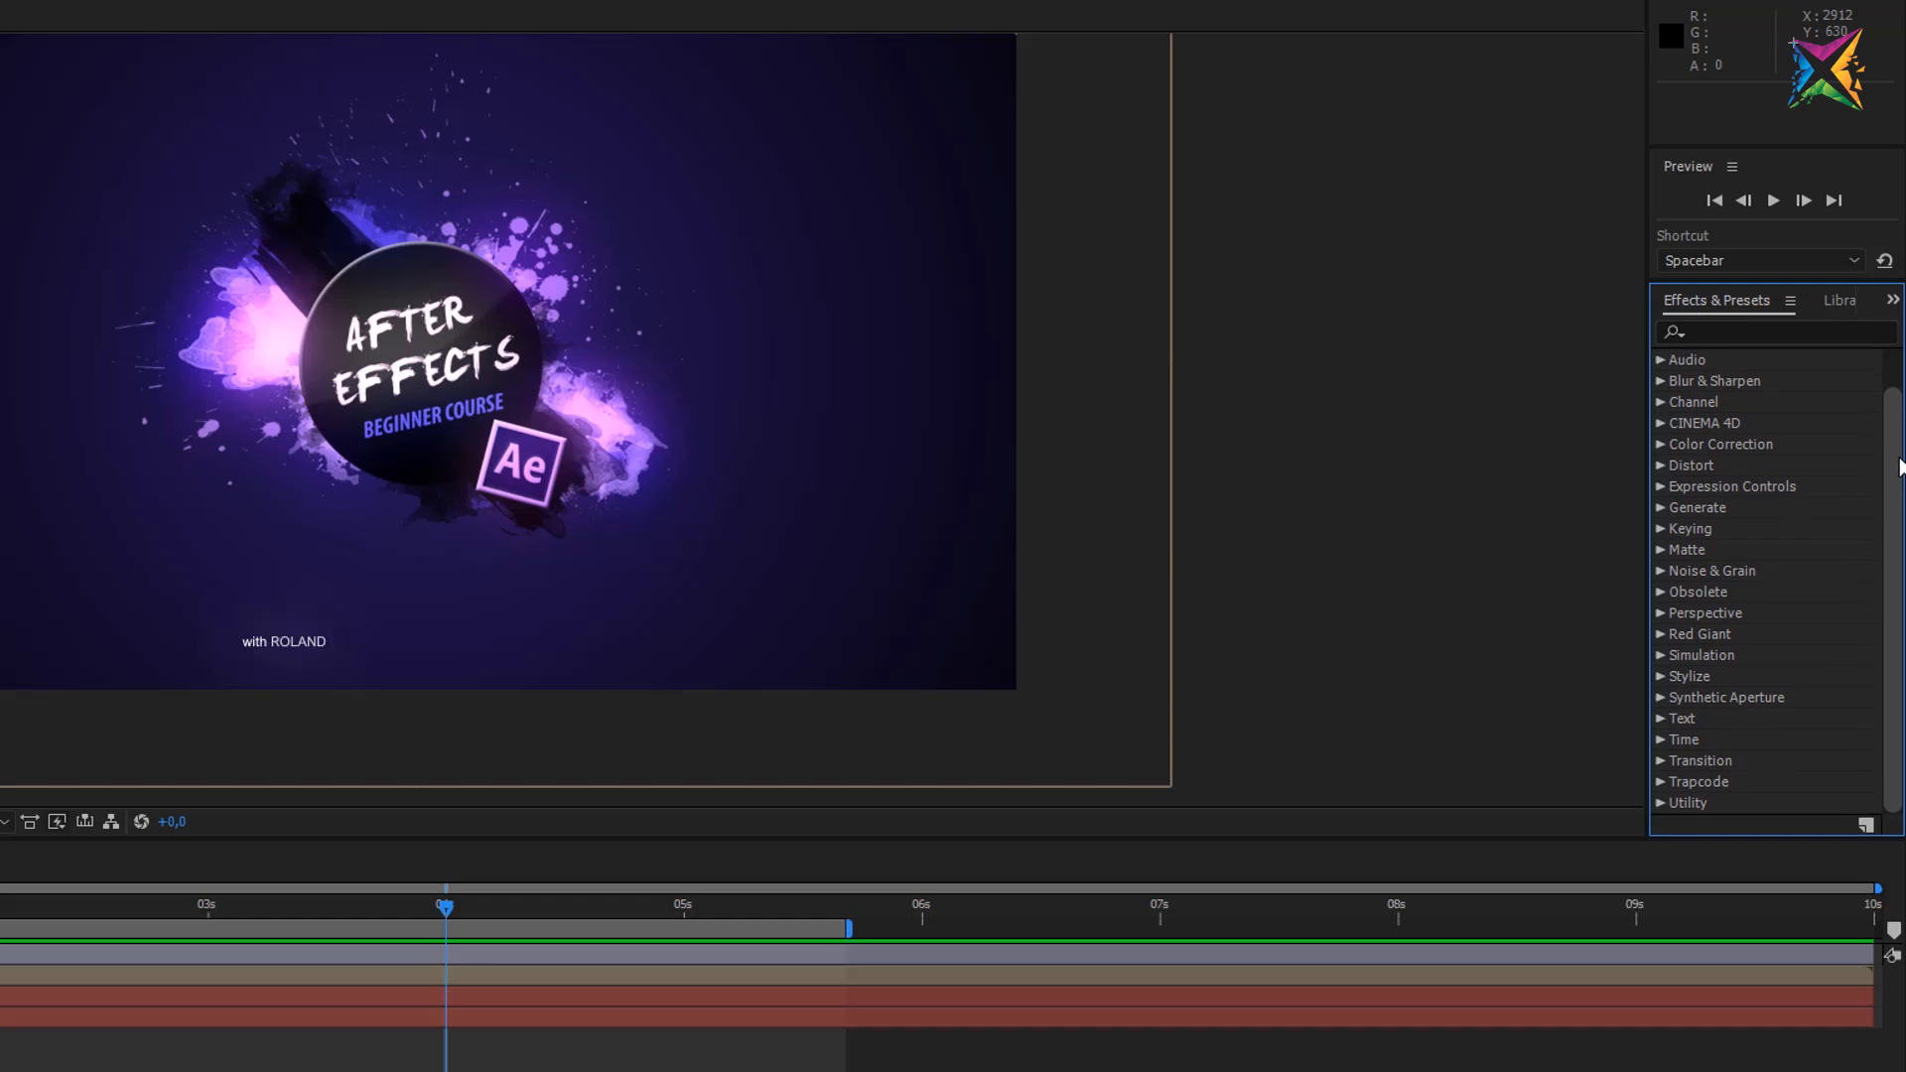
pyautogui.moveTo(1893, 454)
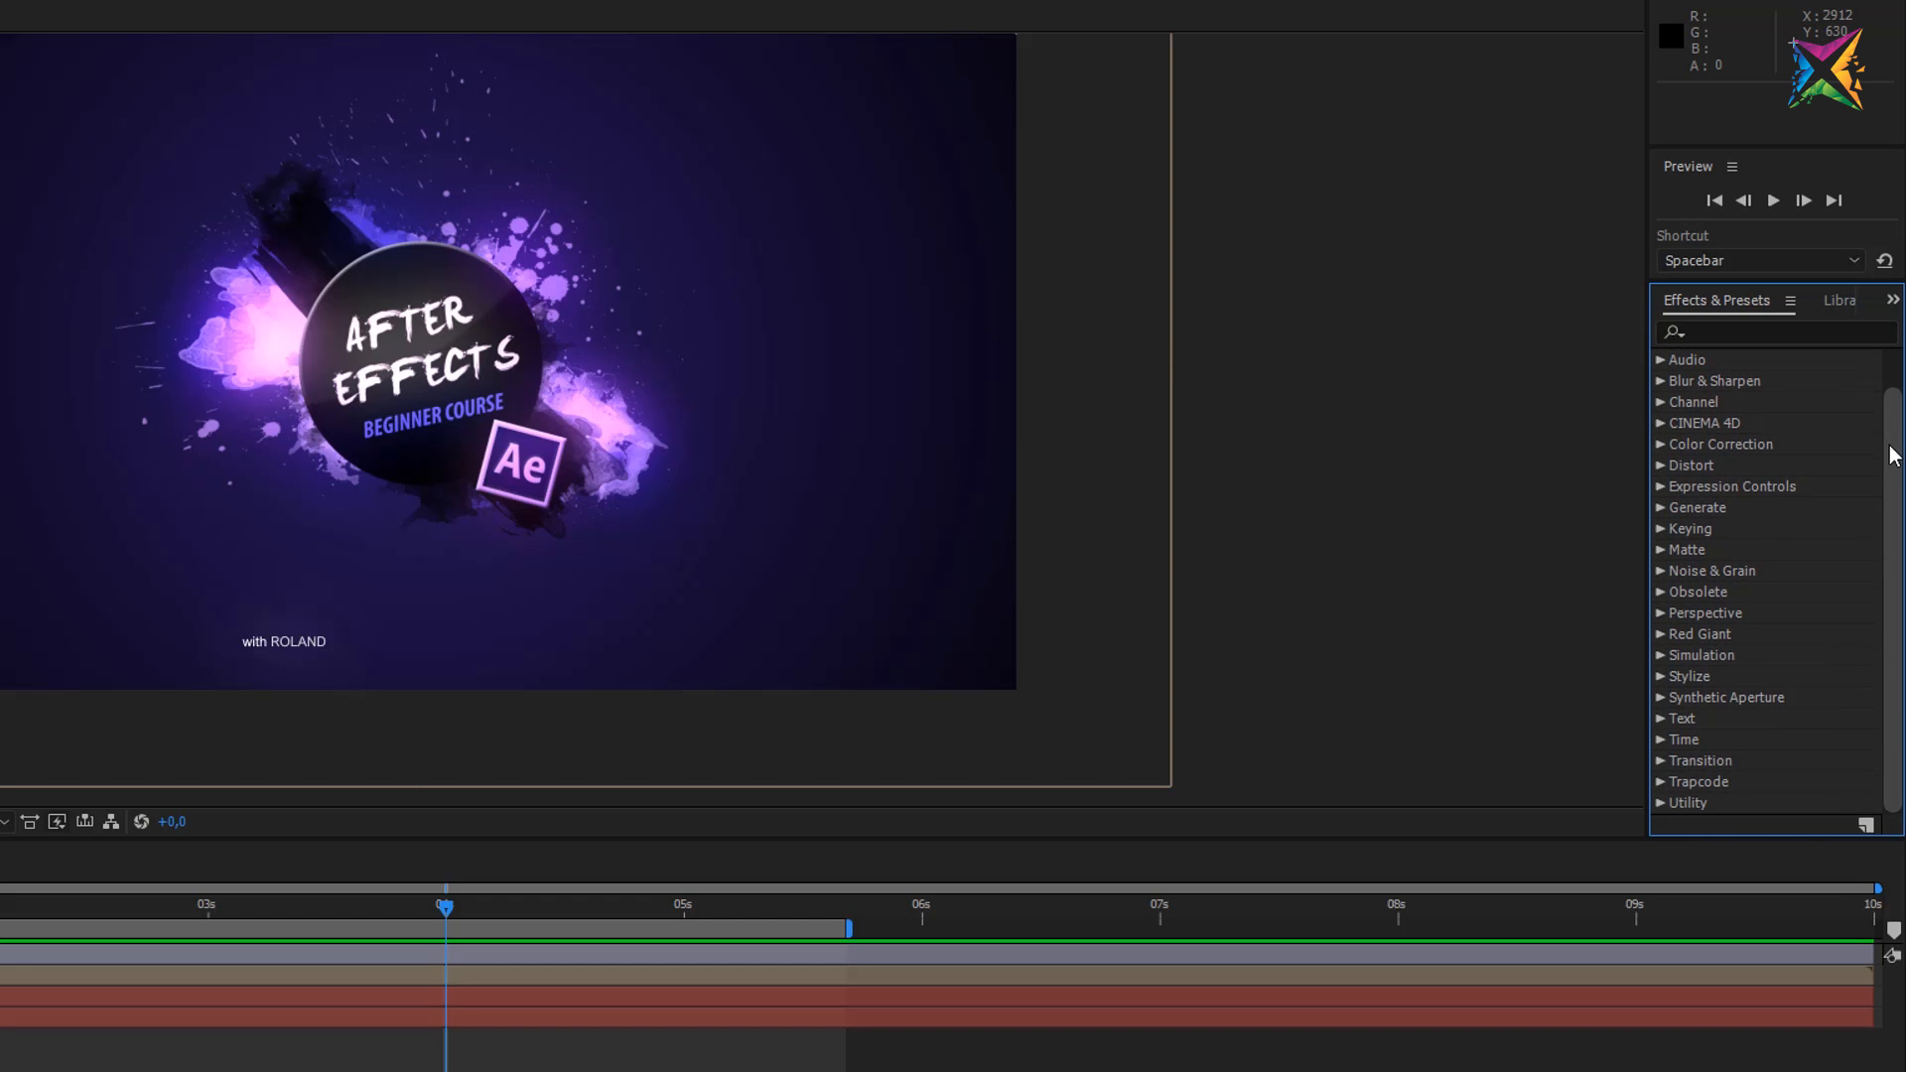
pyautogui.moveTo(1713, 839)
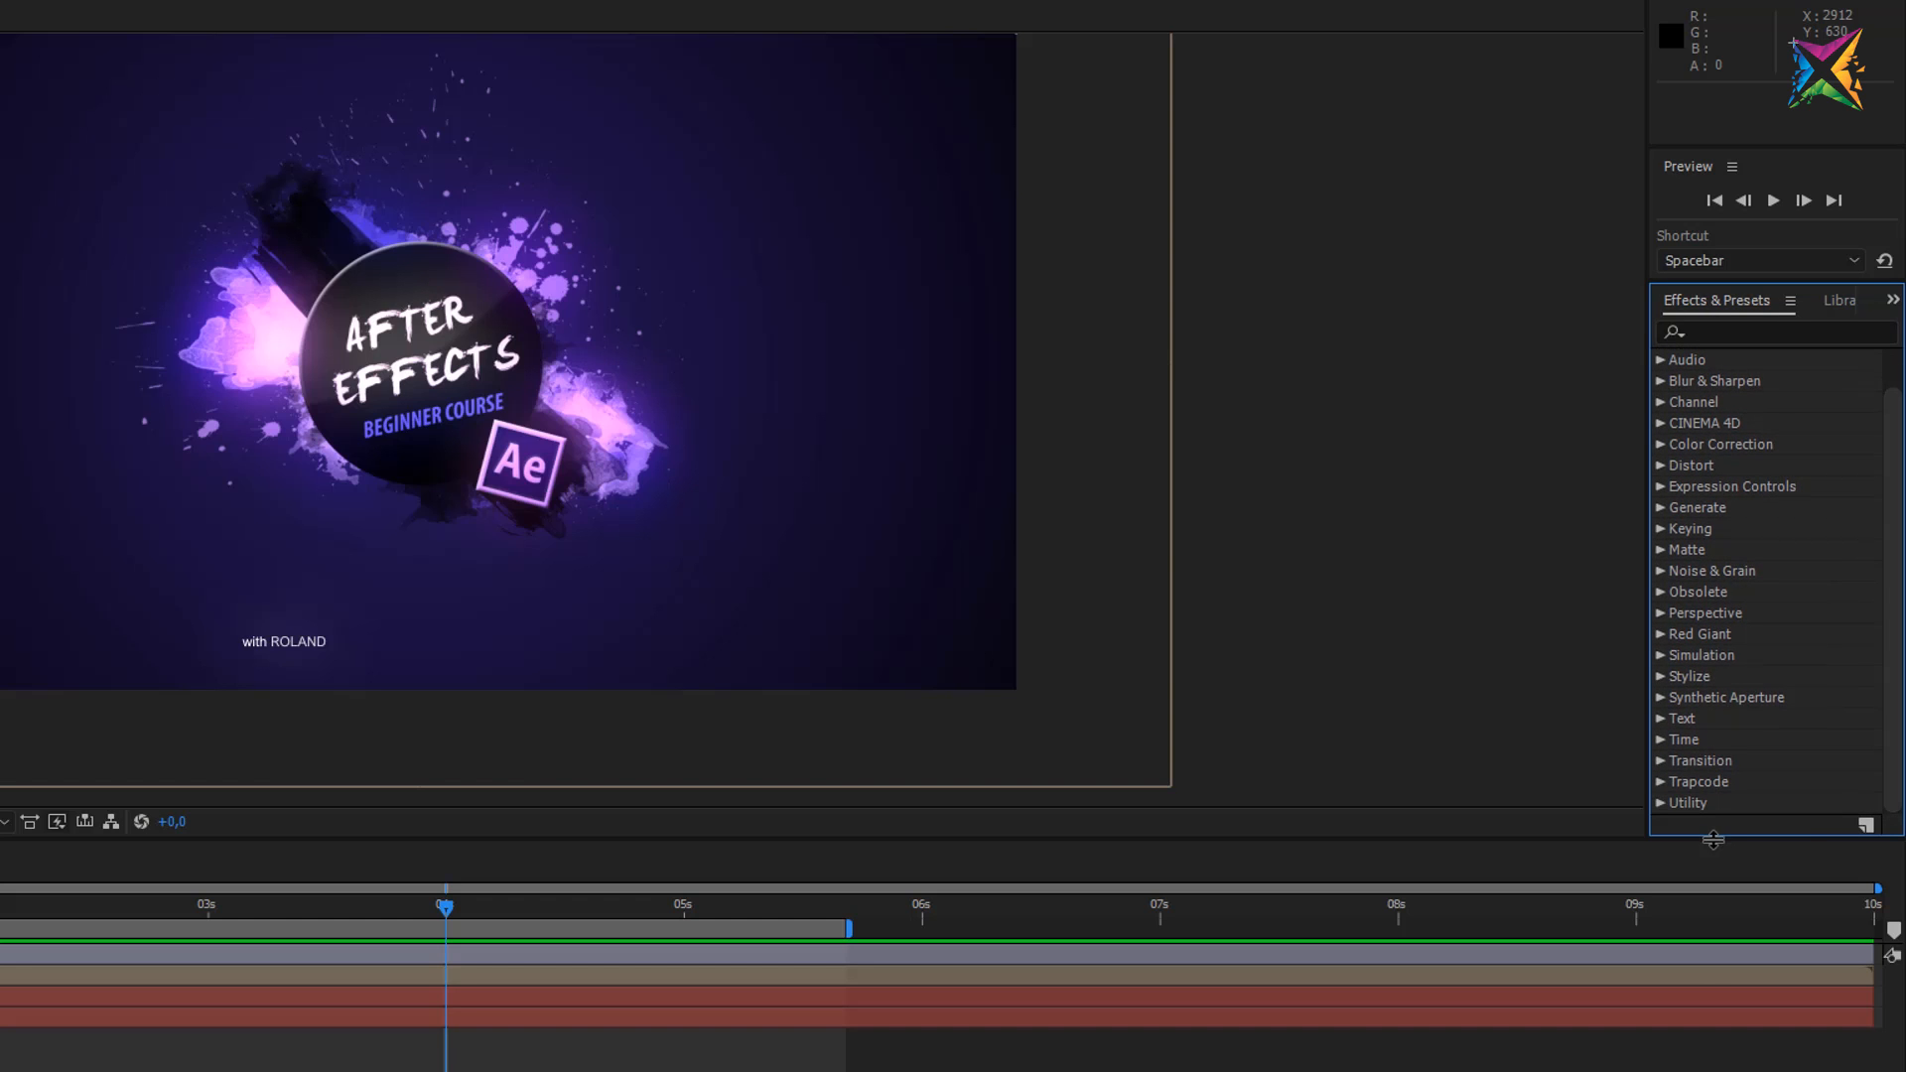